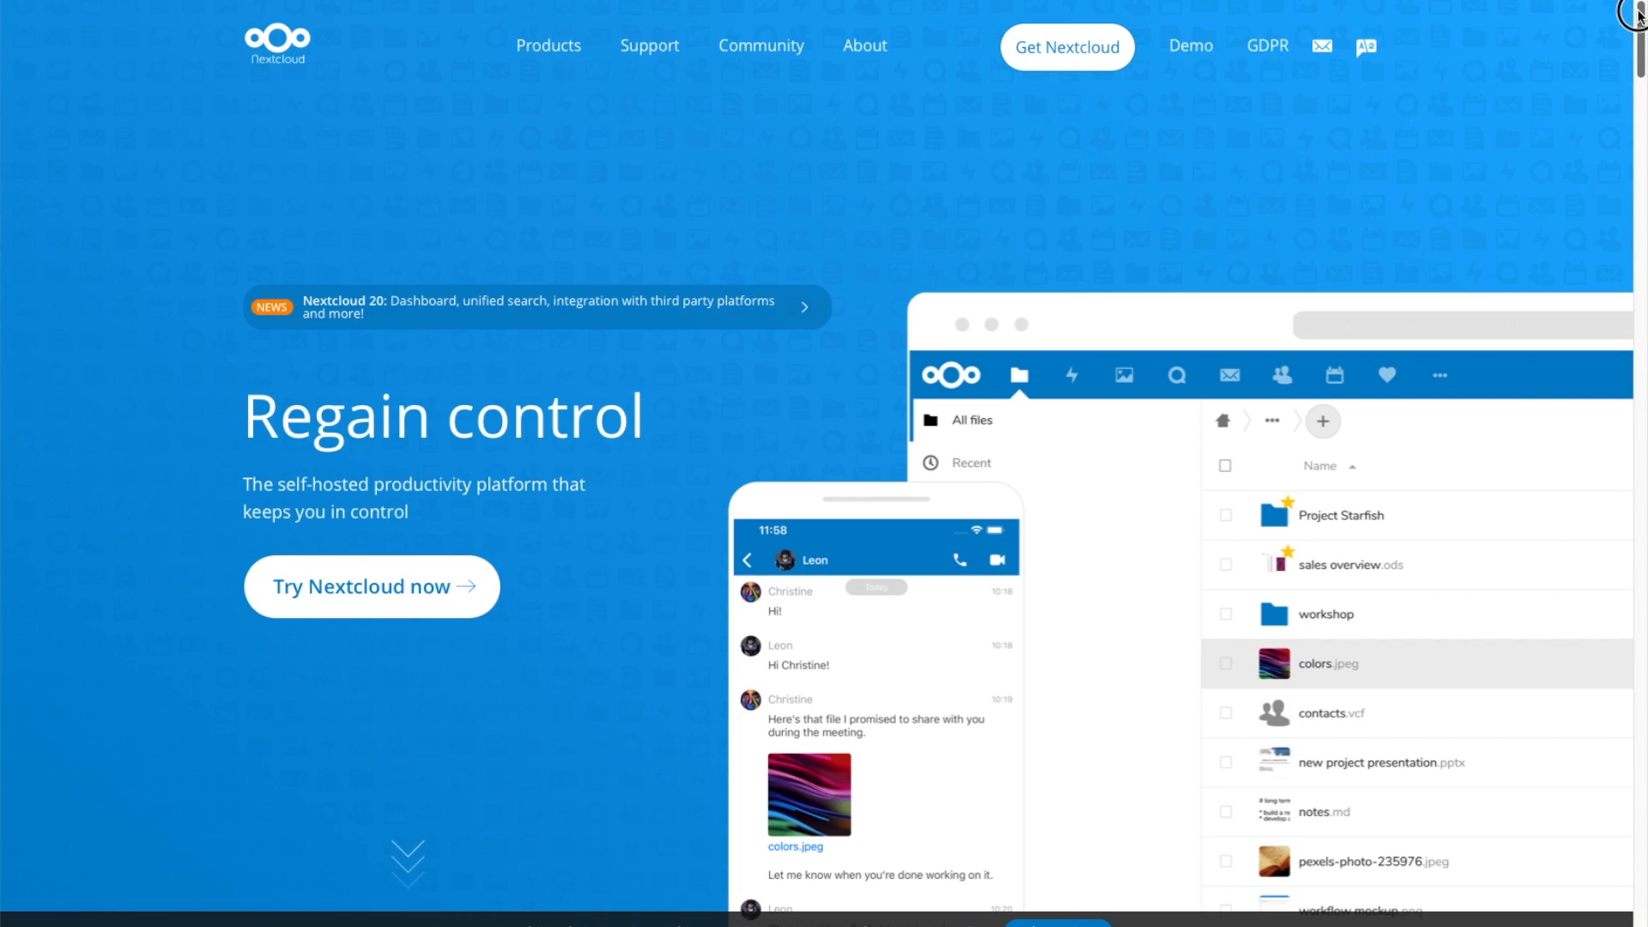
Step: Go to the Containers list and start adding a new container
{"action": "scroll", "scroll_direction": "down", "scroll_amount": 3}
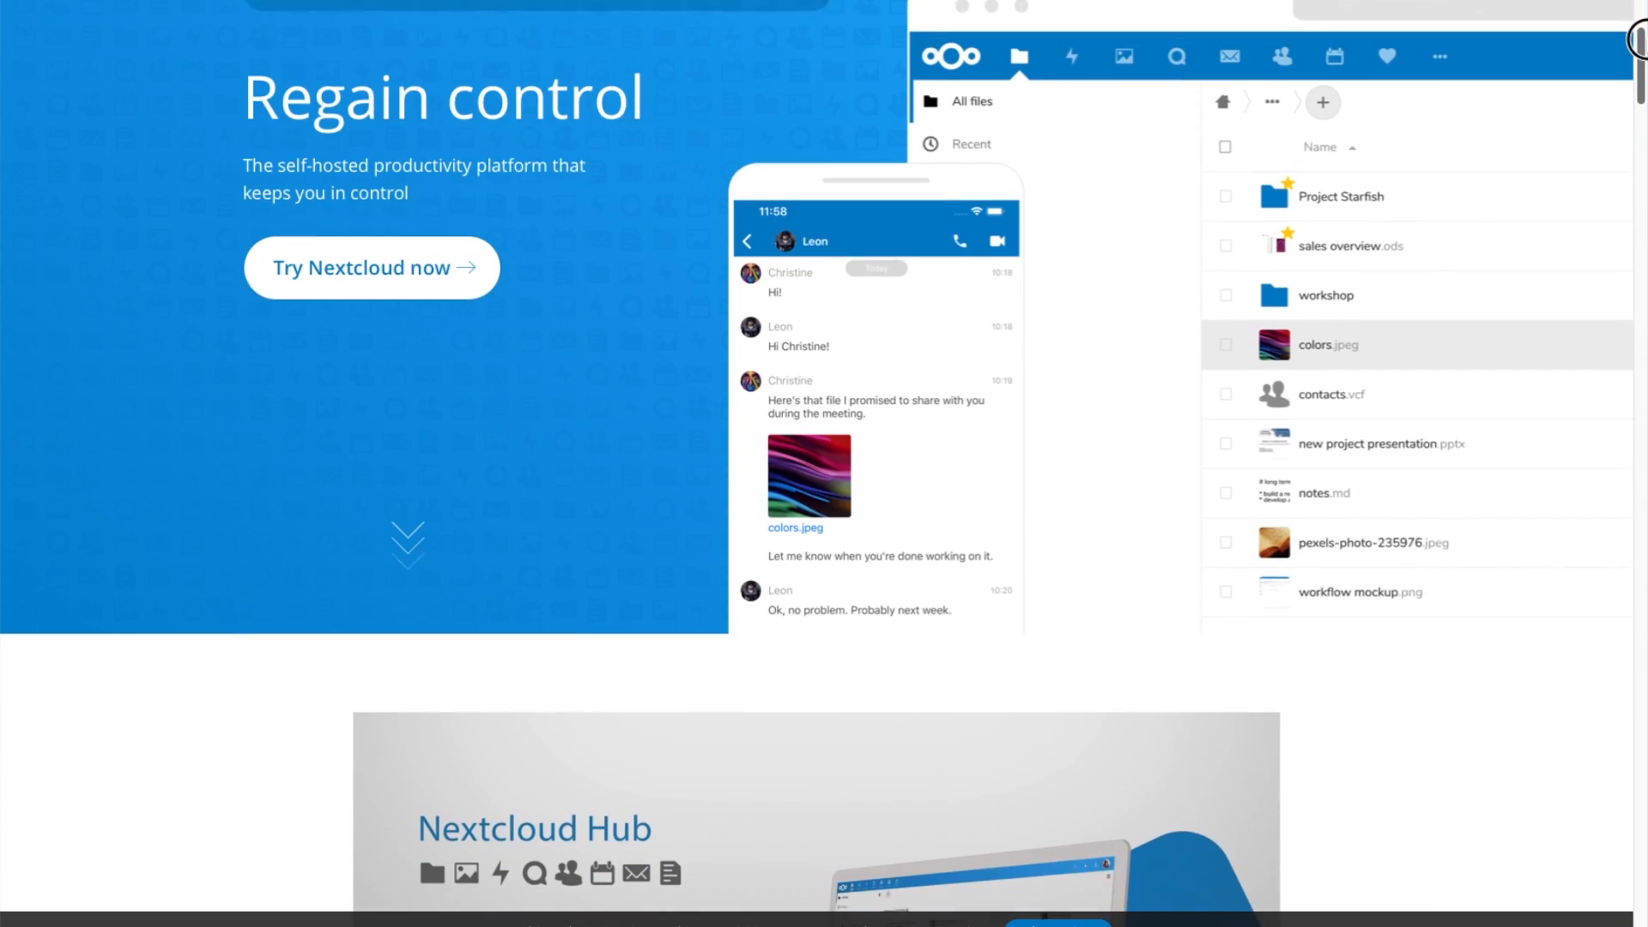
{"action": "scroll", "scroll_direction": "down", "scroll_amount": 3}
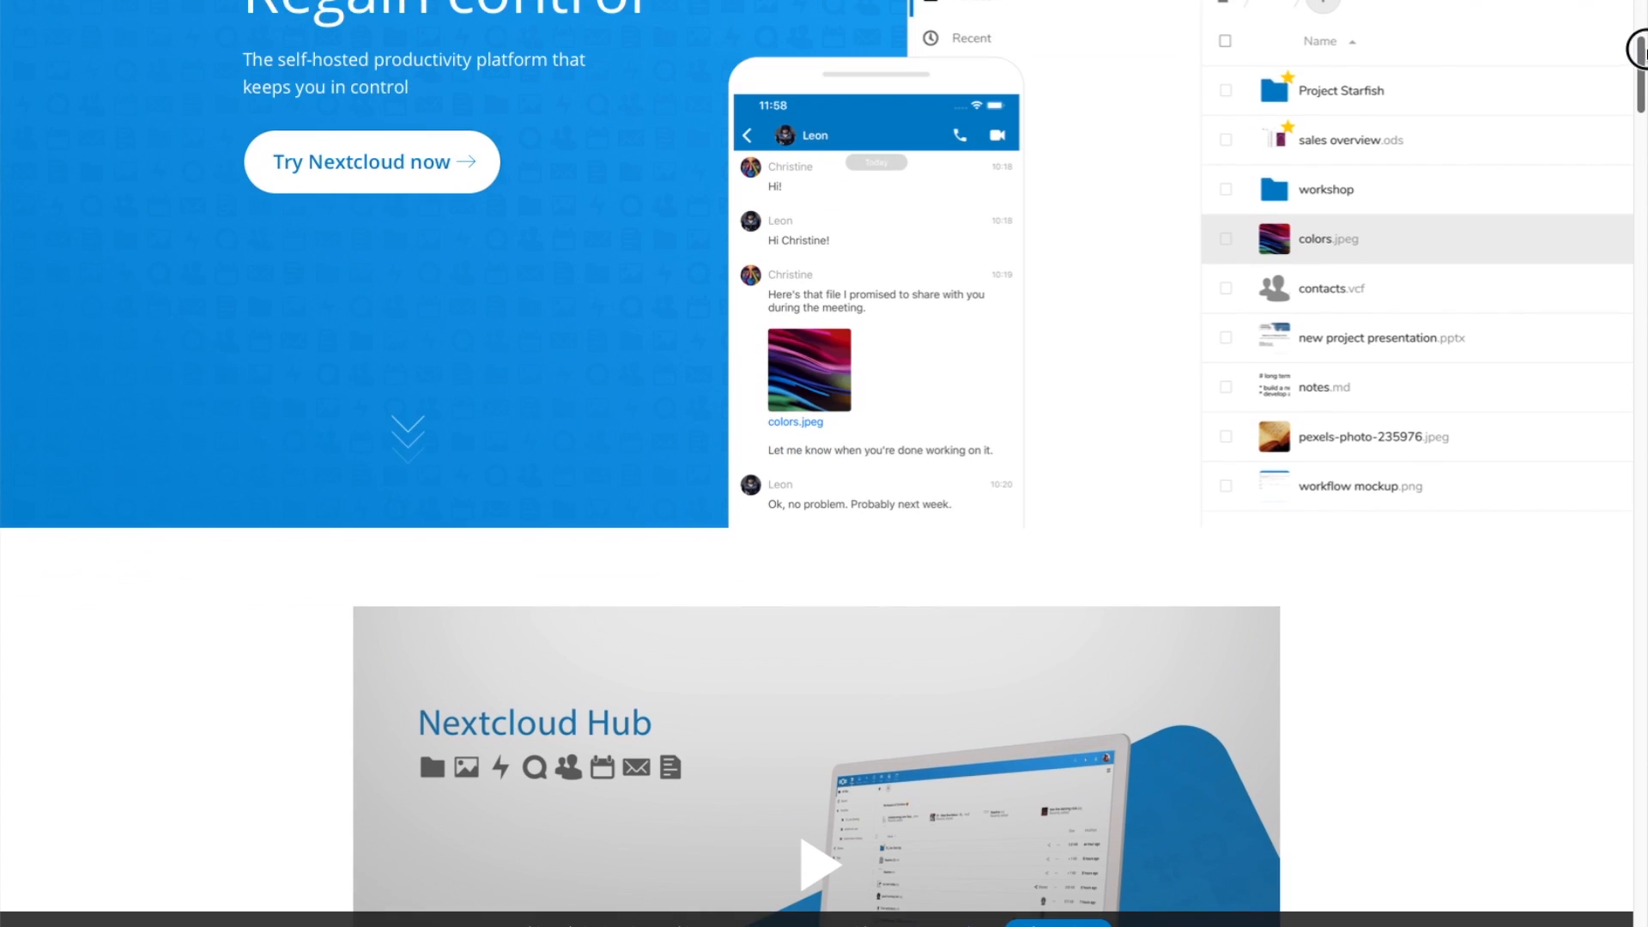
{"action": "scroll", "scroll_direction": "down", "scroll_amount": 3}
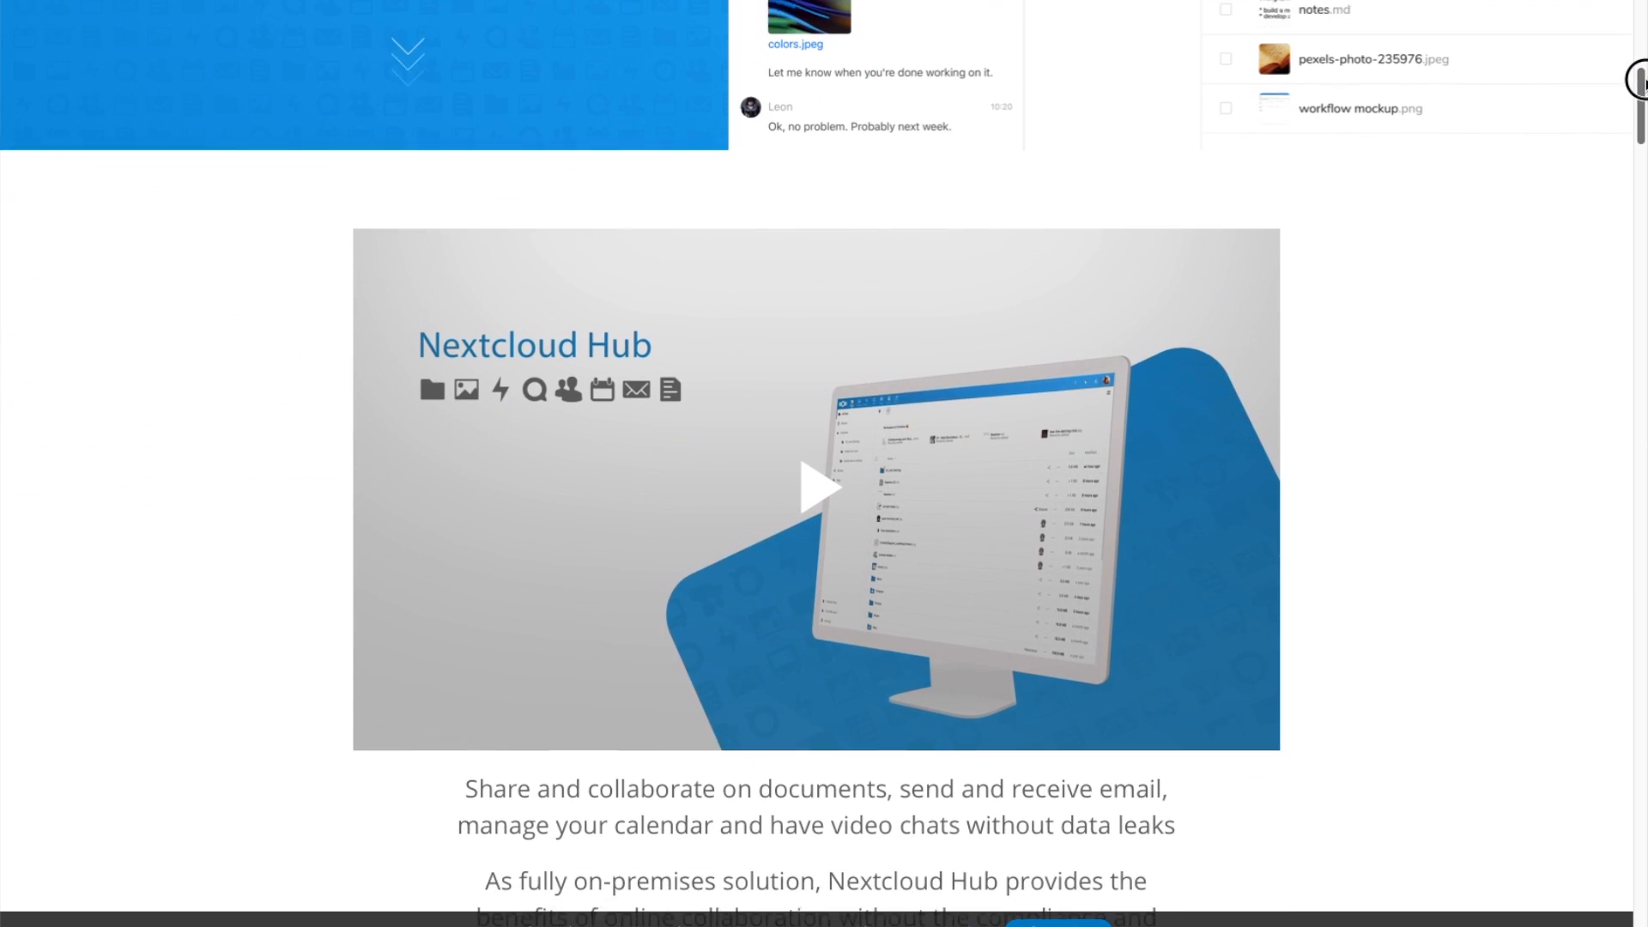
{"action": "scroll", "scroll_direction": "down", "scroll_amount": 3}
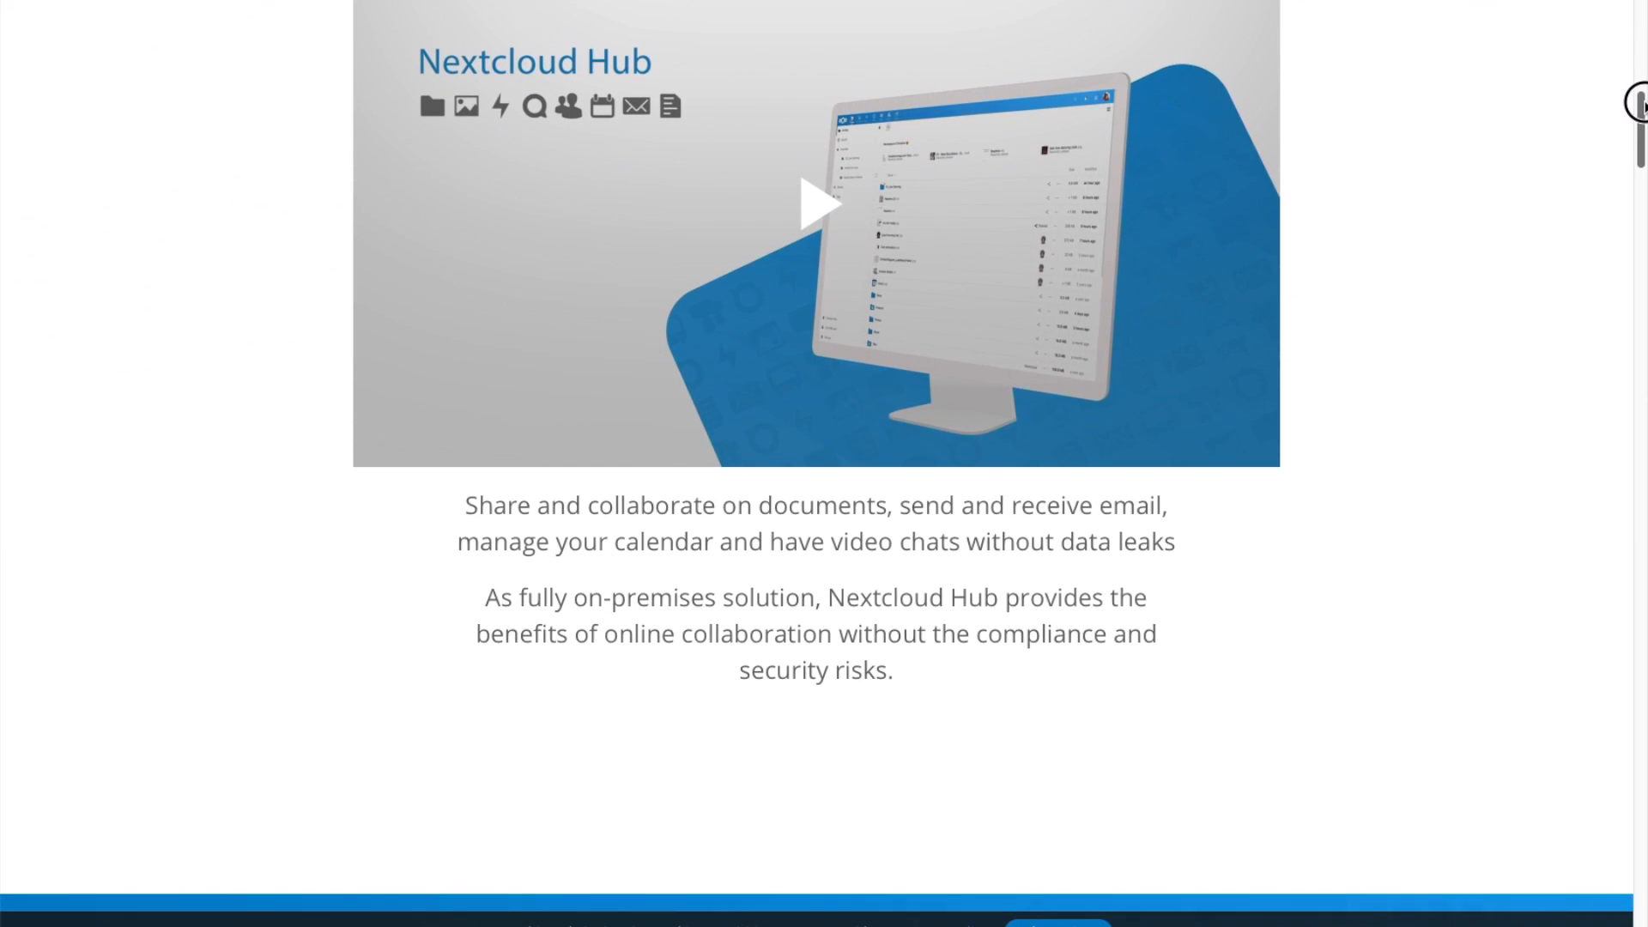
{"action": "scroll", "scroll_direction": "down", "scroll_amount": 3}
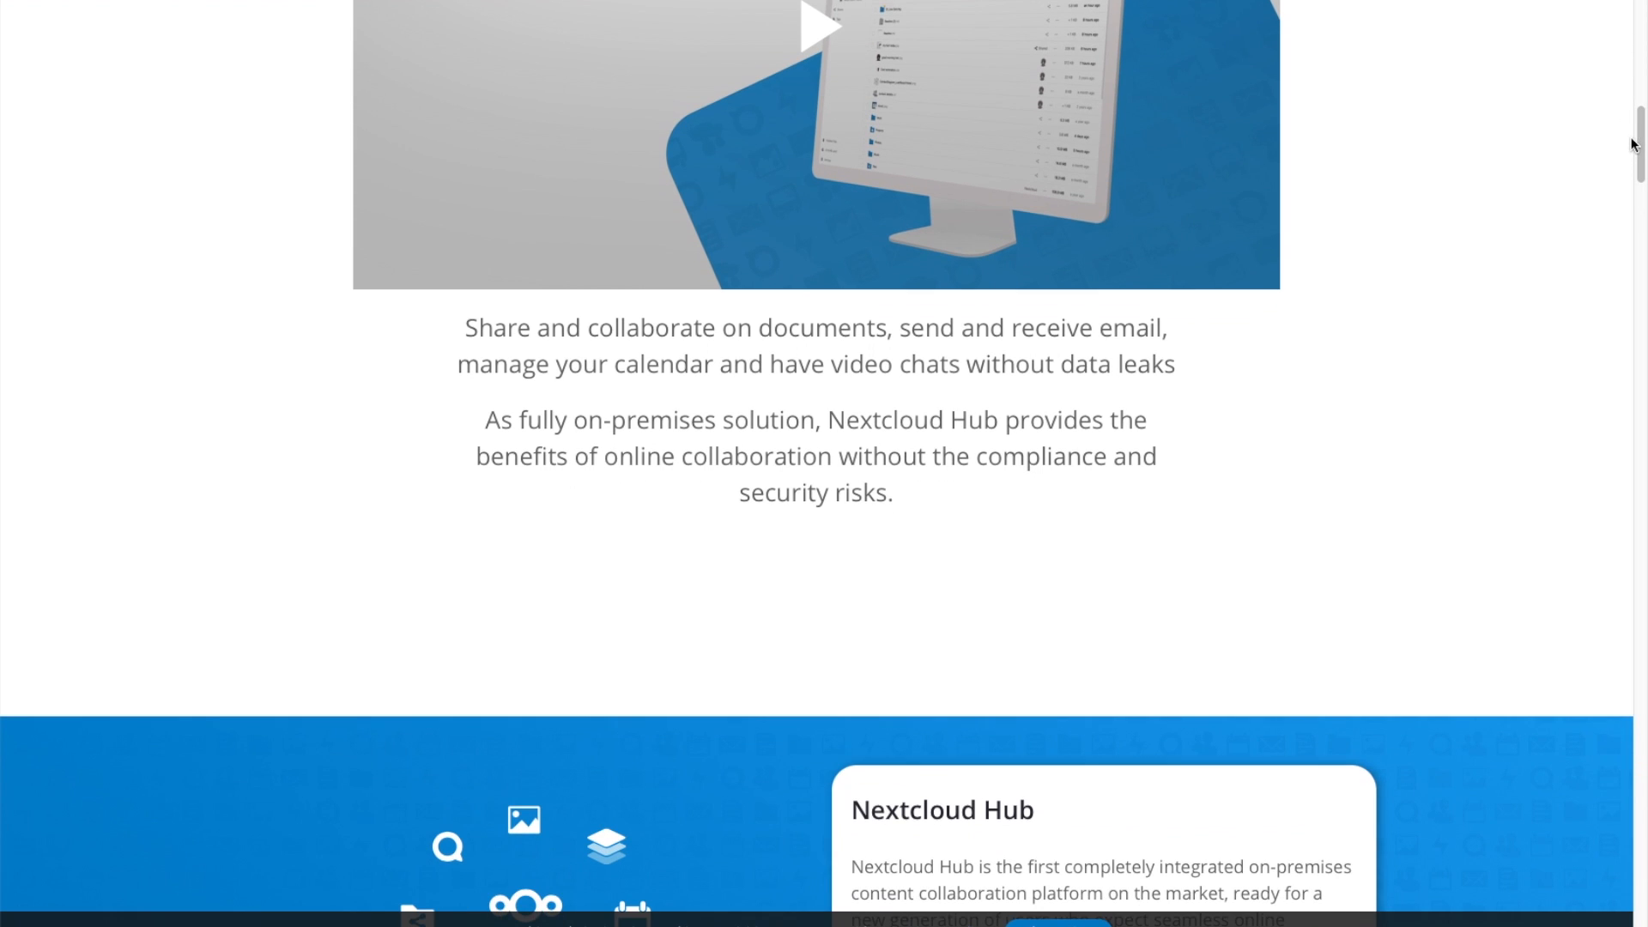
{"action": "scroll", "scroll_direction": "down", "scroll_amount": 3}
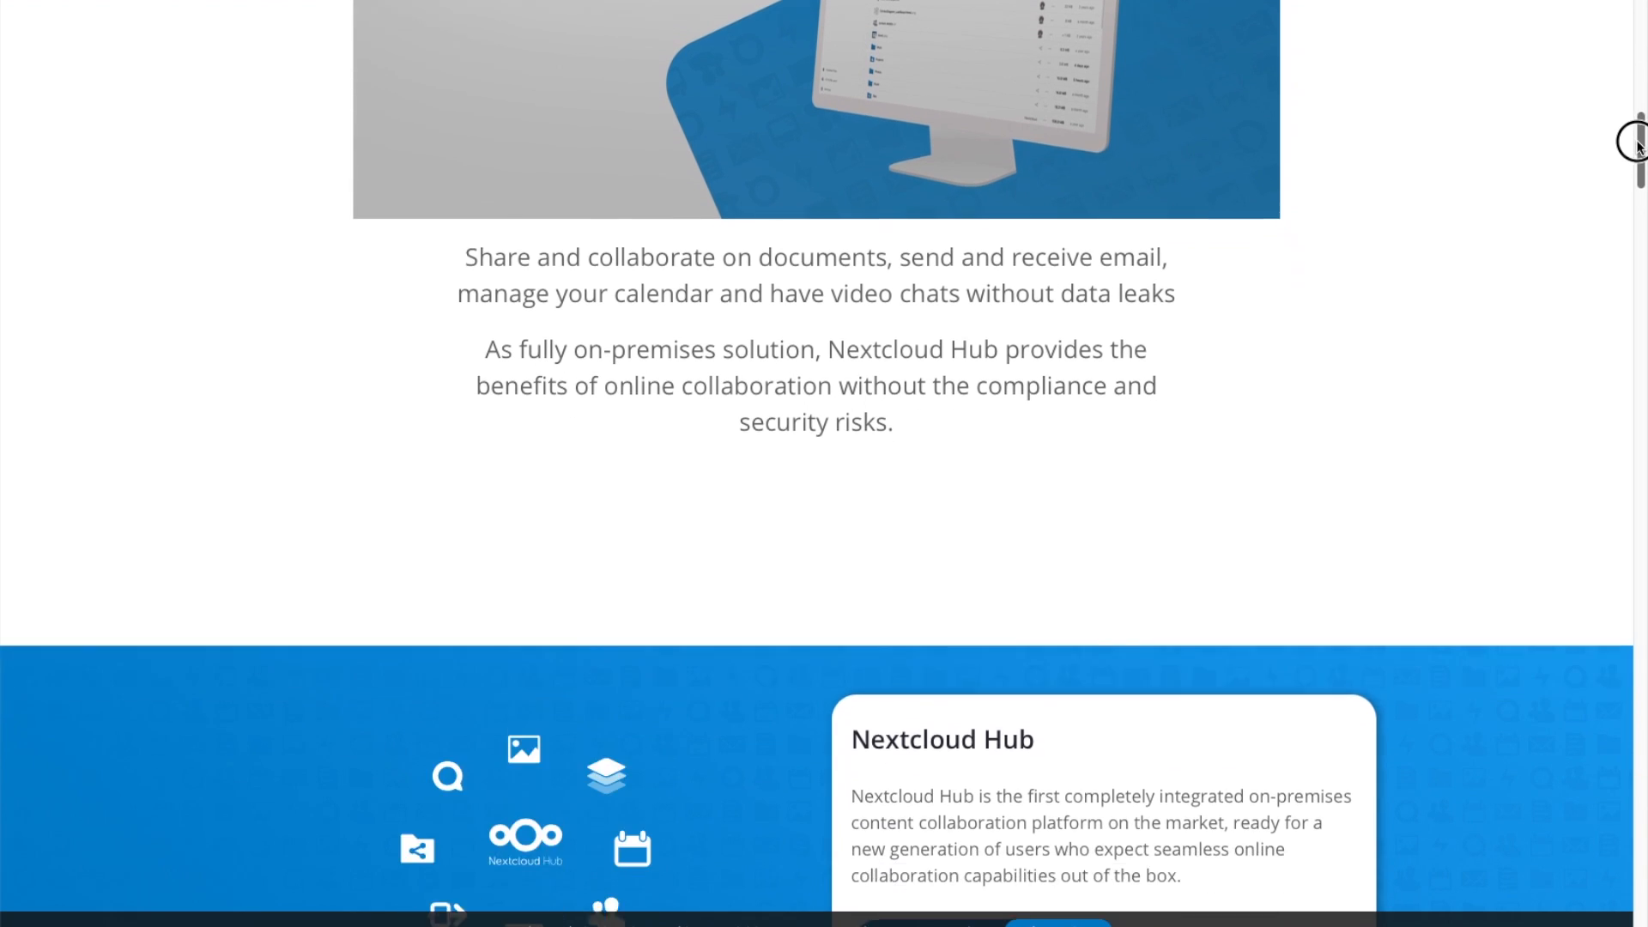
{"action": "scroll", "scroll_direction": "down", "scroll_amount": 3}
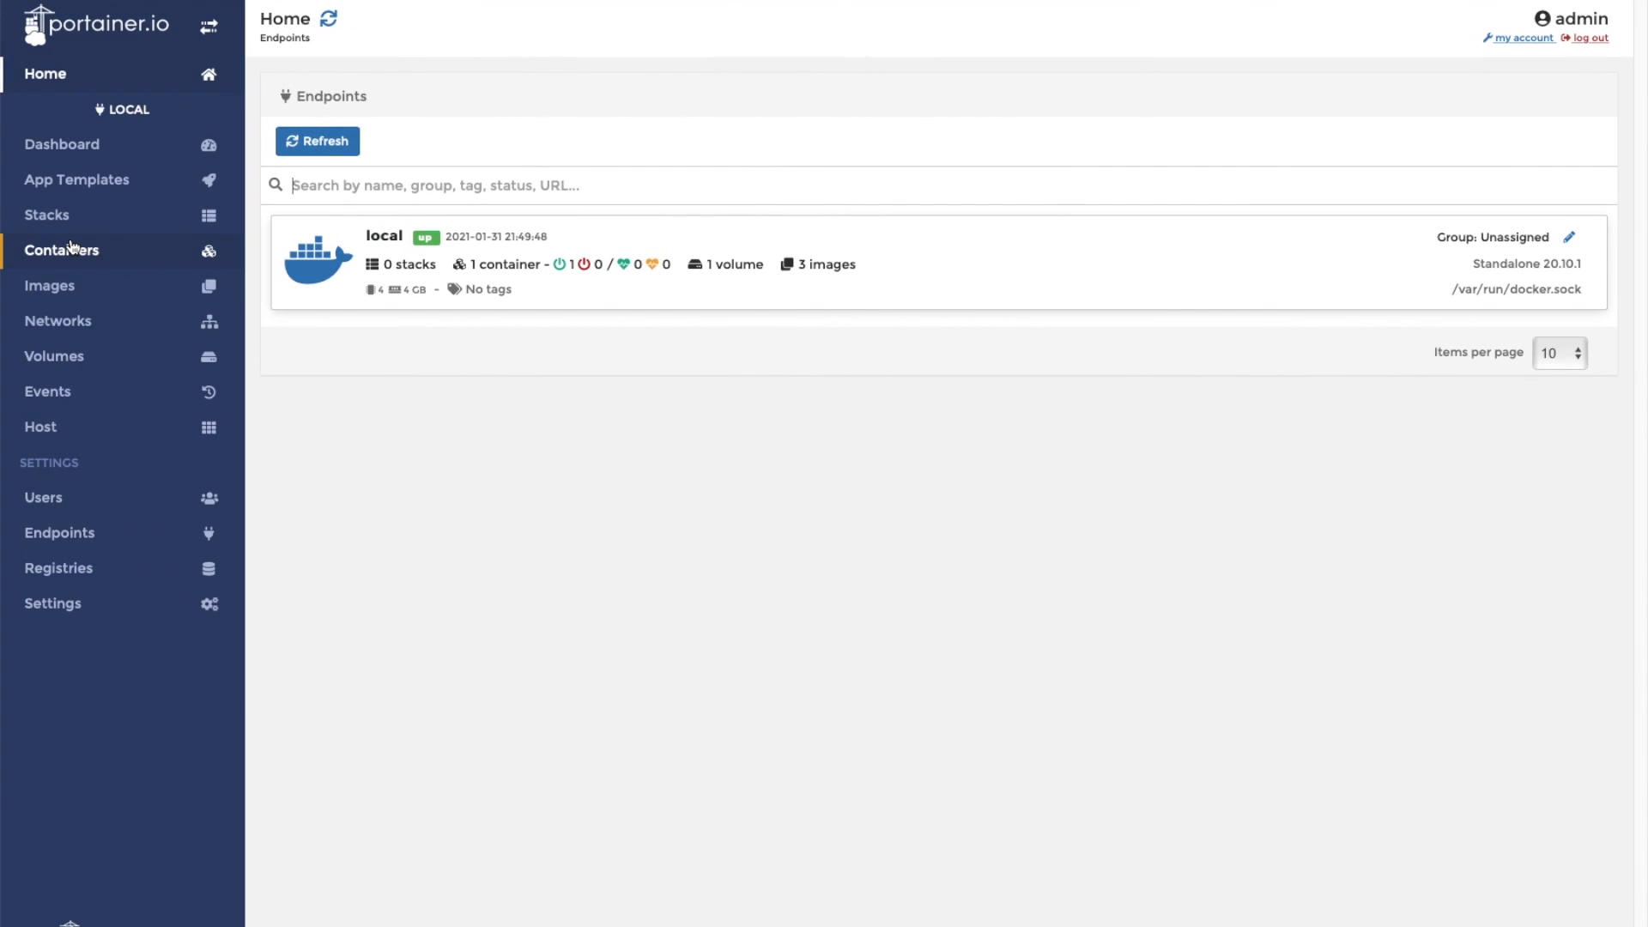
{"action": "left_click", "coordinate": [61, 250]}
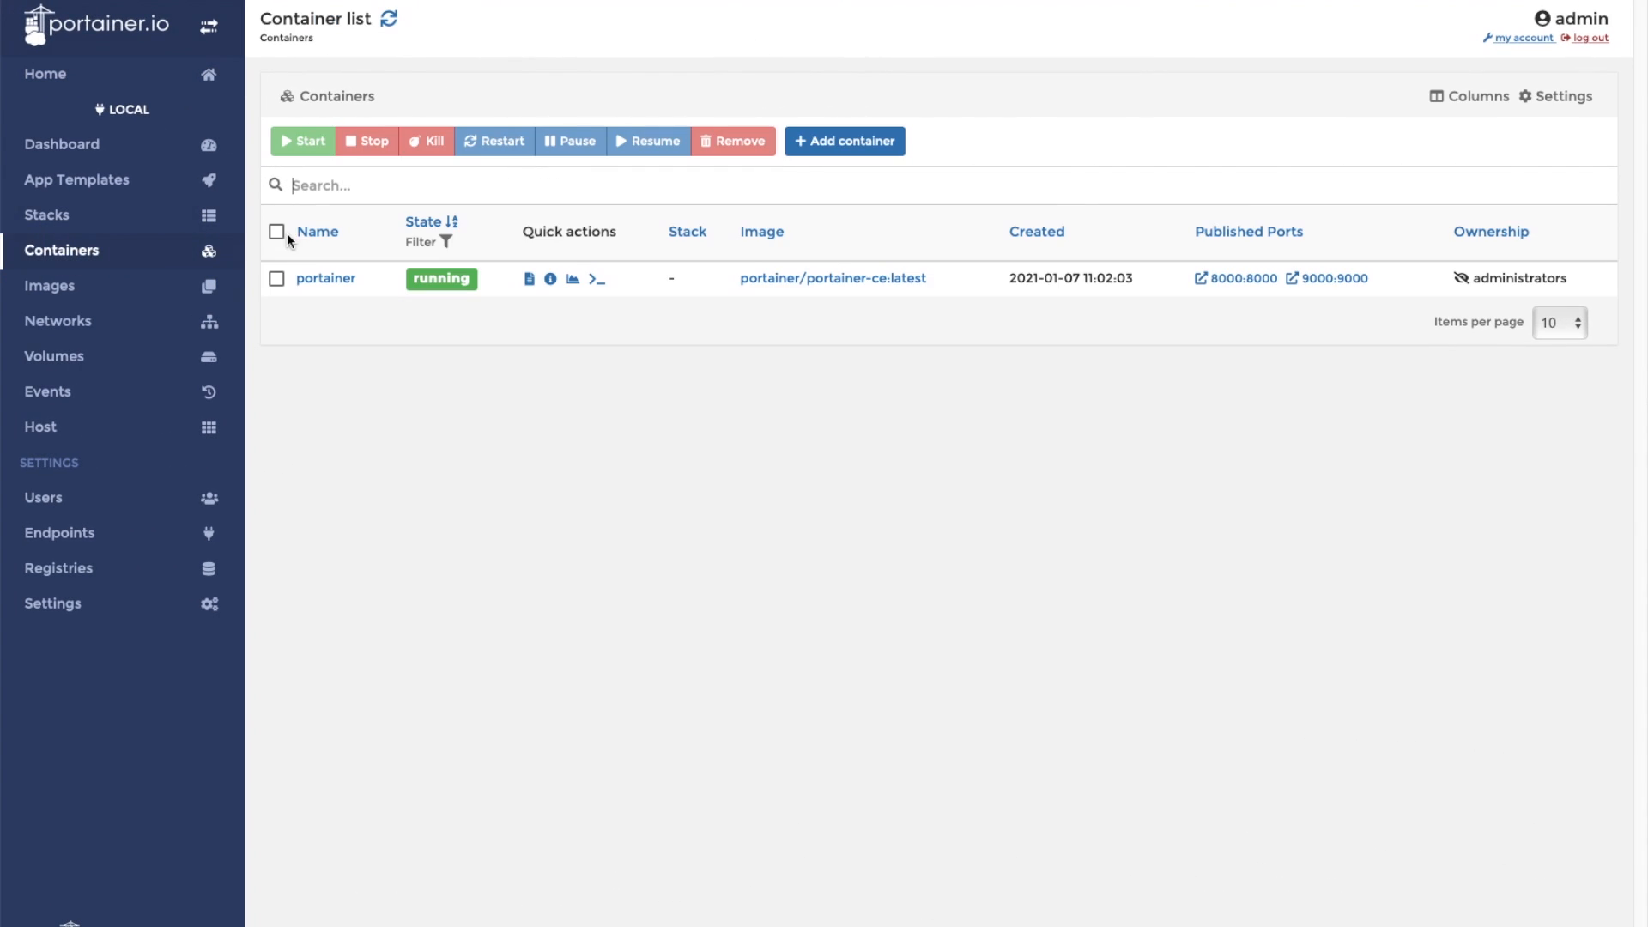
{"action": "left_click", "coordinate": [844, 141]}
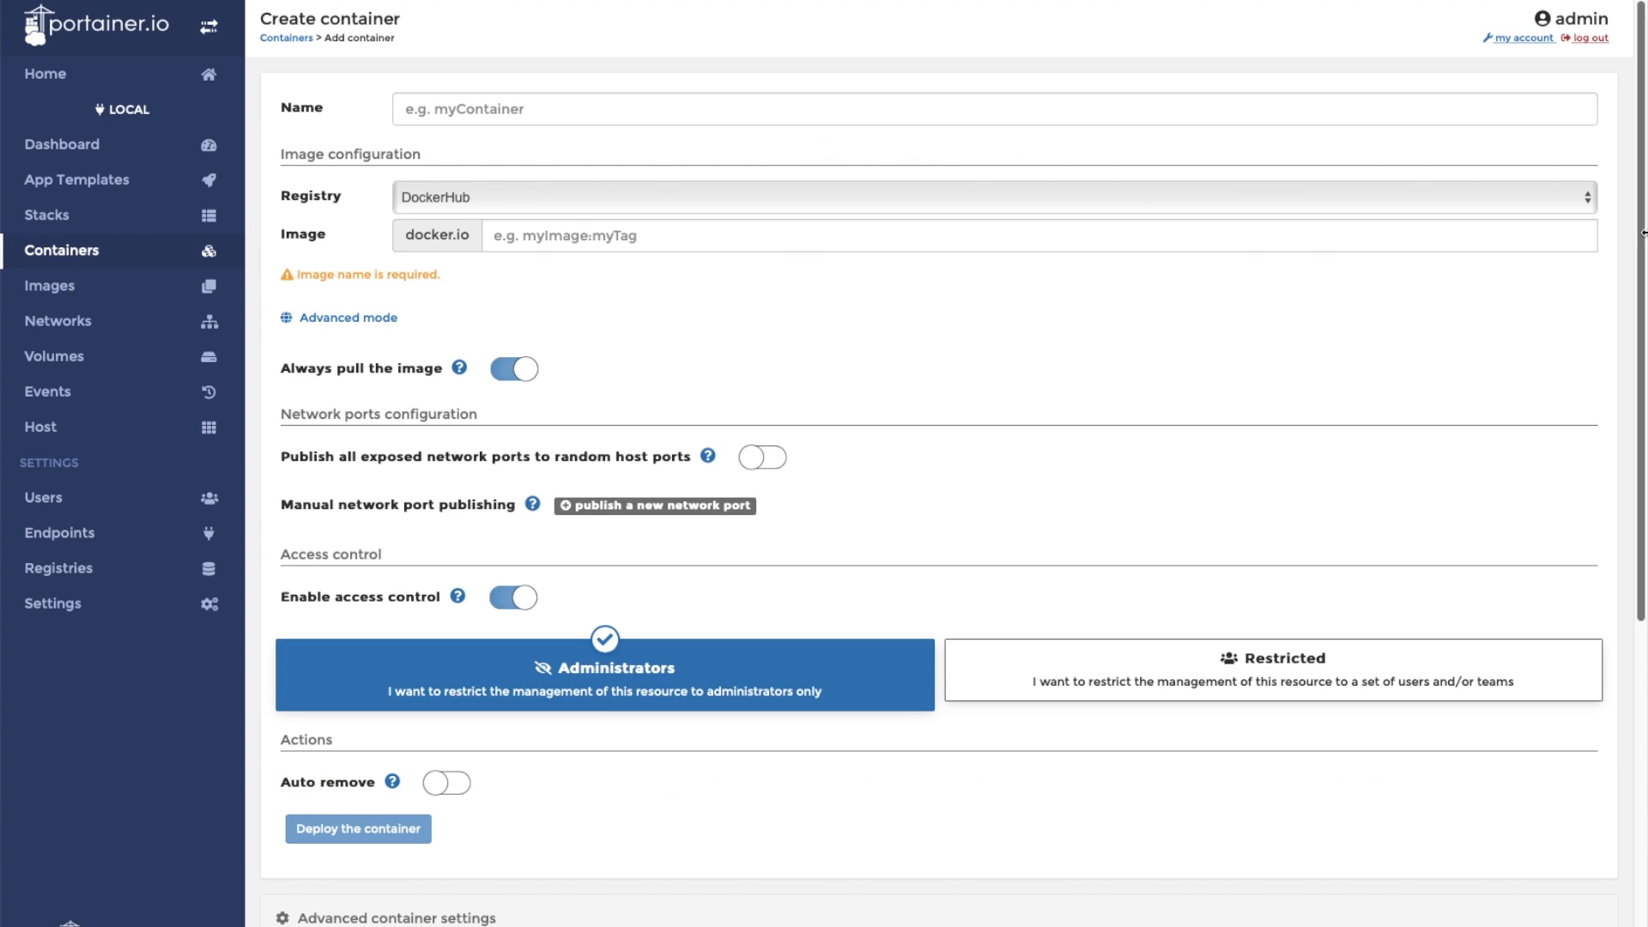
Step: Name the container Nextcloud and choose the linuxserver/nextcloud:latest image
{"action": "left_click", "coordinate": [741, 108]}
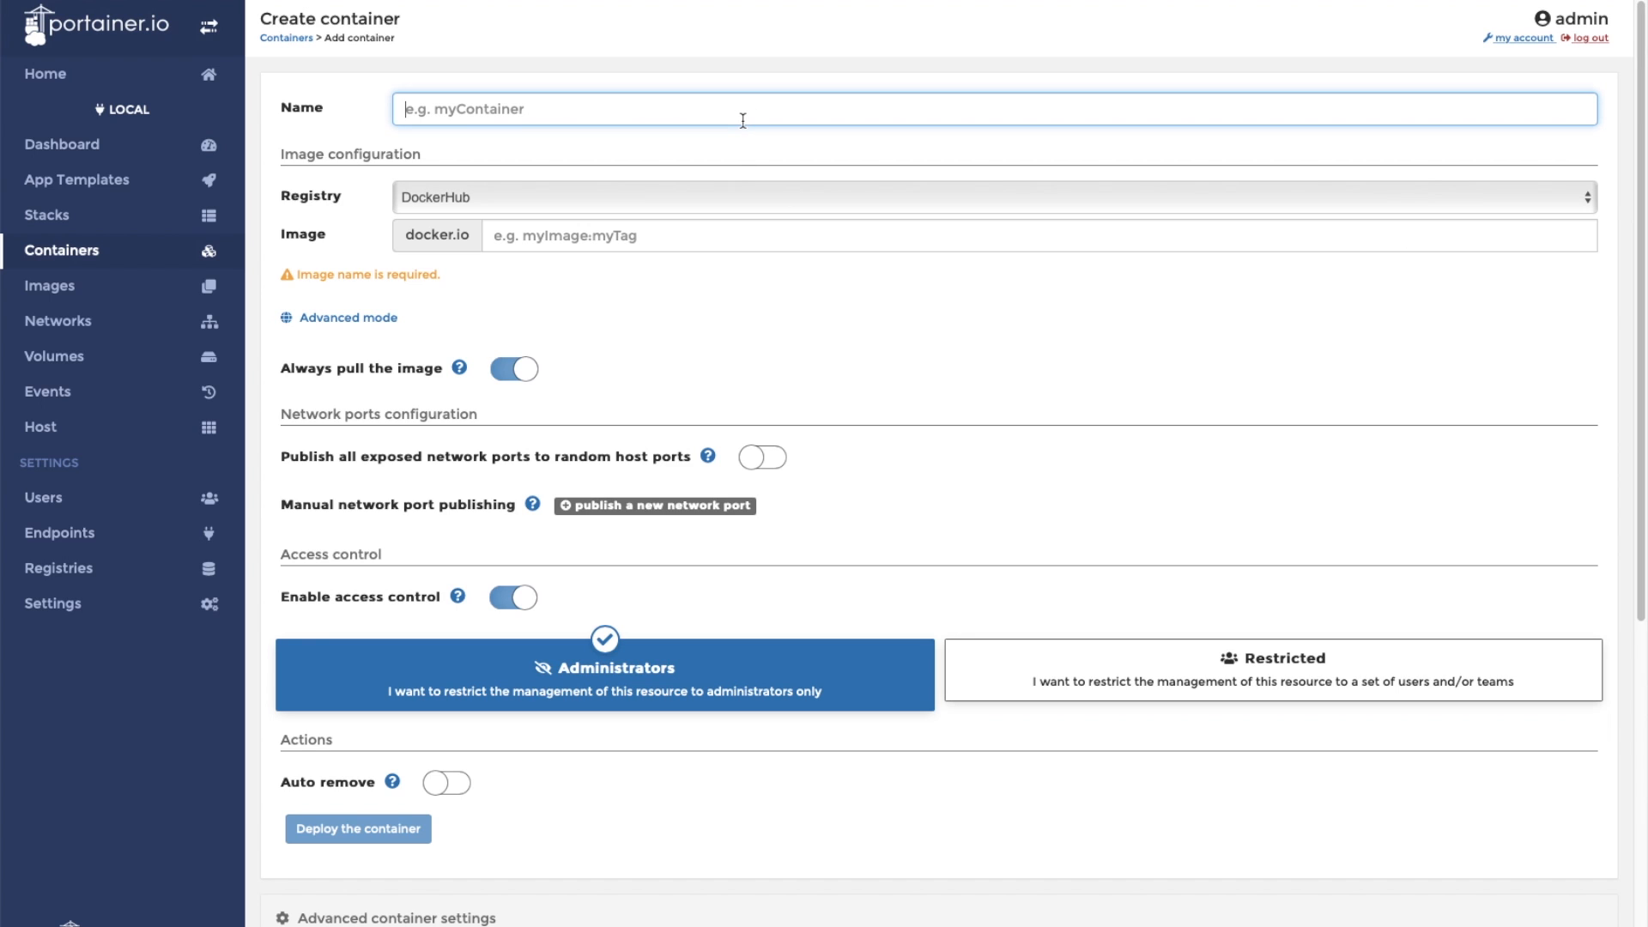
{"action": "type", "text": "Next"}
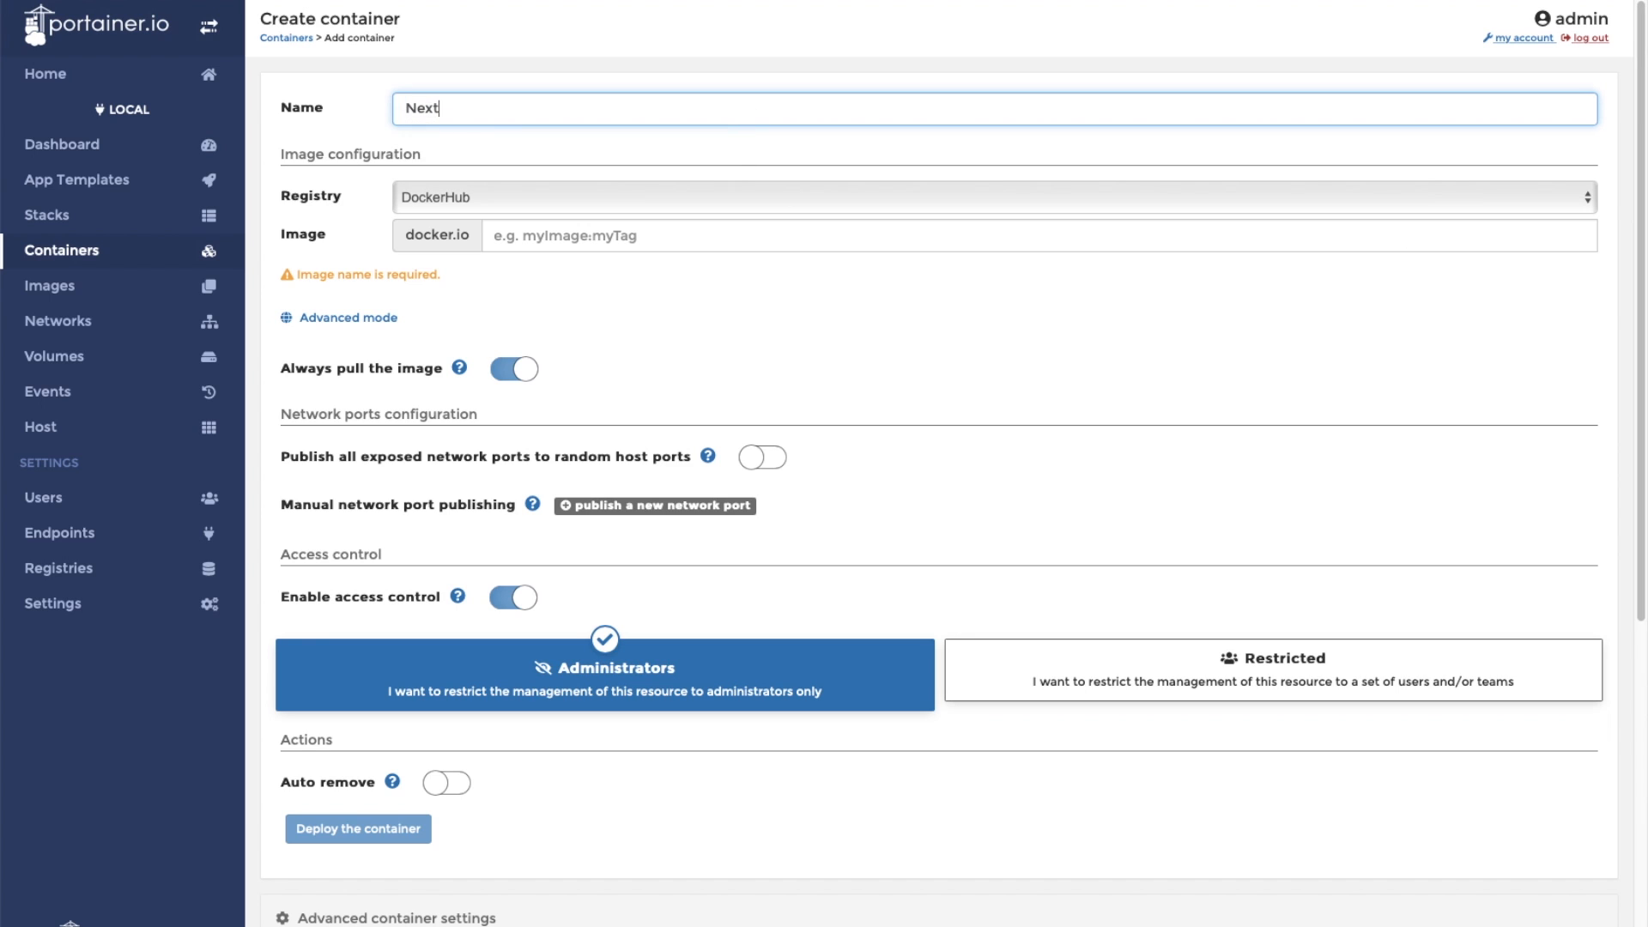
{"action": "type", "text": "cloud"}
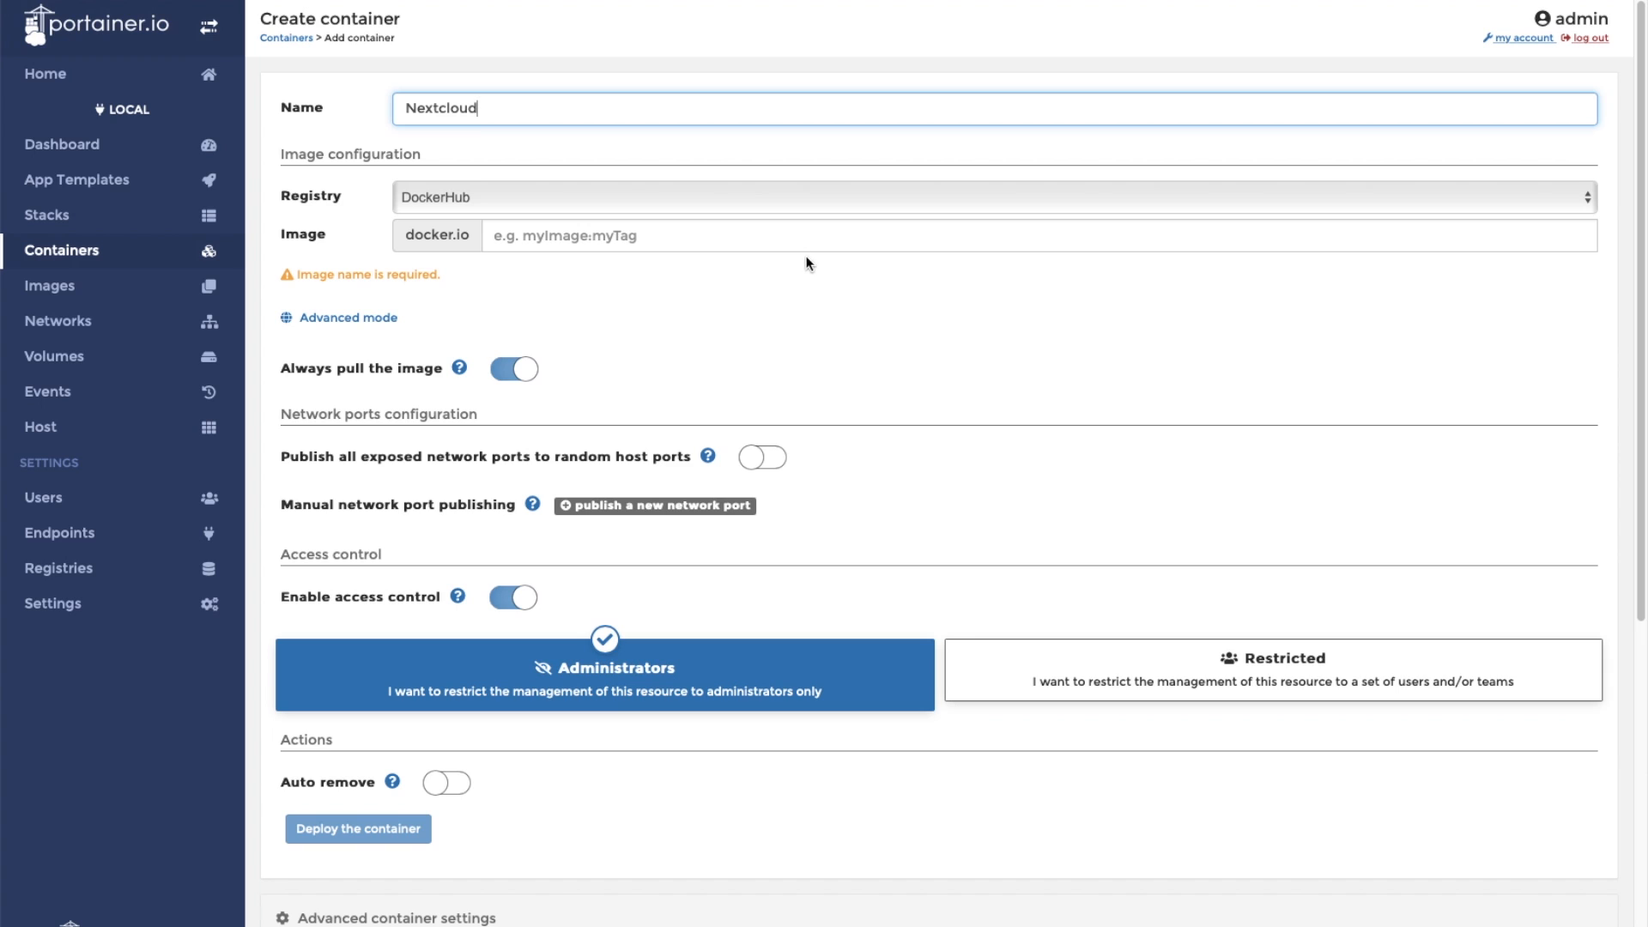
{"action": "type", "text": "linuxser"}
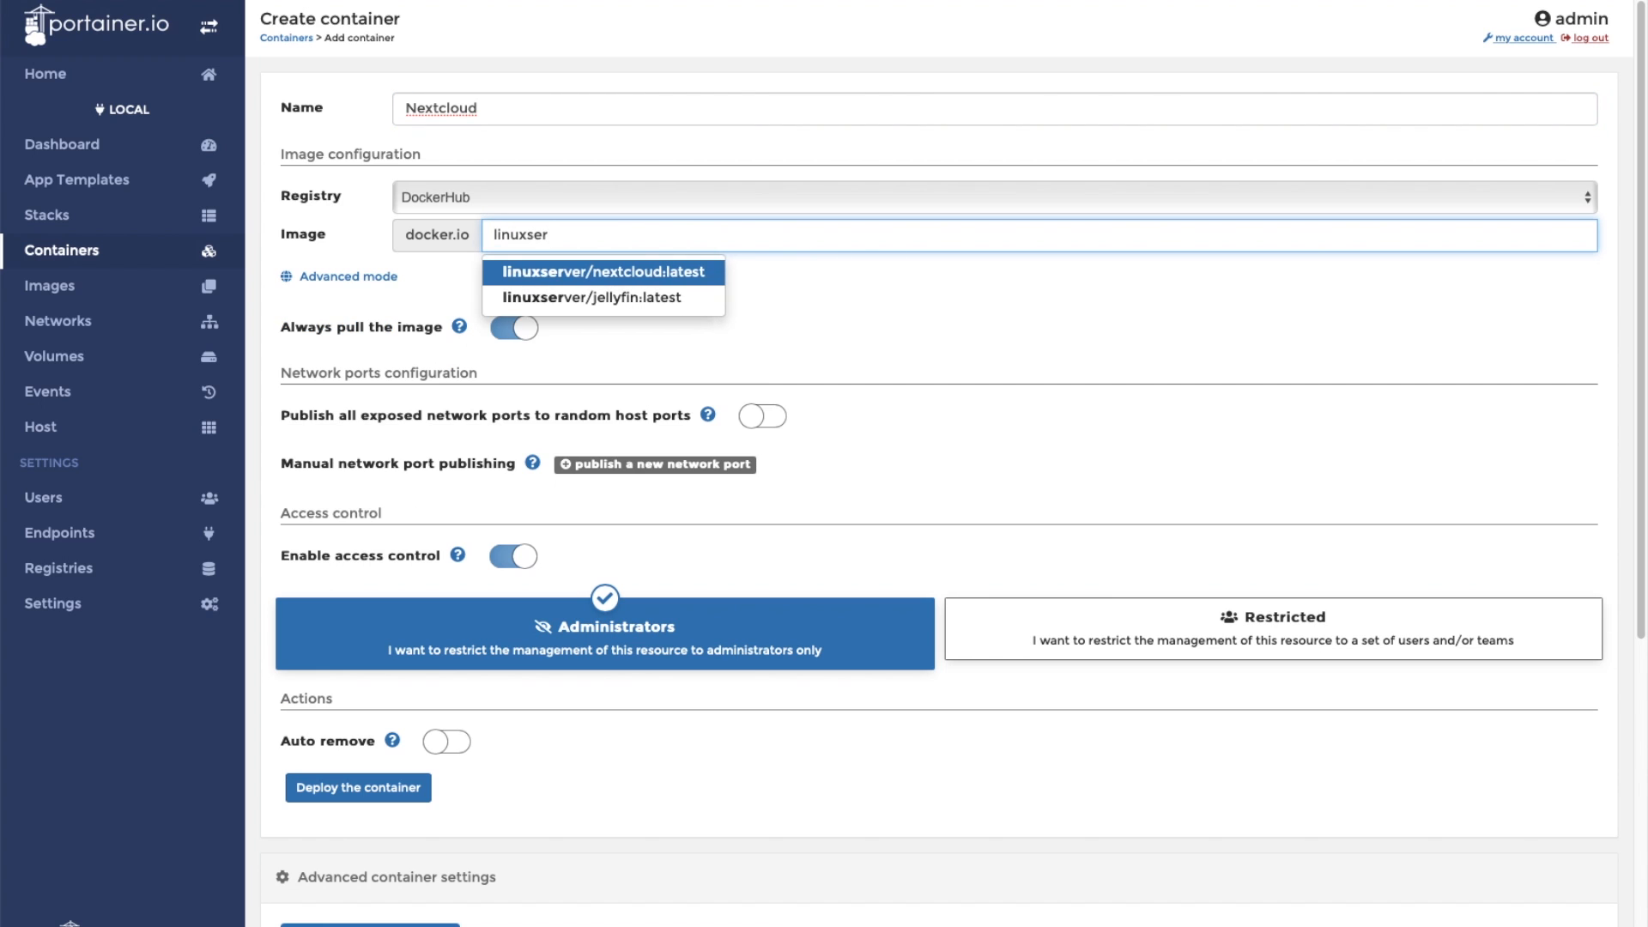
{"action": "type", "text": "ver/nextcloud:latest"}
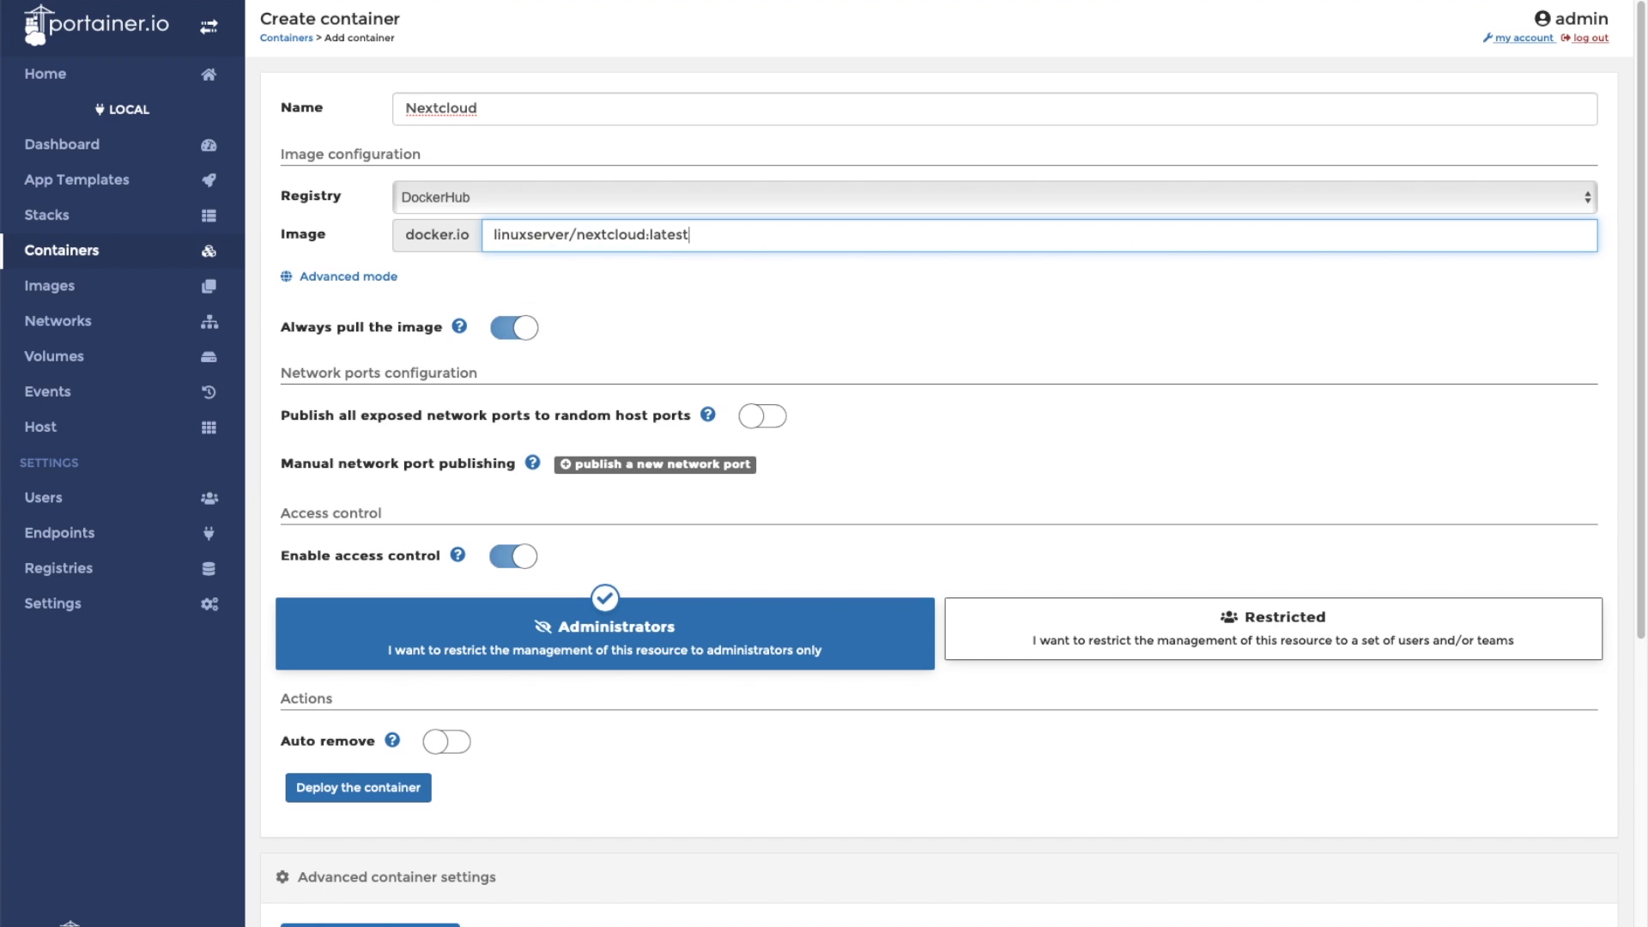
Step: Add a port mapping publishing host port 443 to container port 443
{"action": "left_click", "coordinate": [654, 465]}
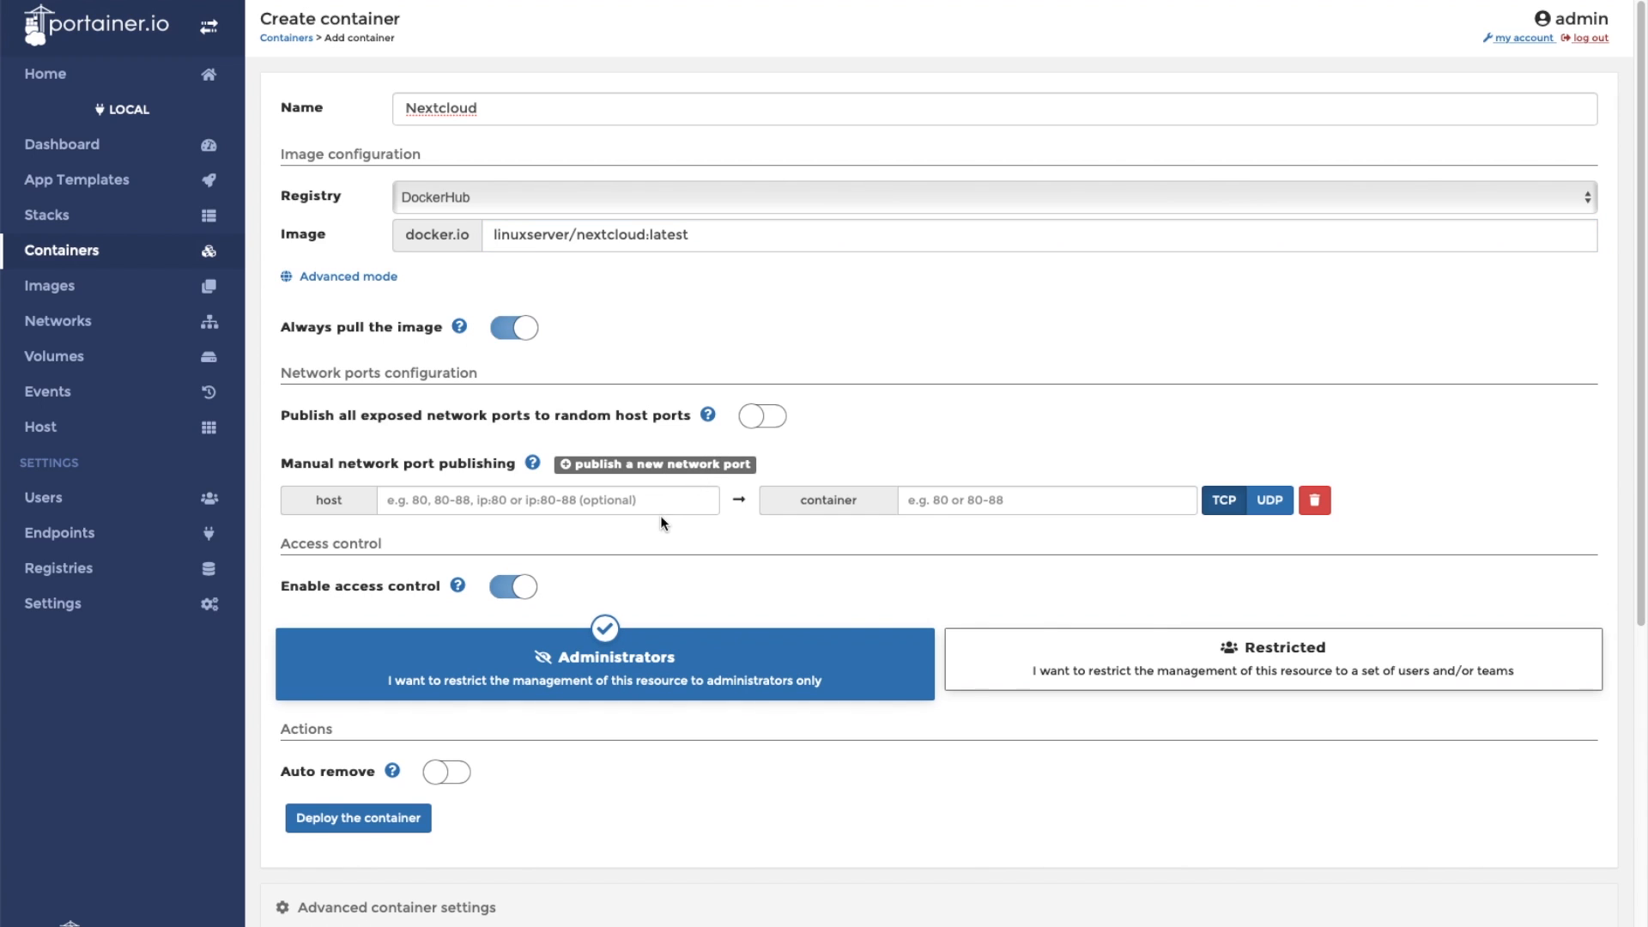
{"action": "type", "text": "443"}
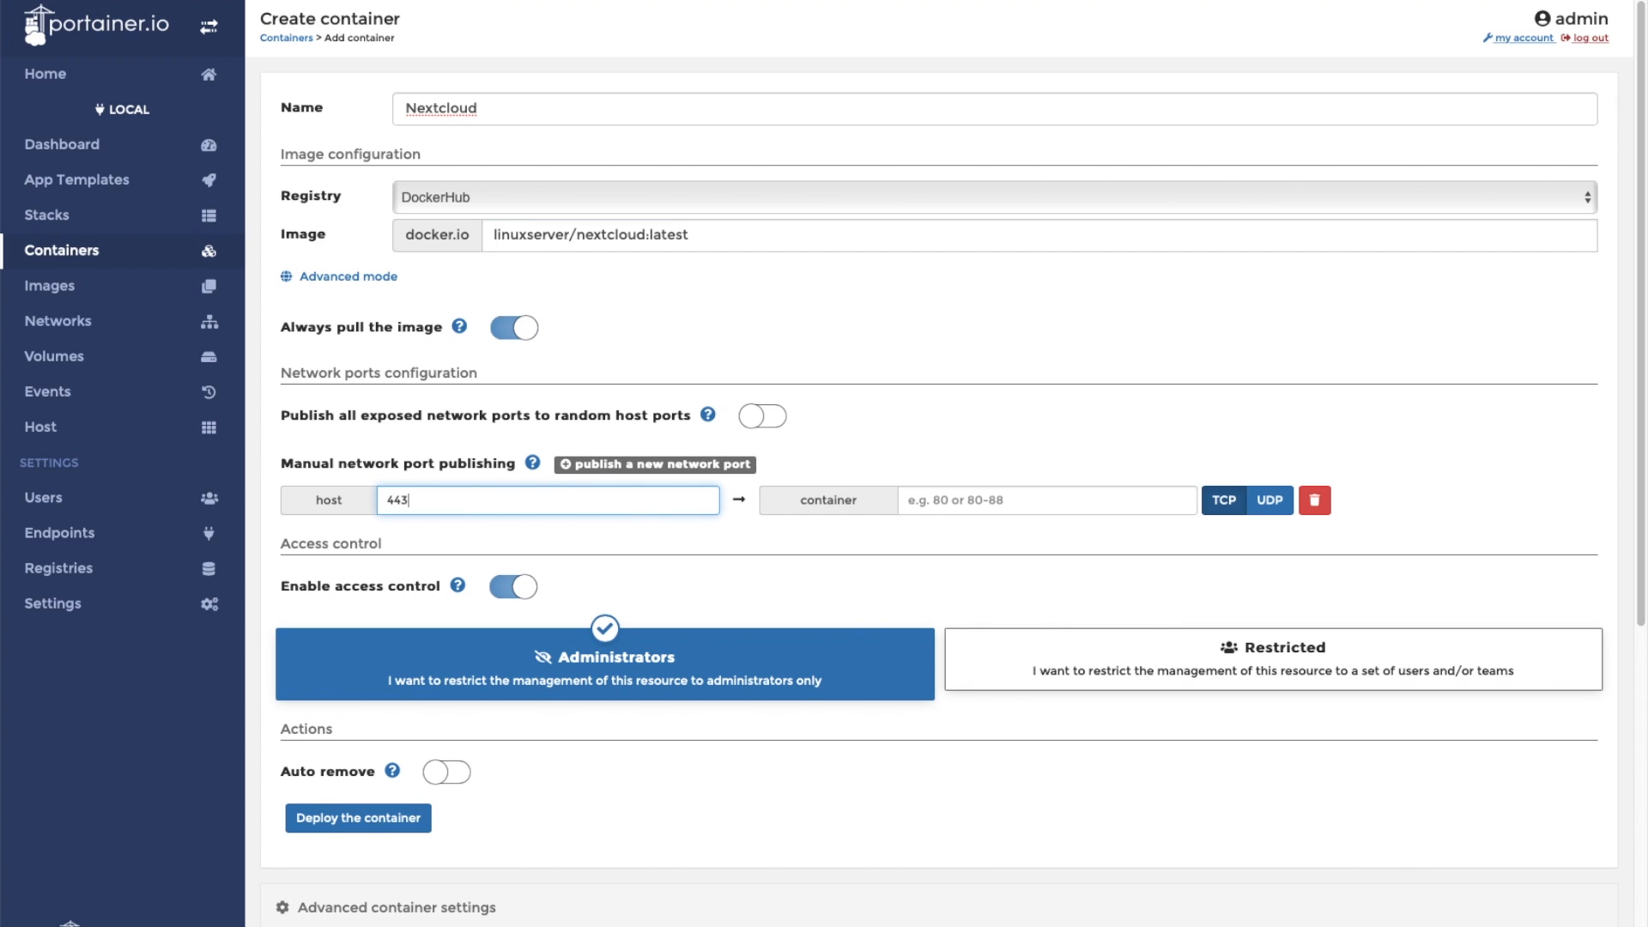
{"action": "type", "text": "4"}
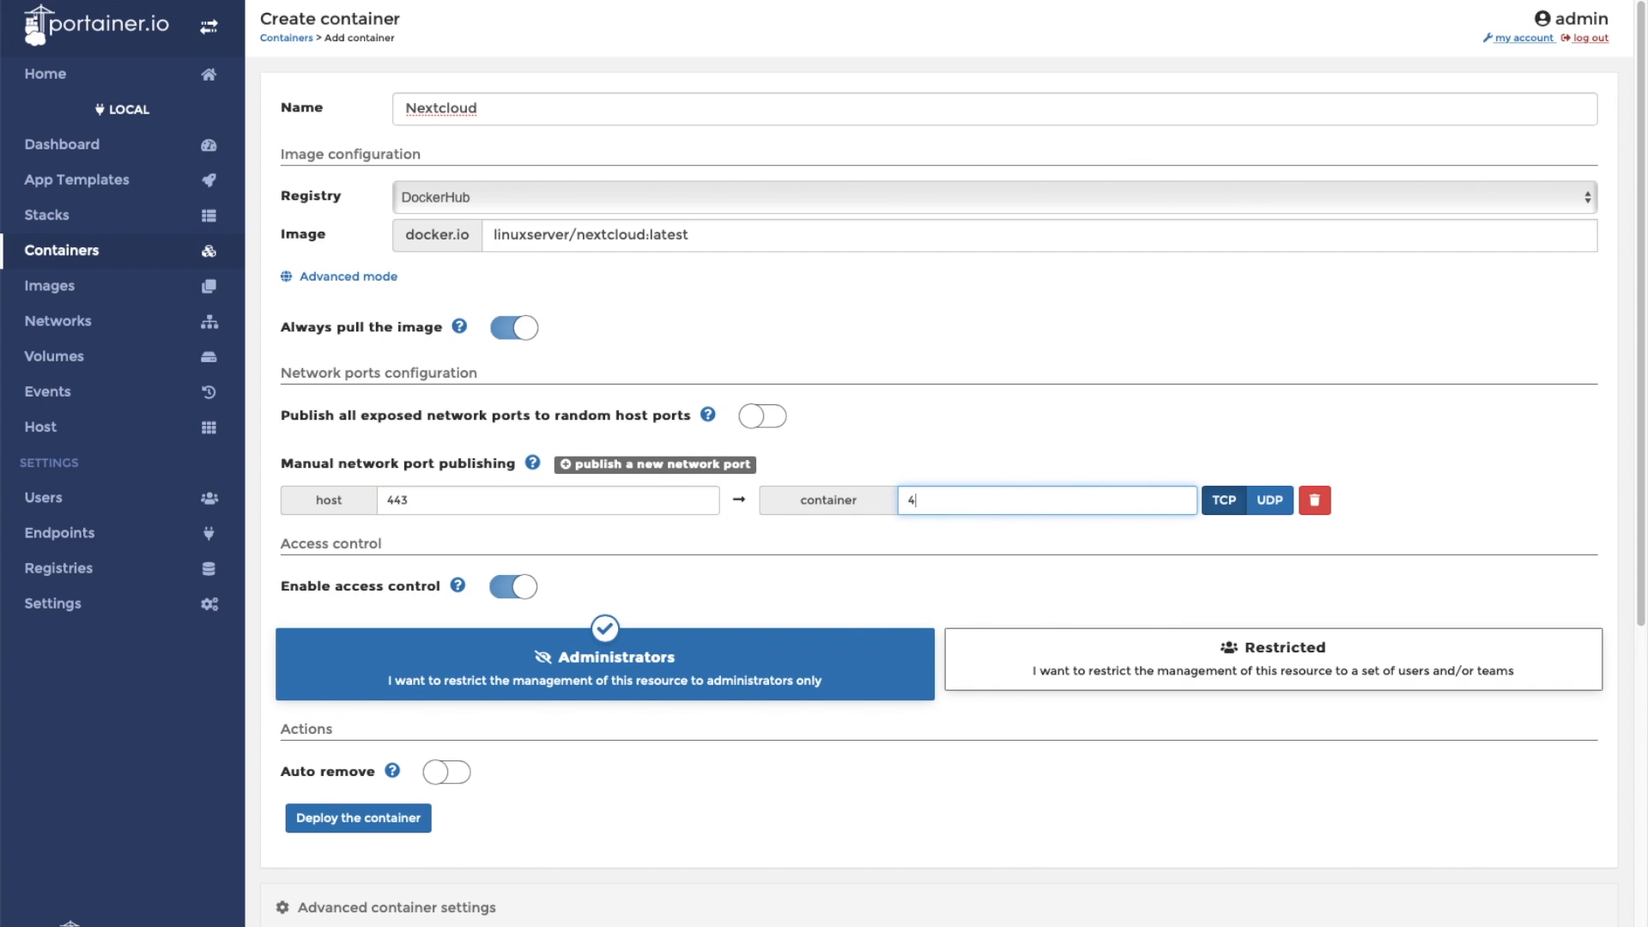
{"action": "type", "text": "43"}
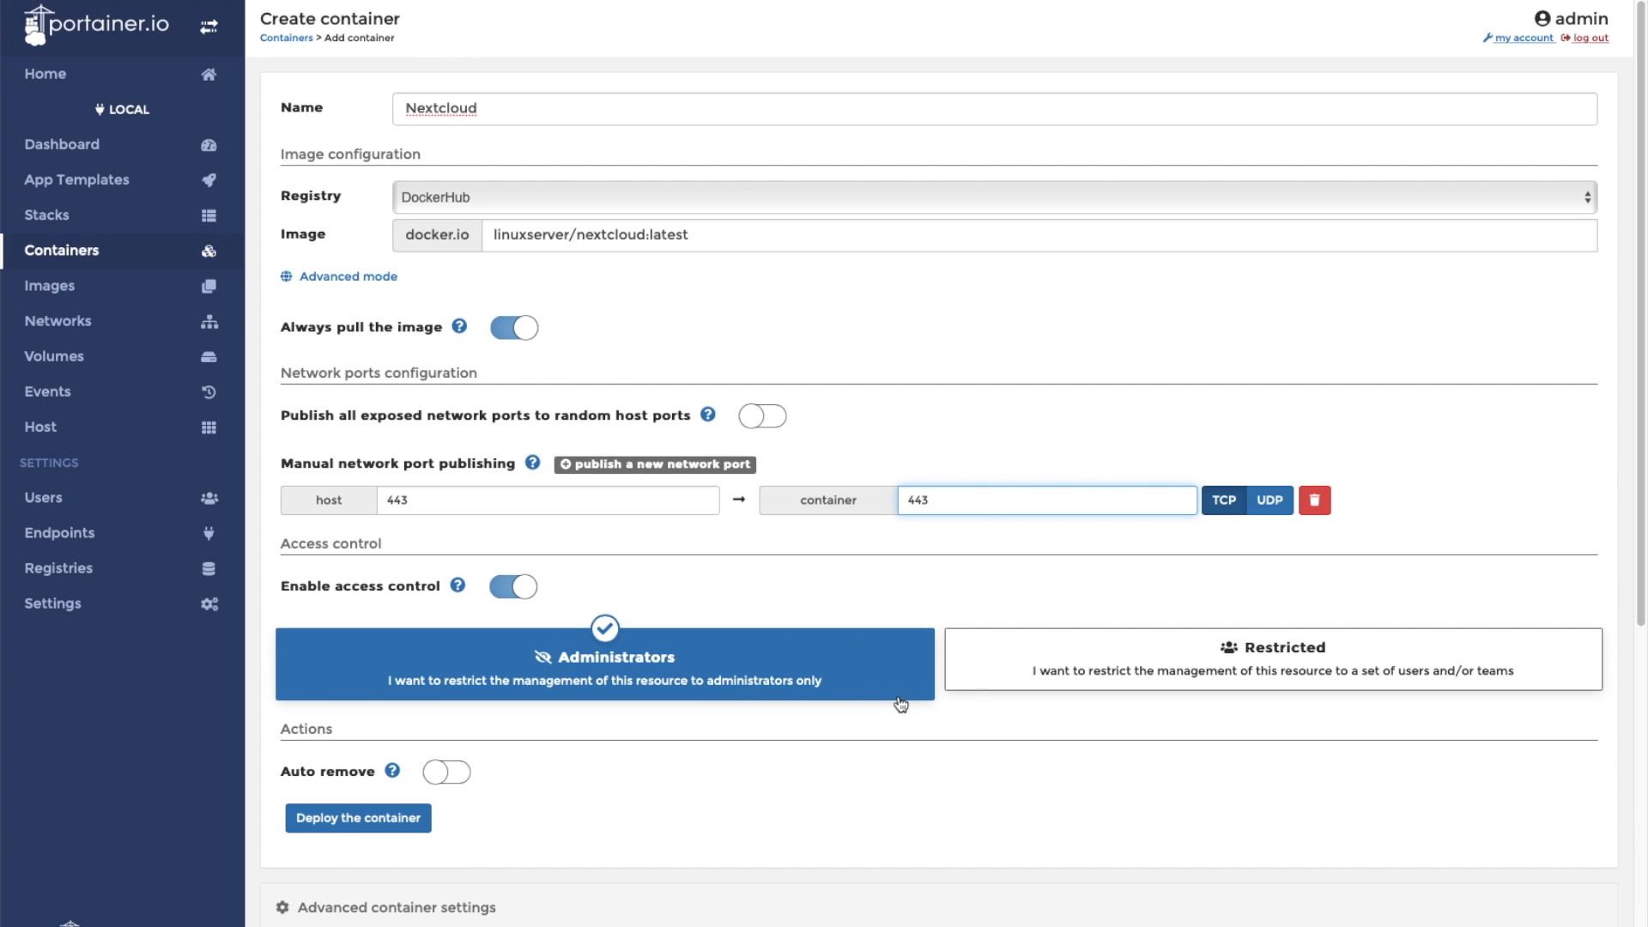
Step: Bind container path /config to host folder /home/pi/Docker/Nextcloud/config
{"action": "scroll", "scroll_direction": "down", "scroll_amount": 3}
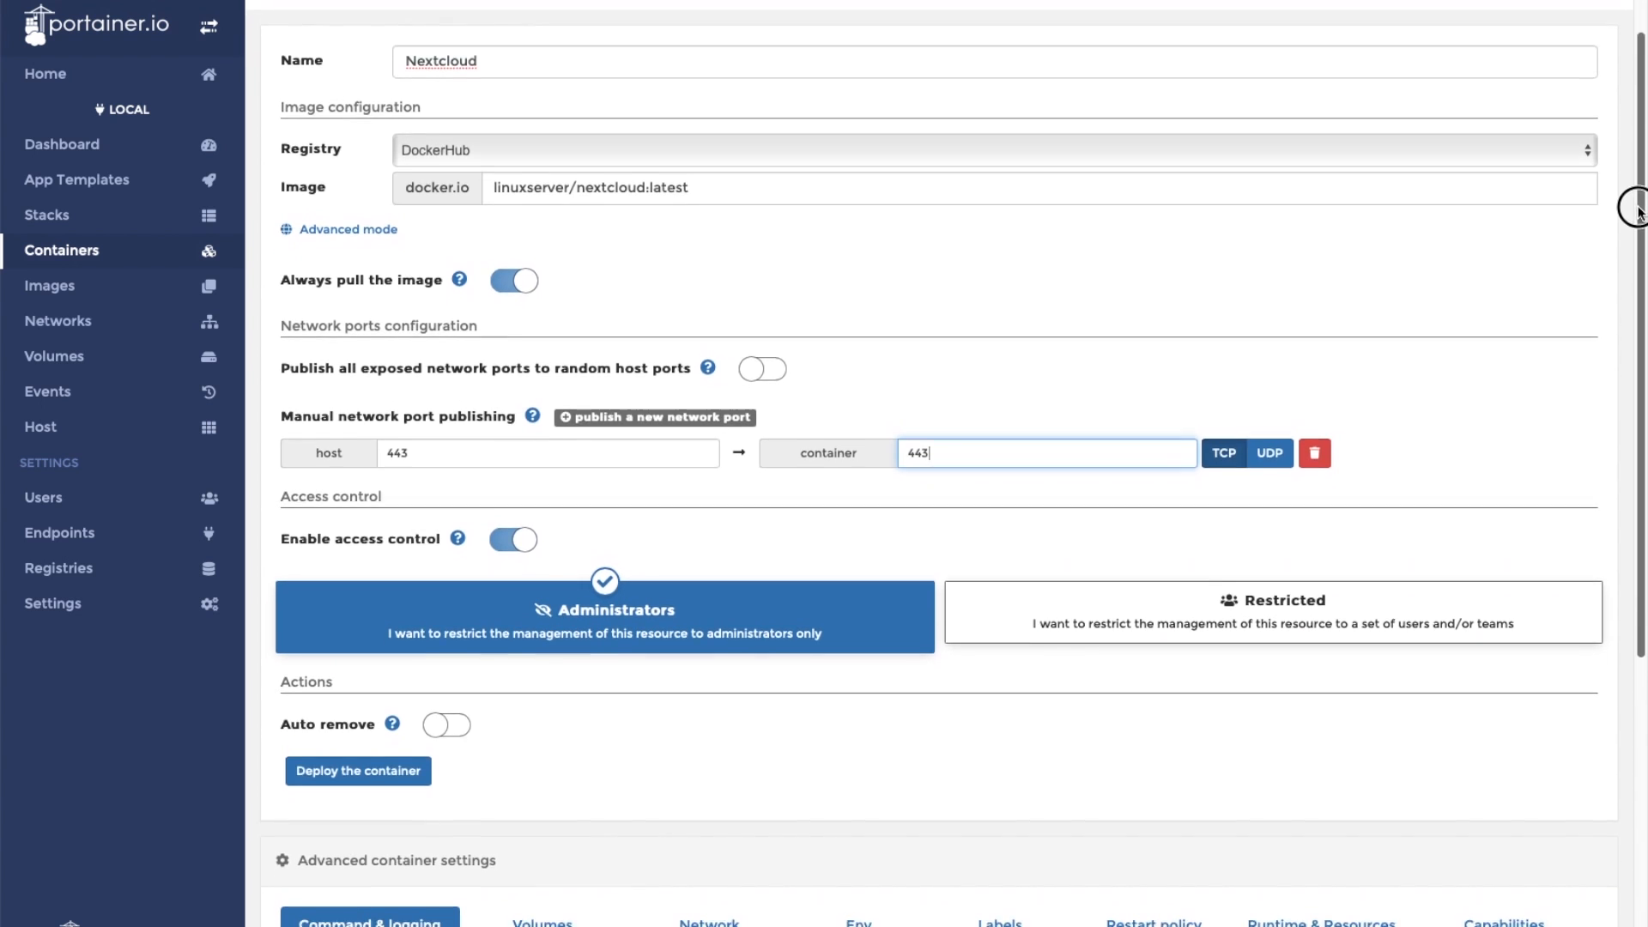
{"action": "scroll", "scroll_direction": "down", "scroll_amount": 3}
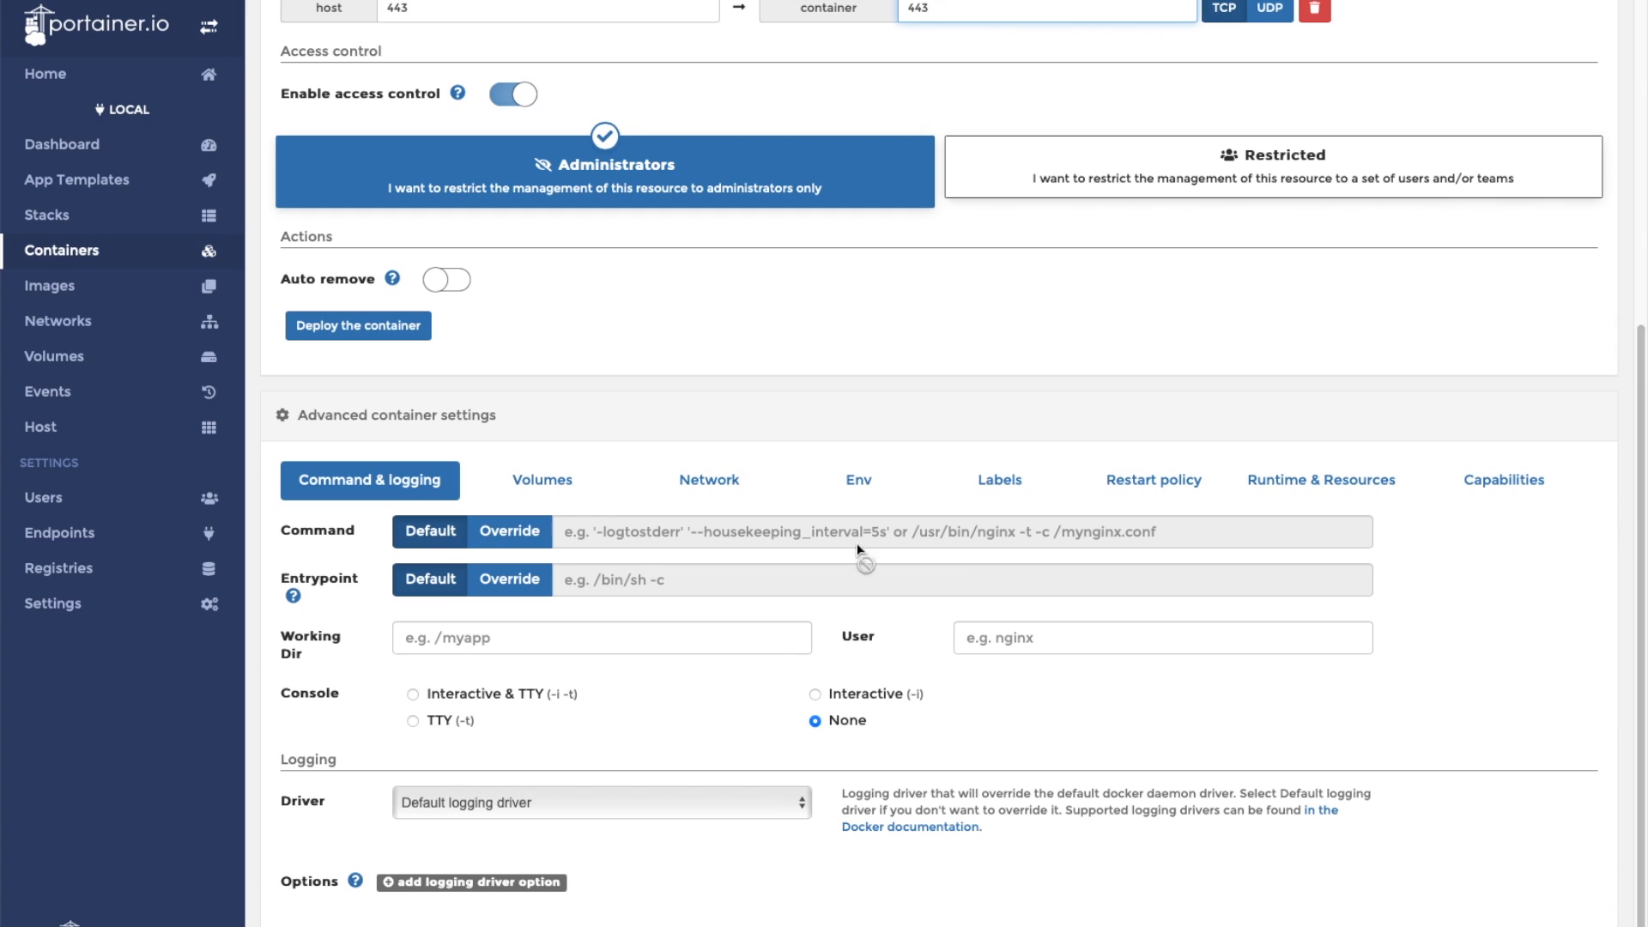
{"action": "left_click", "coordinate": [542, 836]}
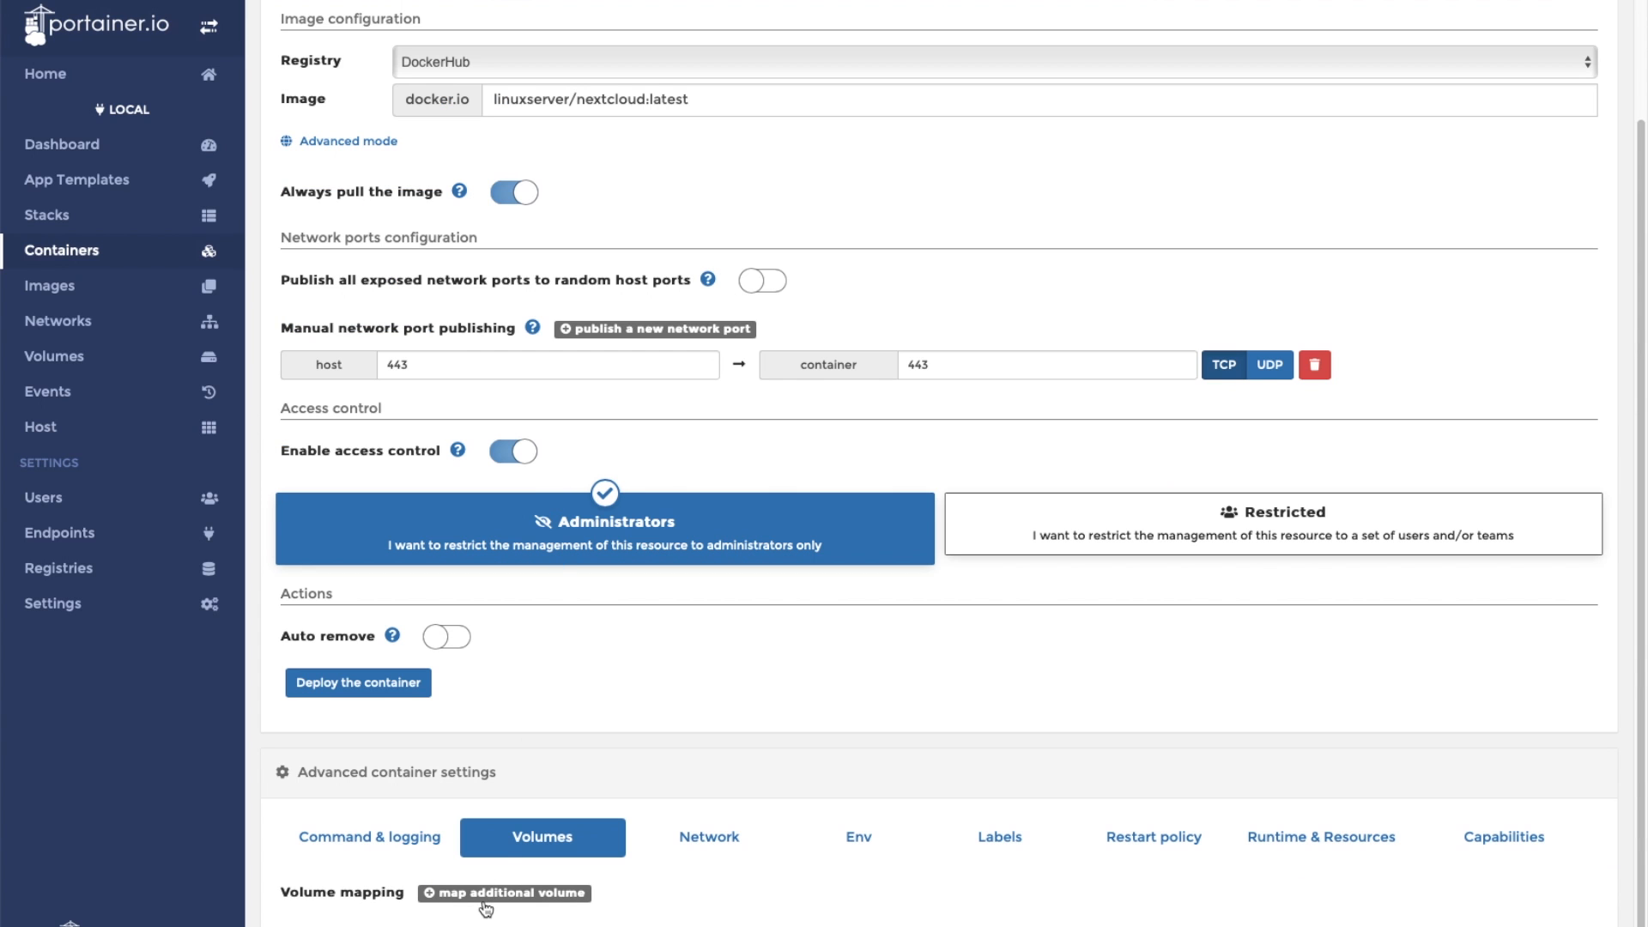
{"action": "left_click", "coordinate": [504, 892]}
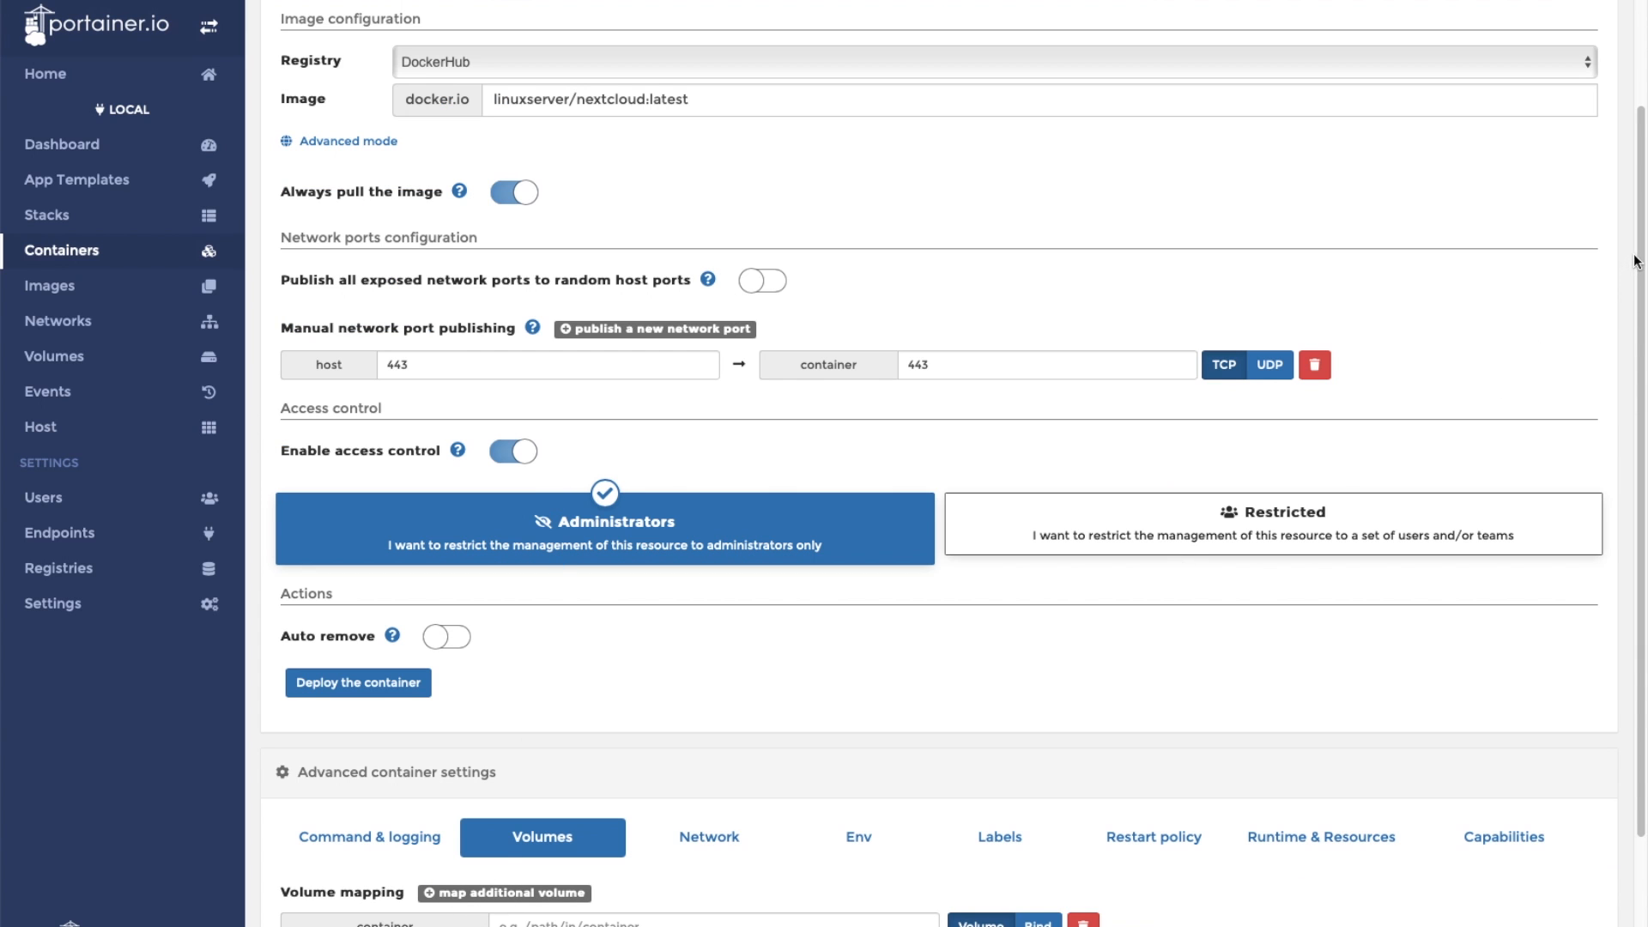
{"action": "scroll", "scroll_direction": "down", "scroll_amount": 3}
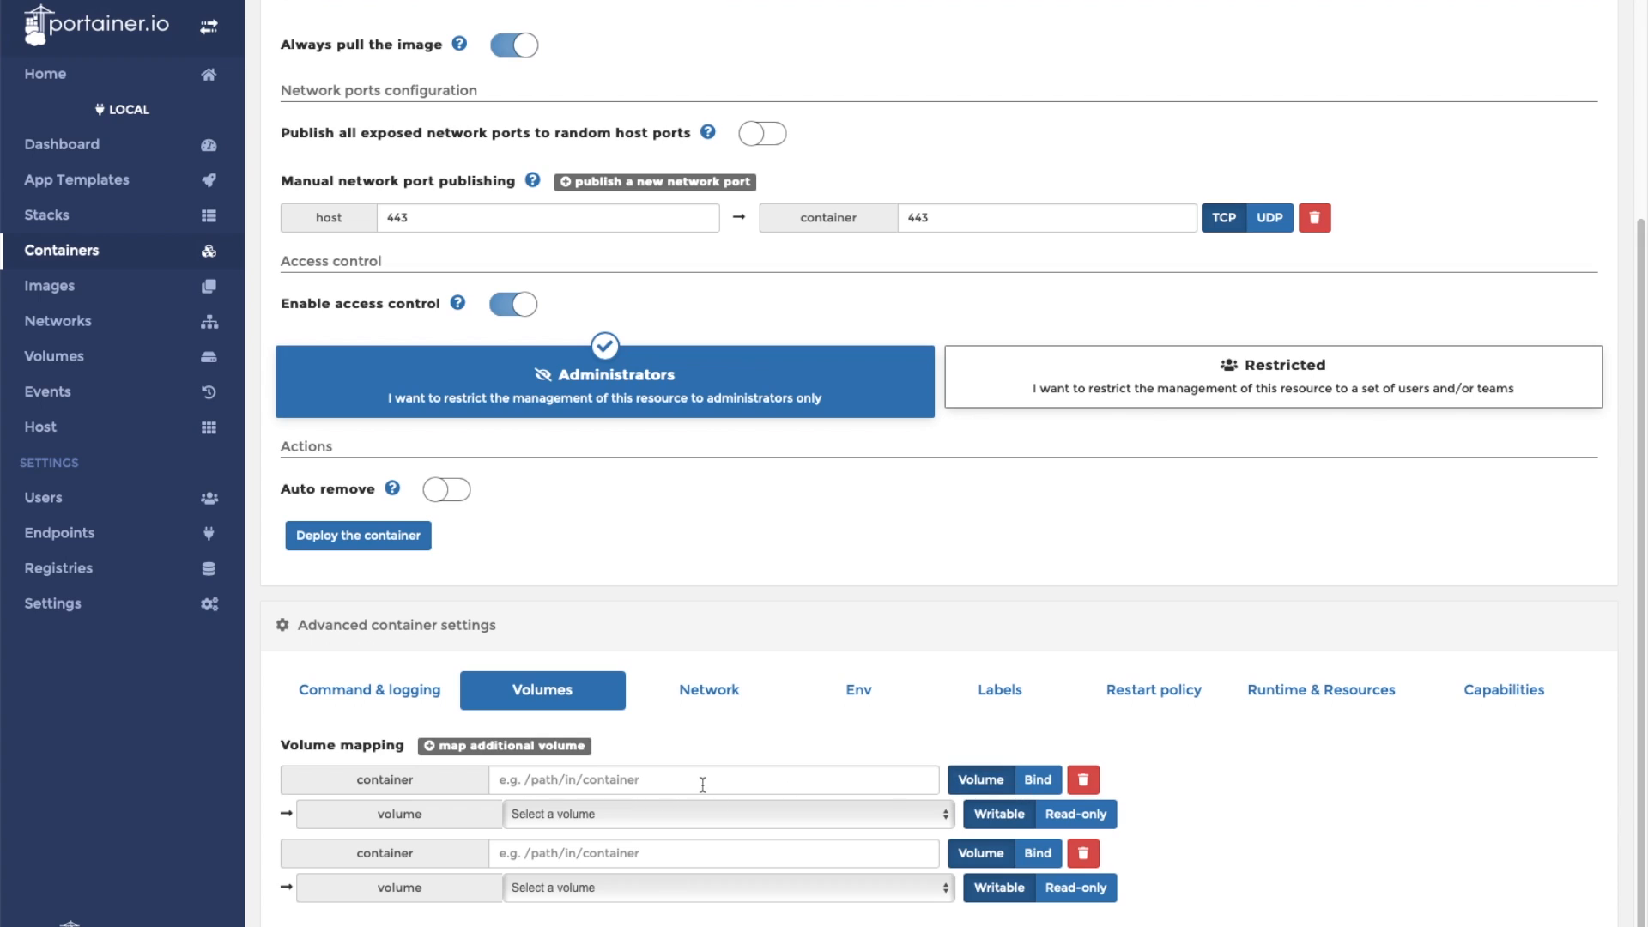
{"action": "mouse_move", "coordinate": [704, 785]}
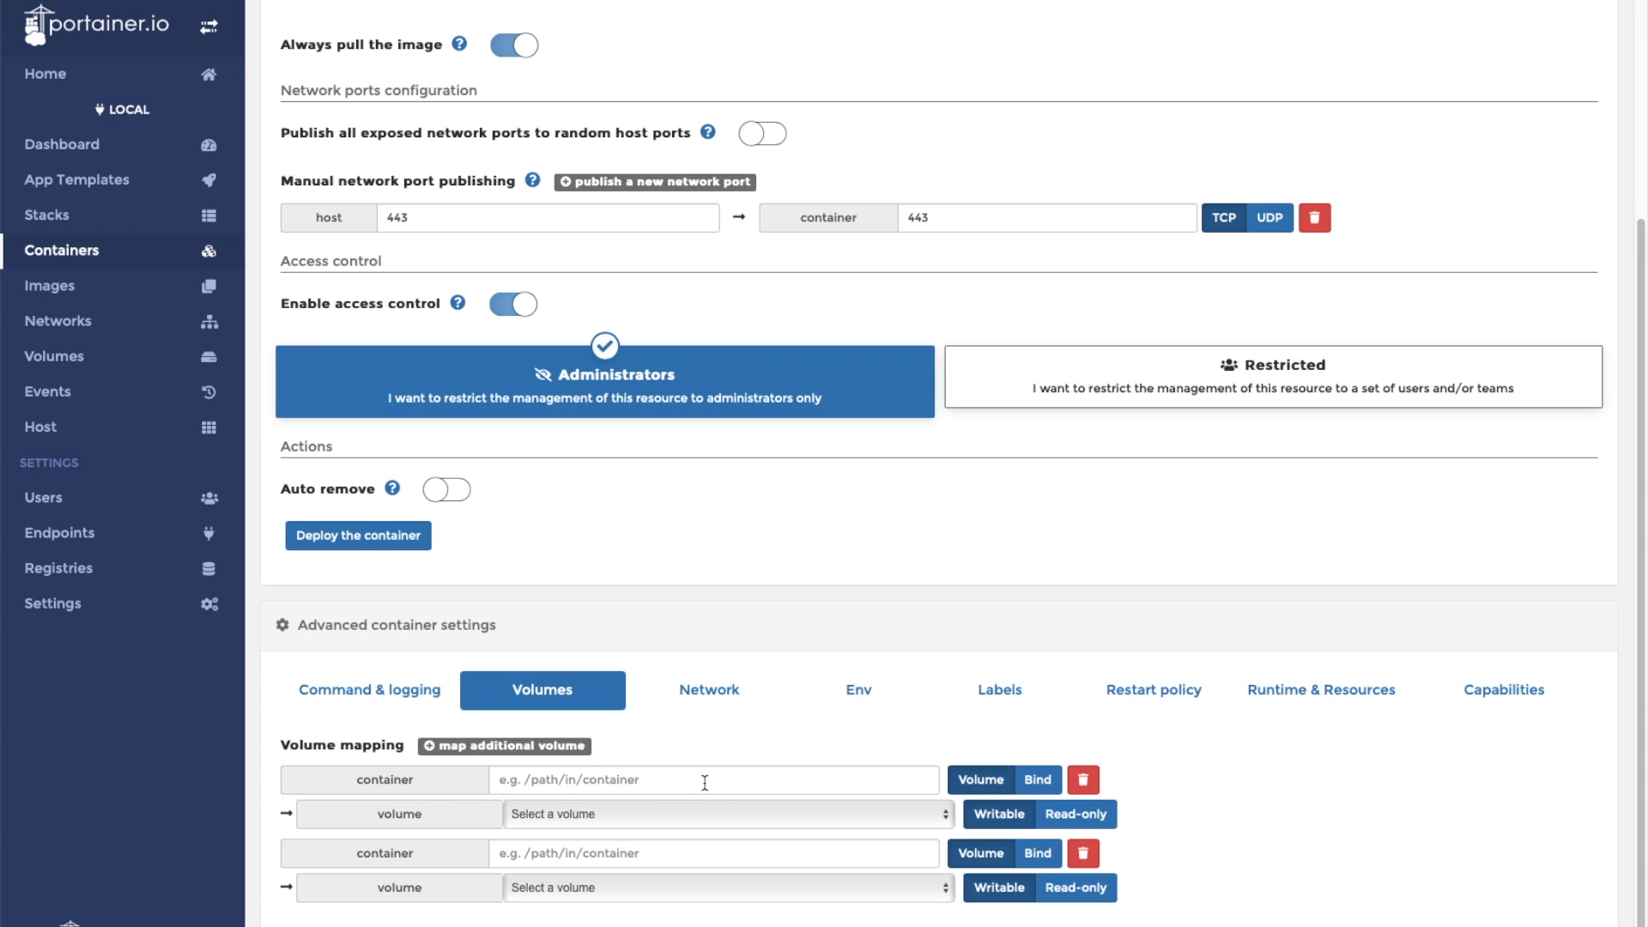
{"action": "left_click", "coordinate": [714, 780]}
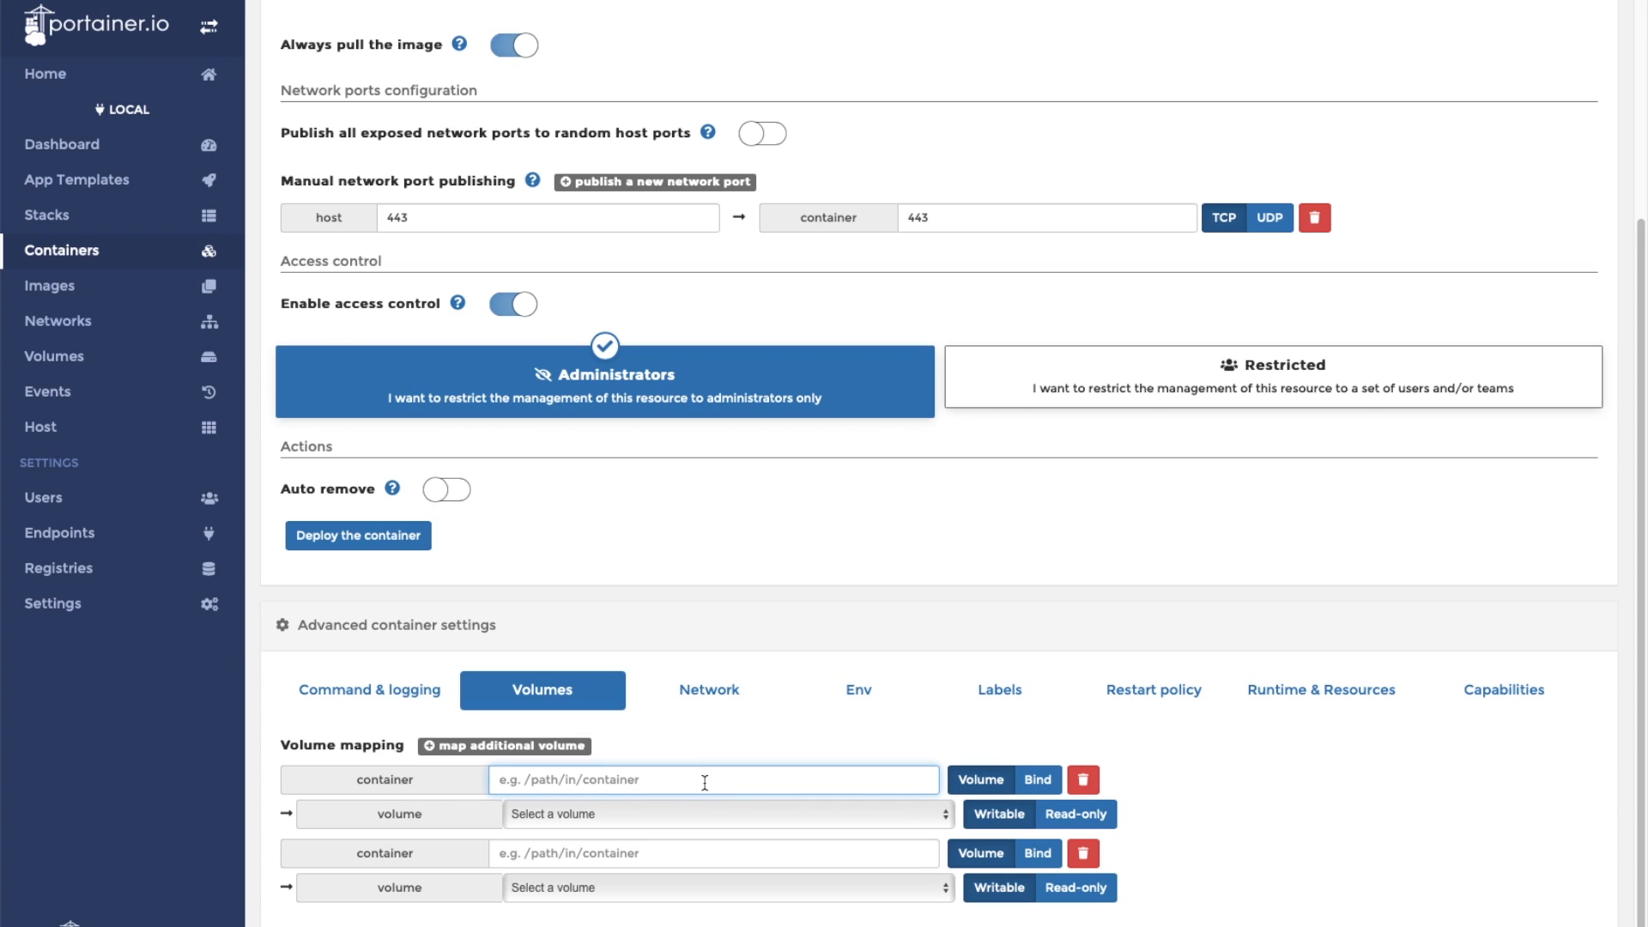
{"action": "type", "text": "/config"}
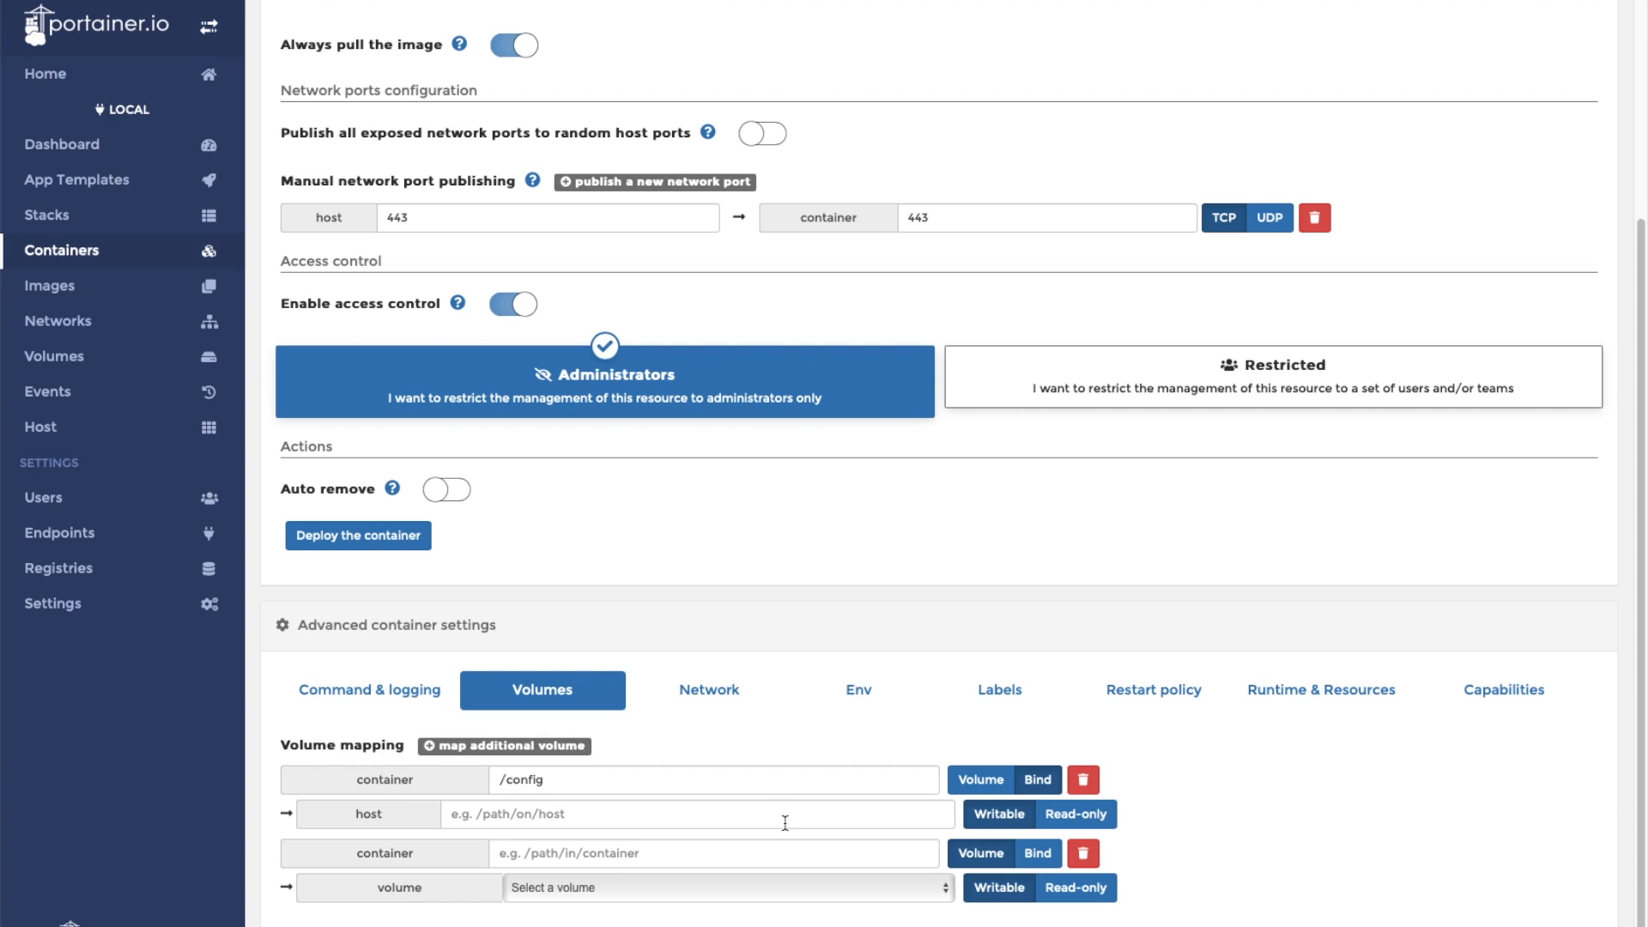
{"action": "type", "text": "/home/pi/"}
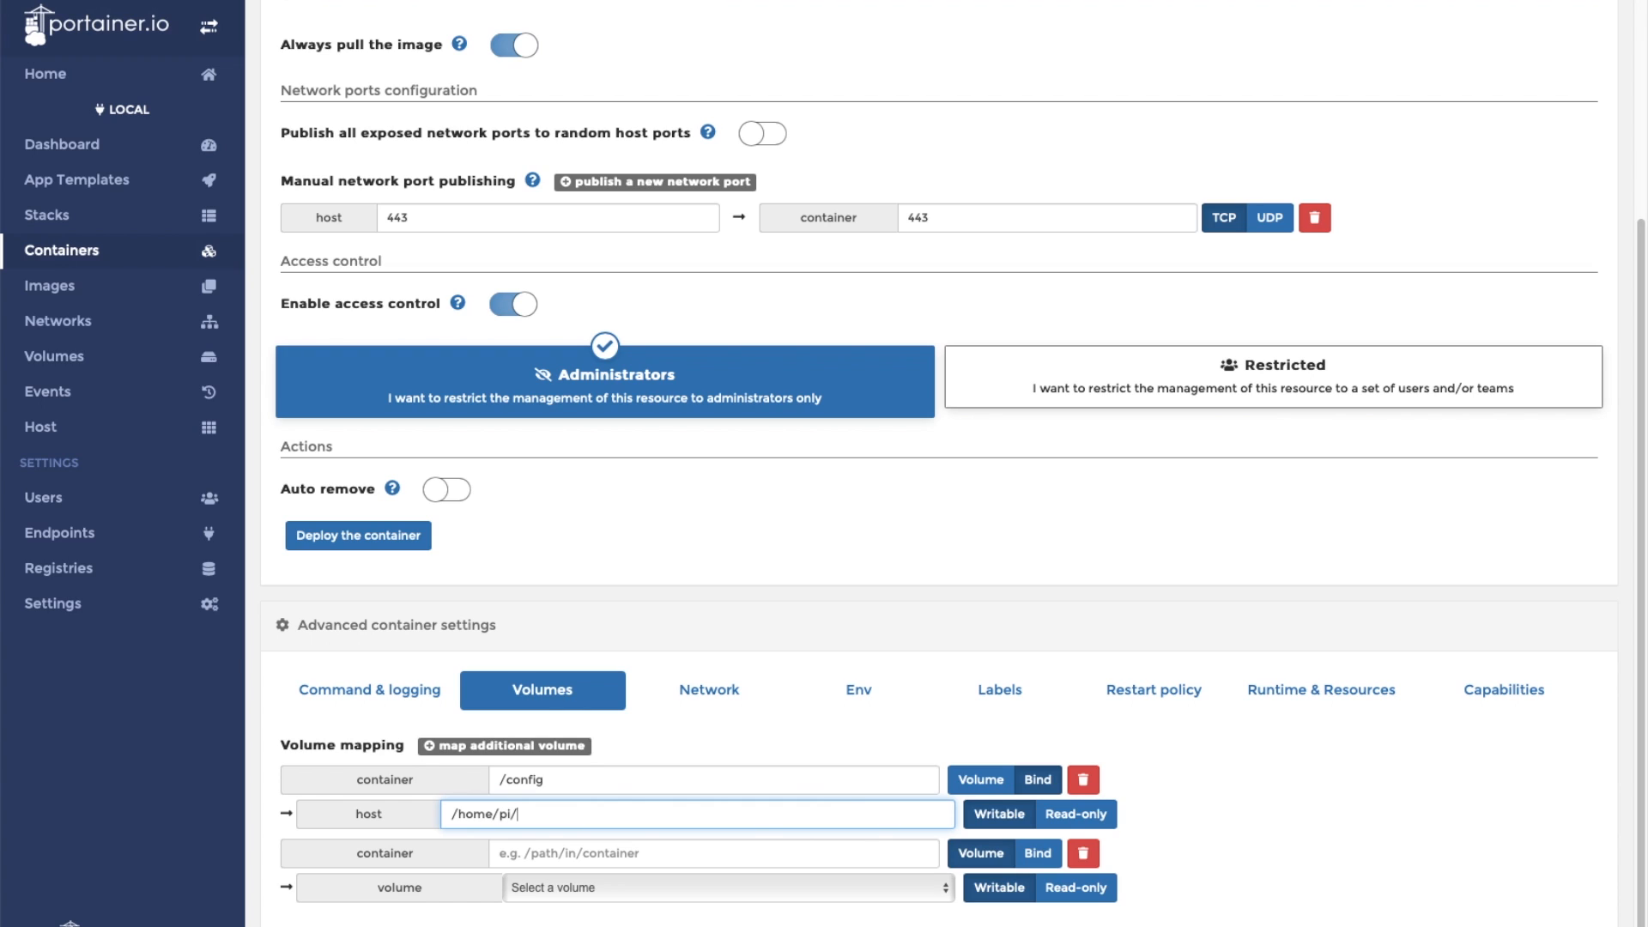
{"action": "type", "text": "Docker/"}
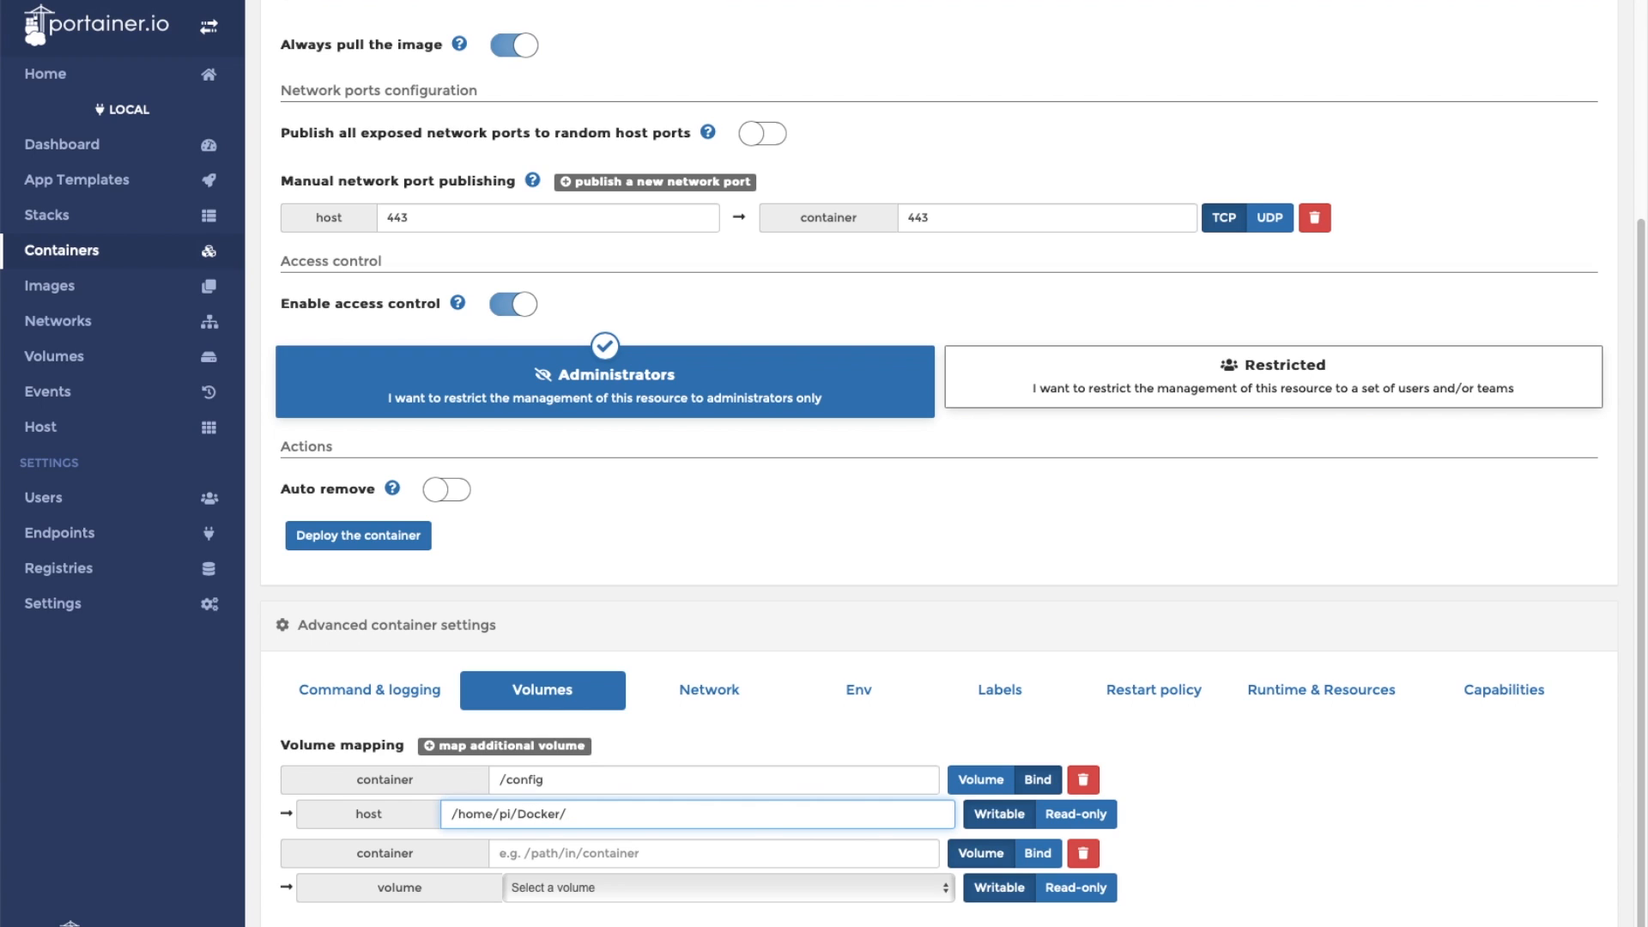
{"action": "type", "text": "Nextclou"}
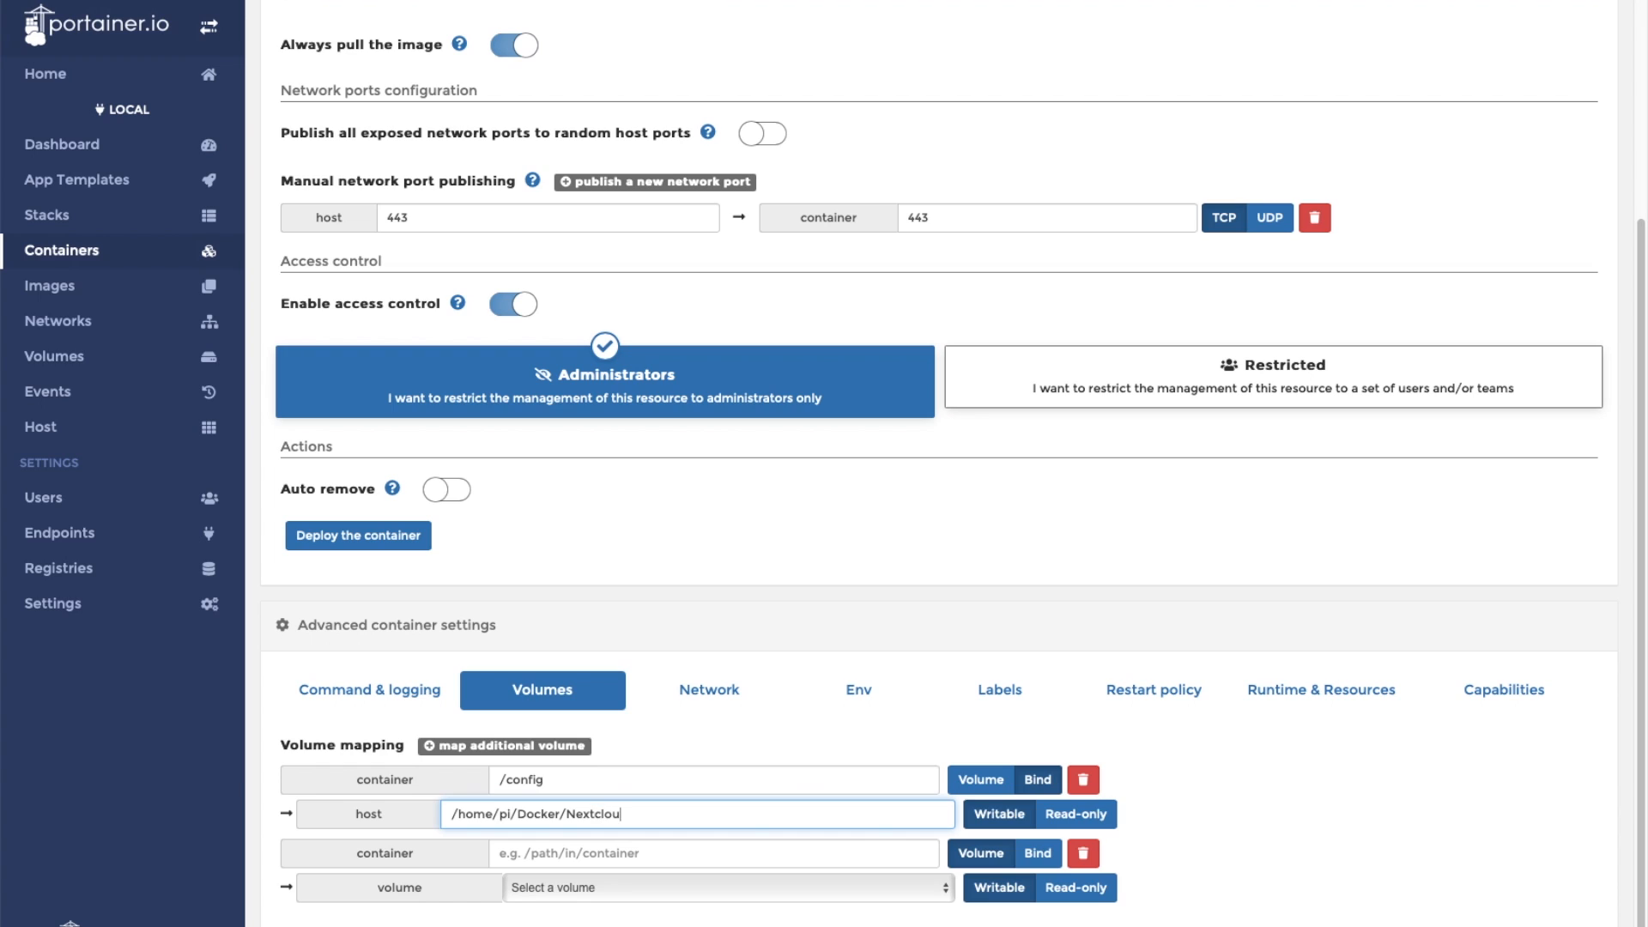
{"action": "type", "text": "d/config"}
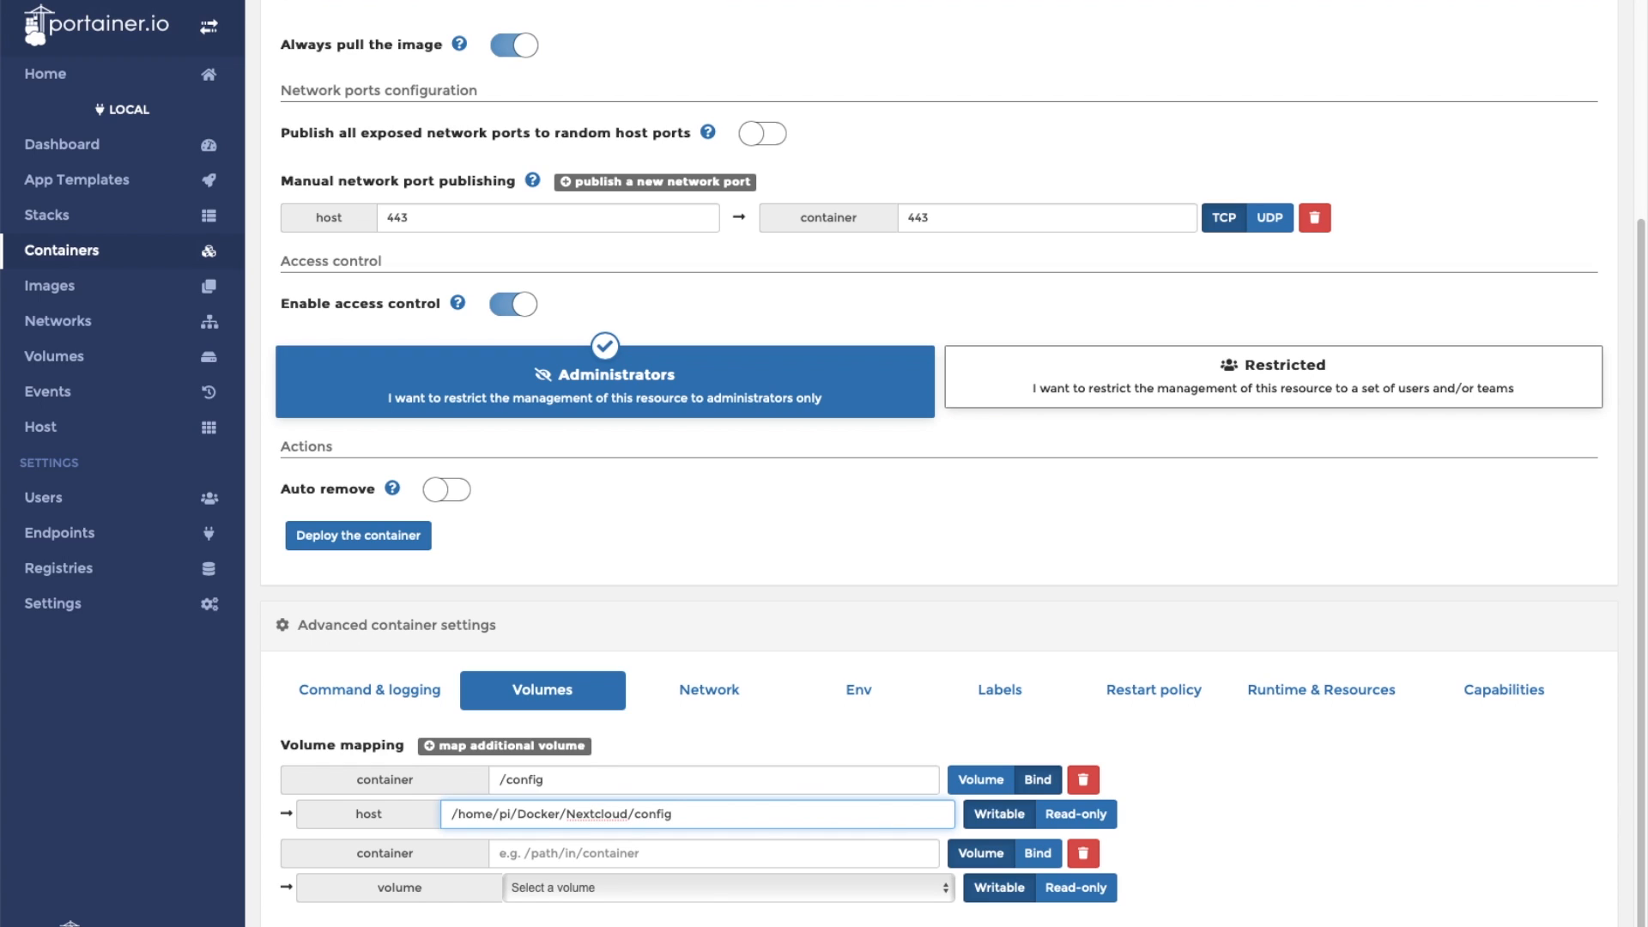
{"action": "mouse_move", "coordinate": [676, 869]}
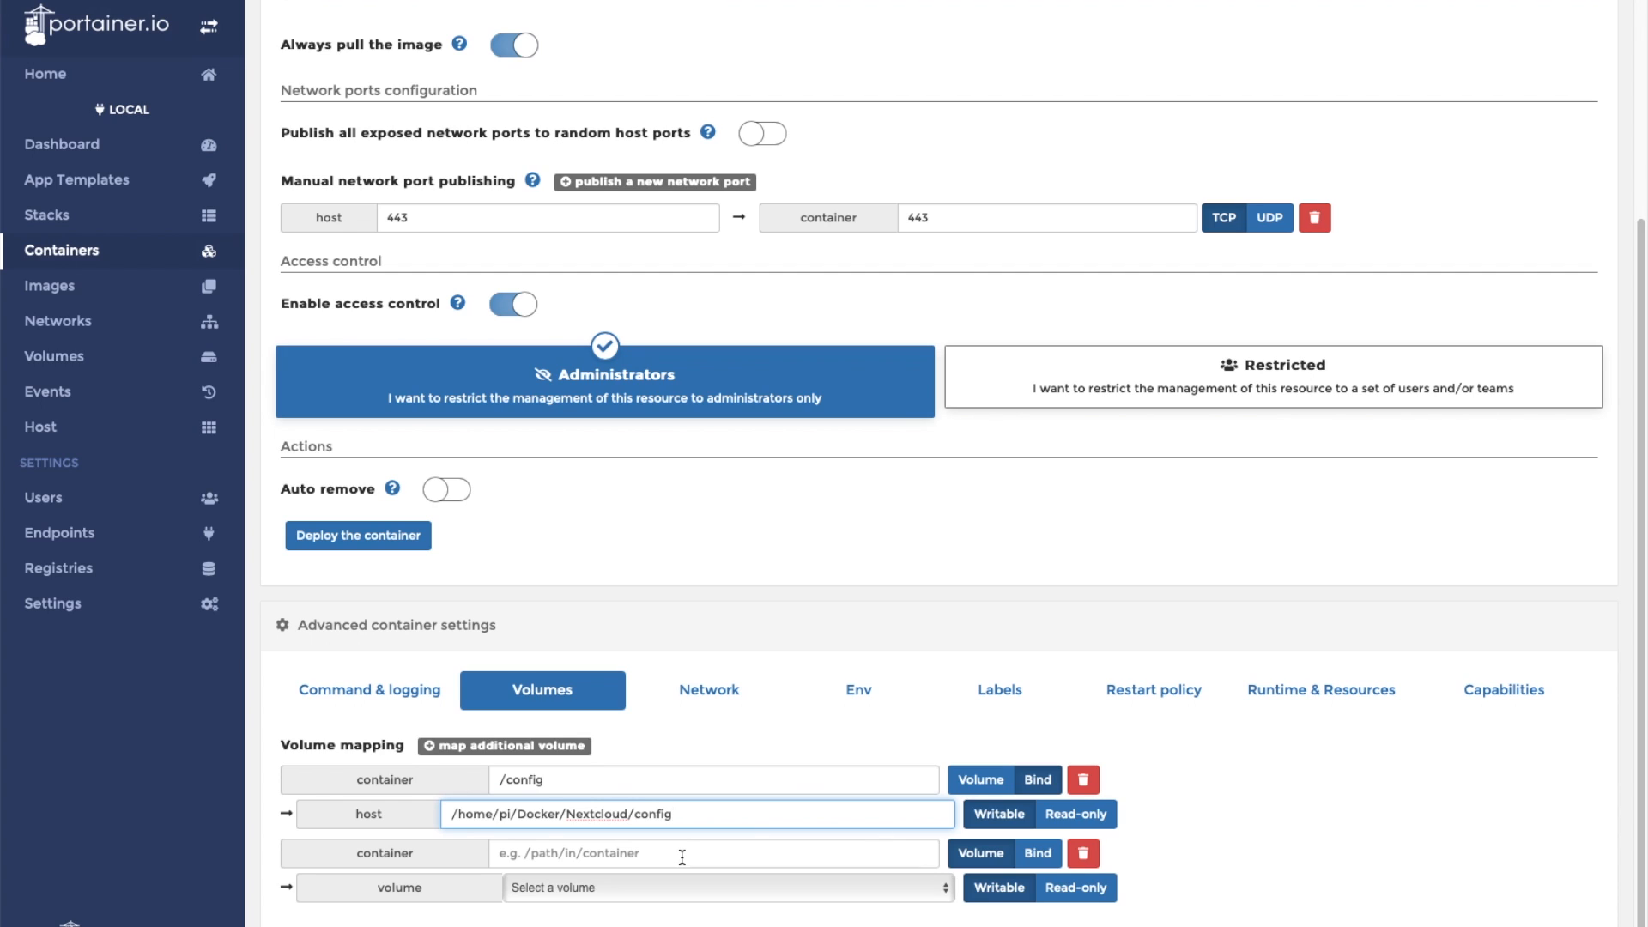
Step: Add a second bind volume for /data with a host path under /home/pi/
{"action": "left_click", "coordinate": [713, 853]}
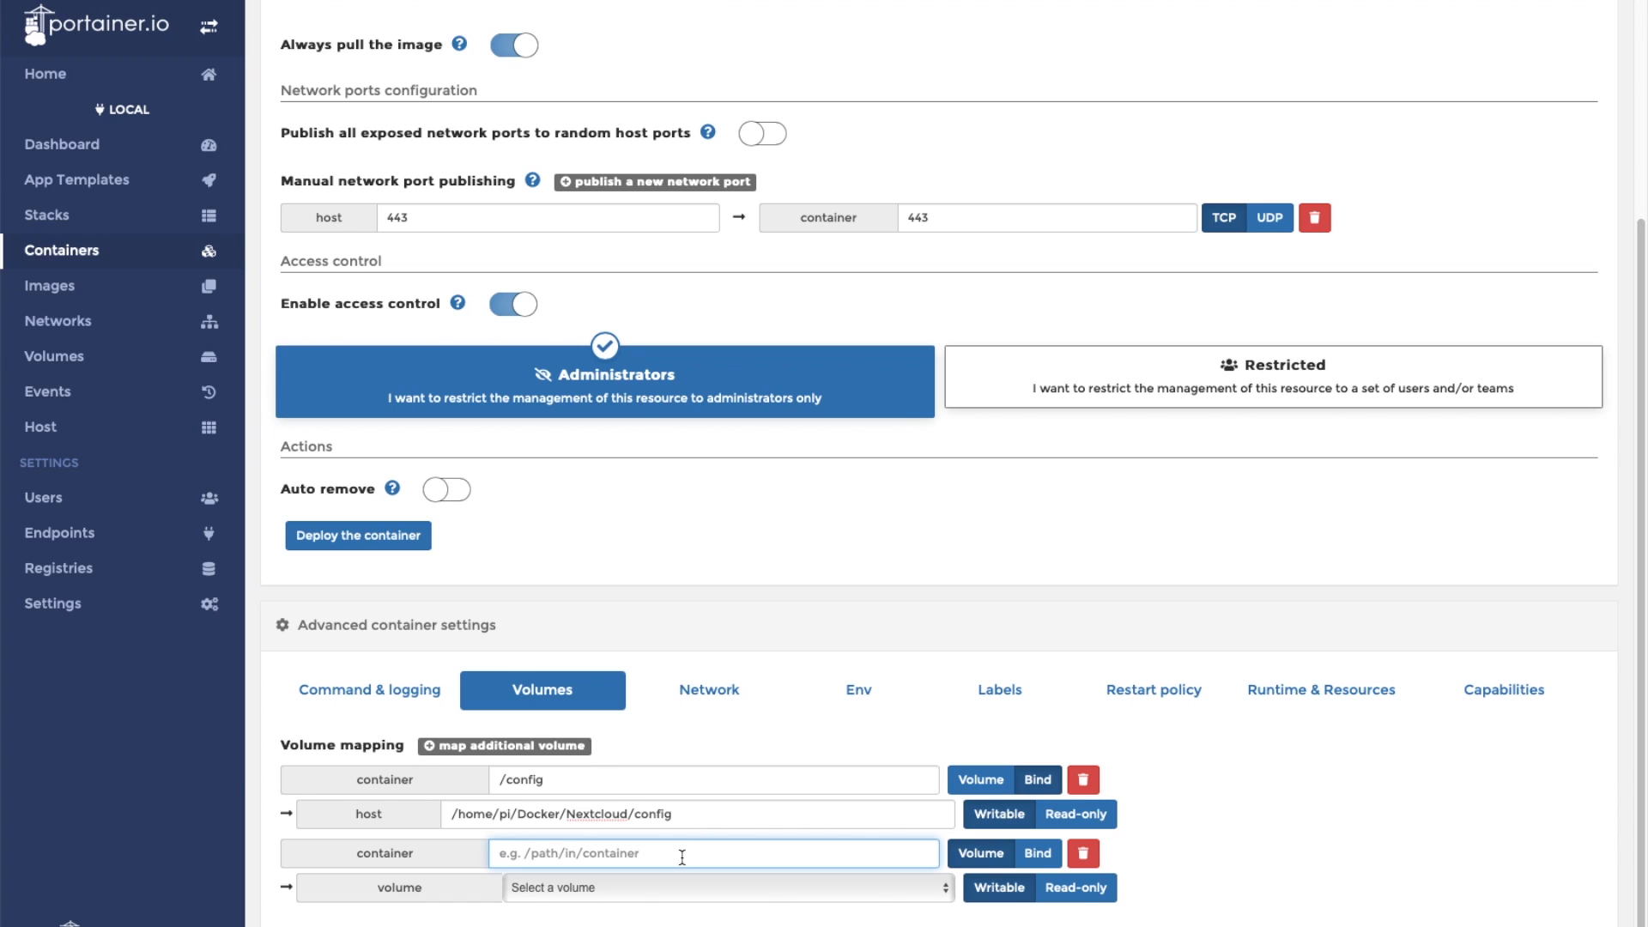
{"action": "type", "text": "/data"}
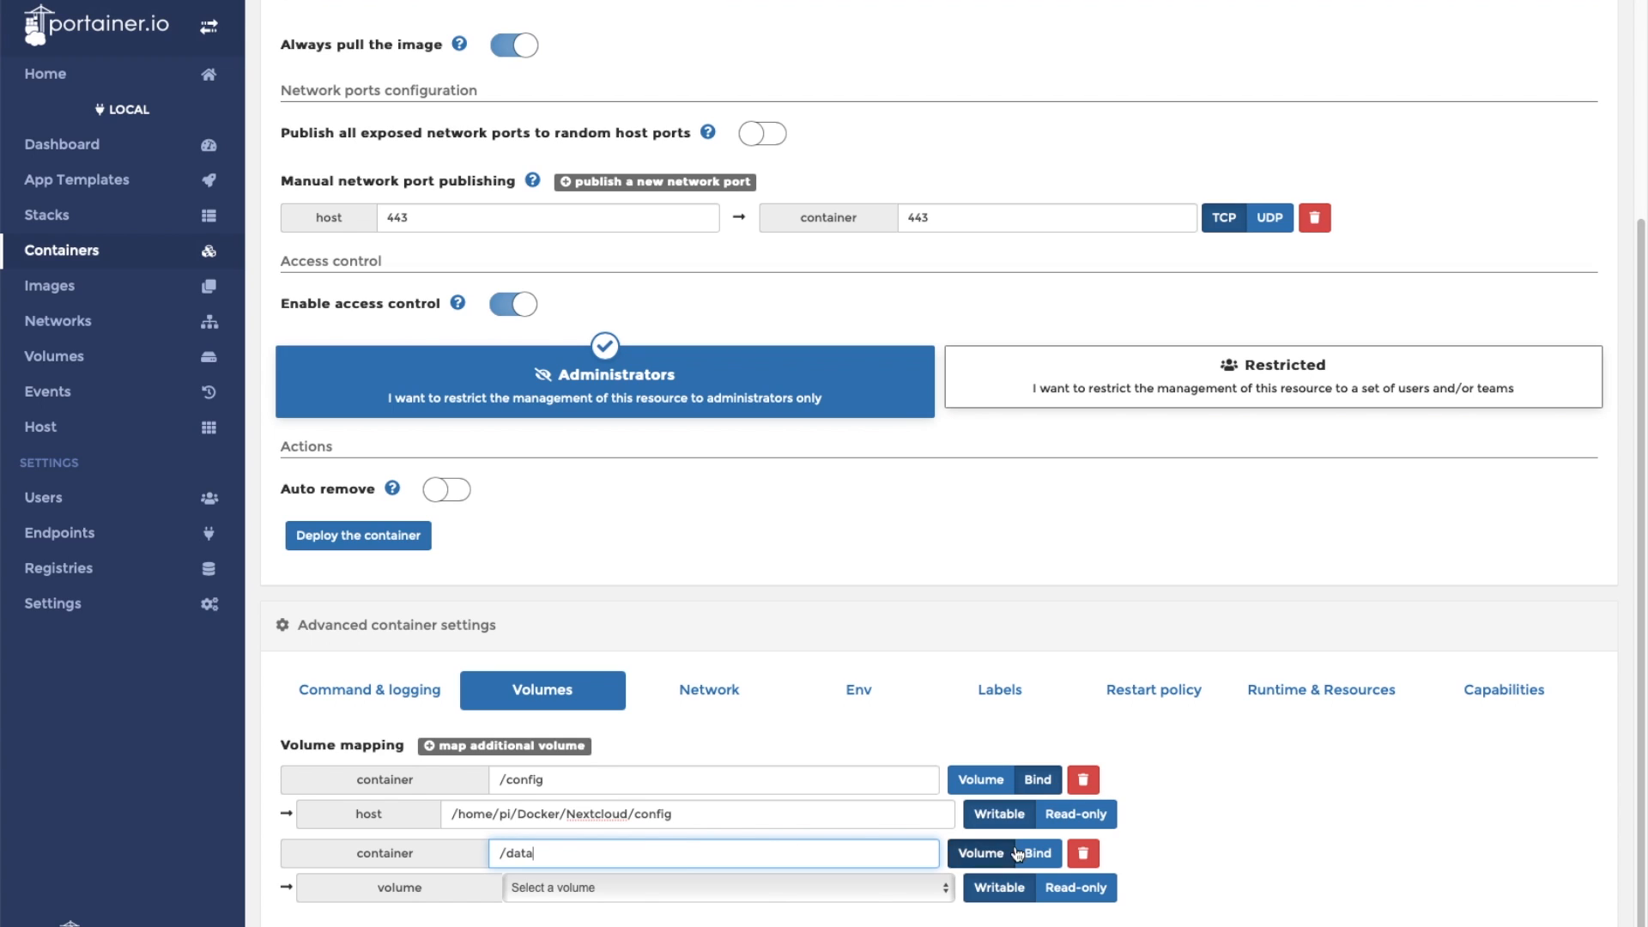
{"action": "left_click", "coordinate": [1037, 853]}
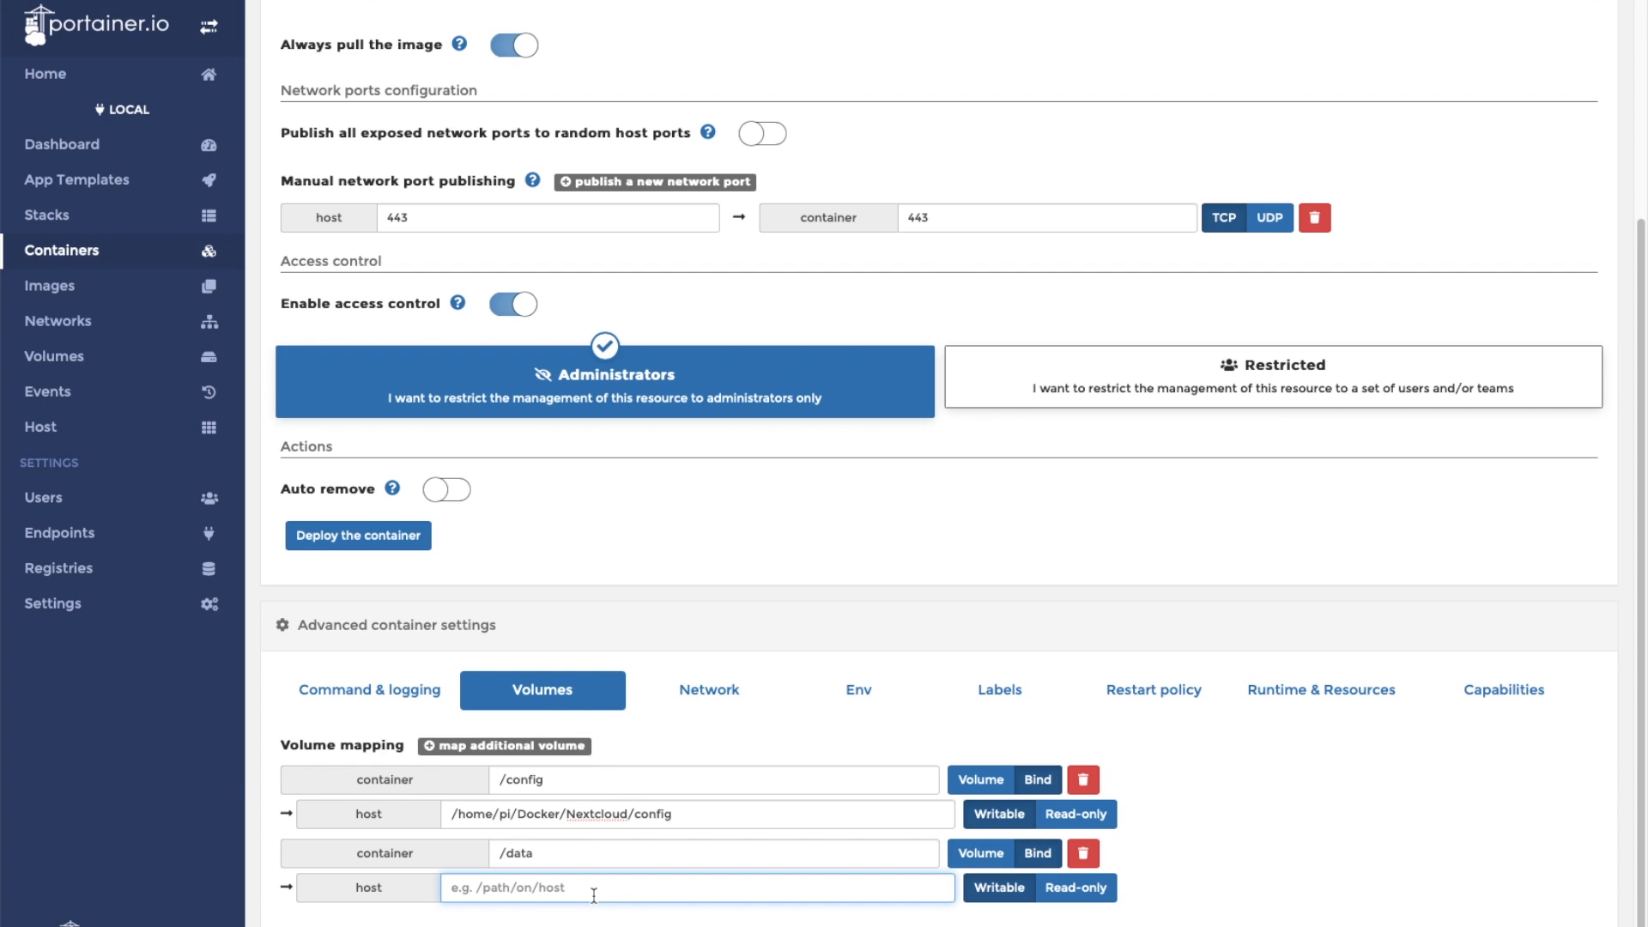
{"action": "type", "text": "/home/pi"}
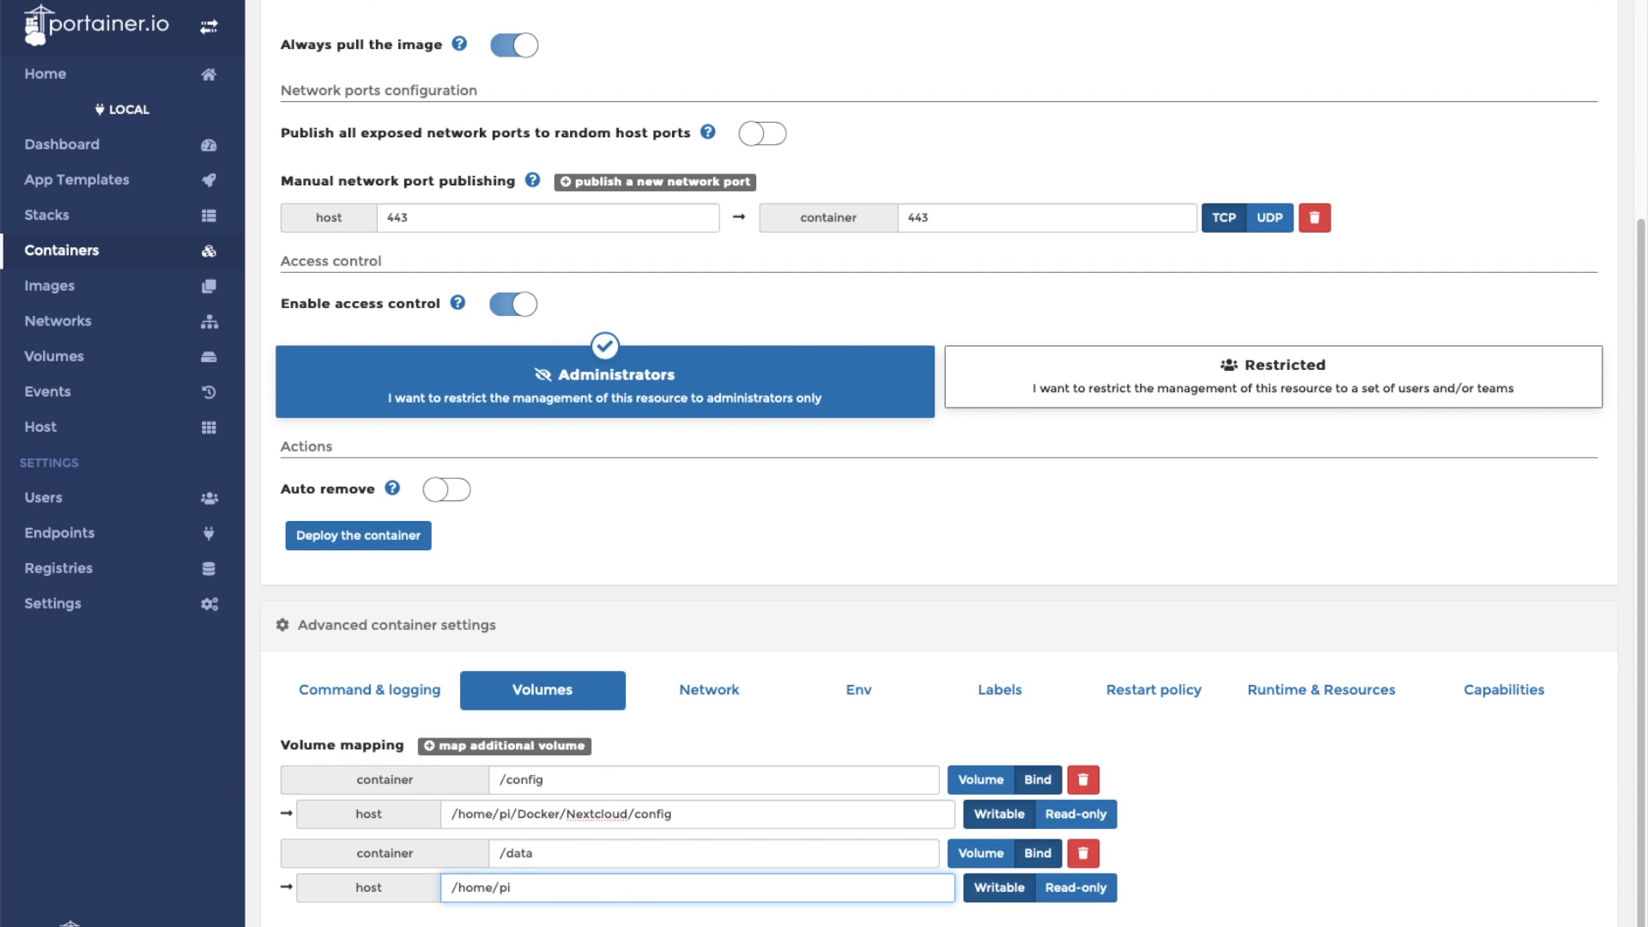
{"action": "type", "text": "/"}
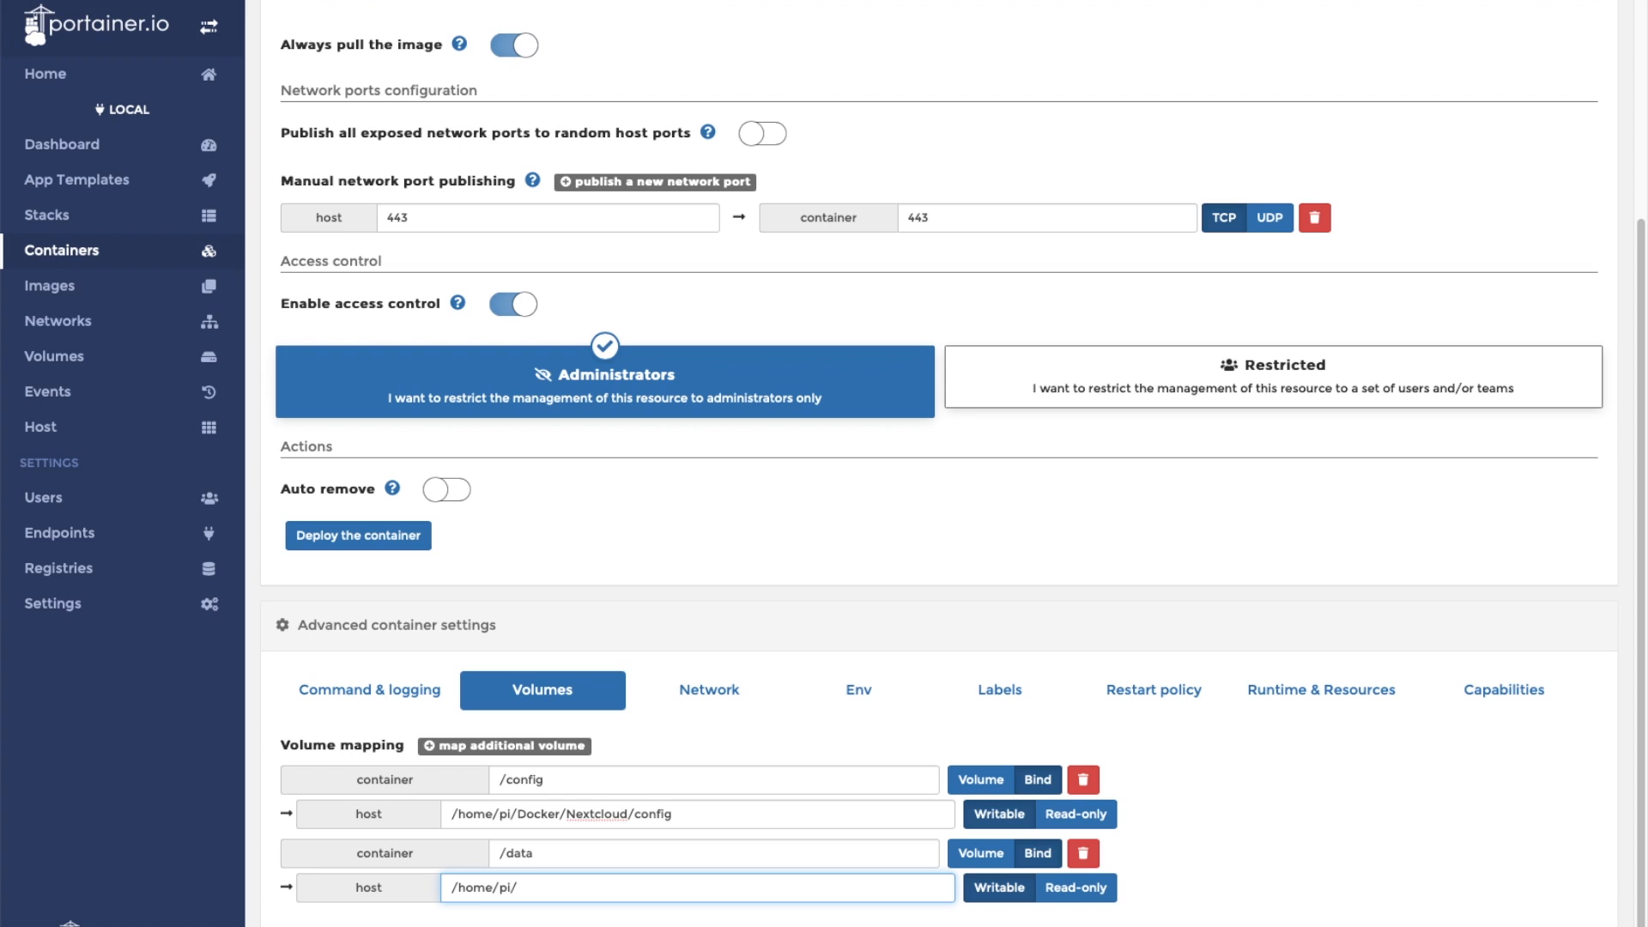
{"action": "mouse_move", "coordinate": [709, 690]}
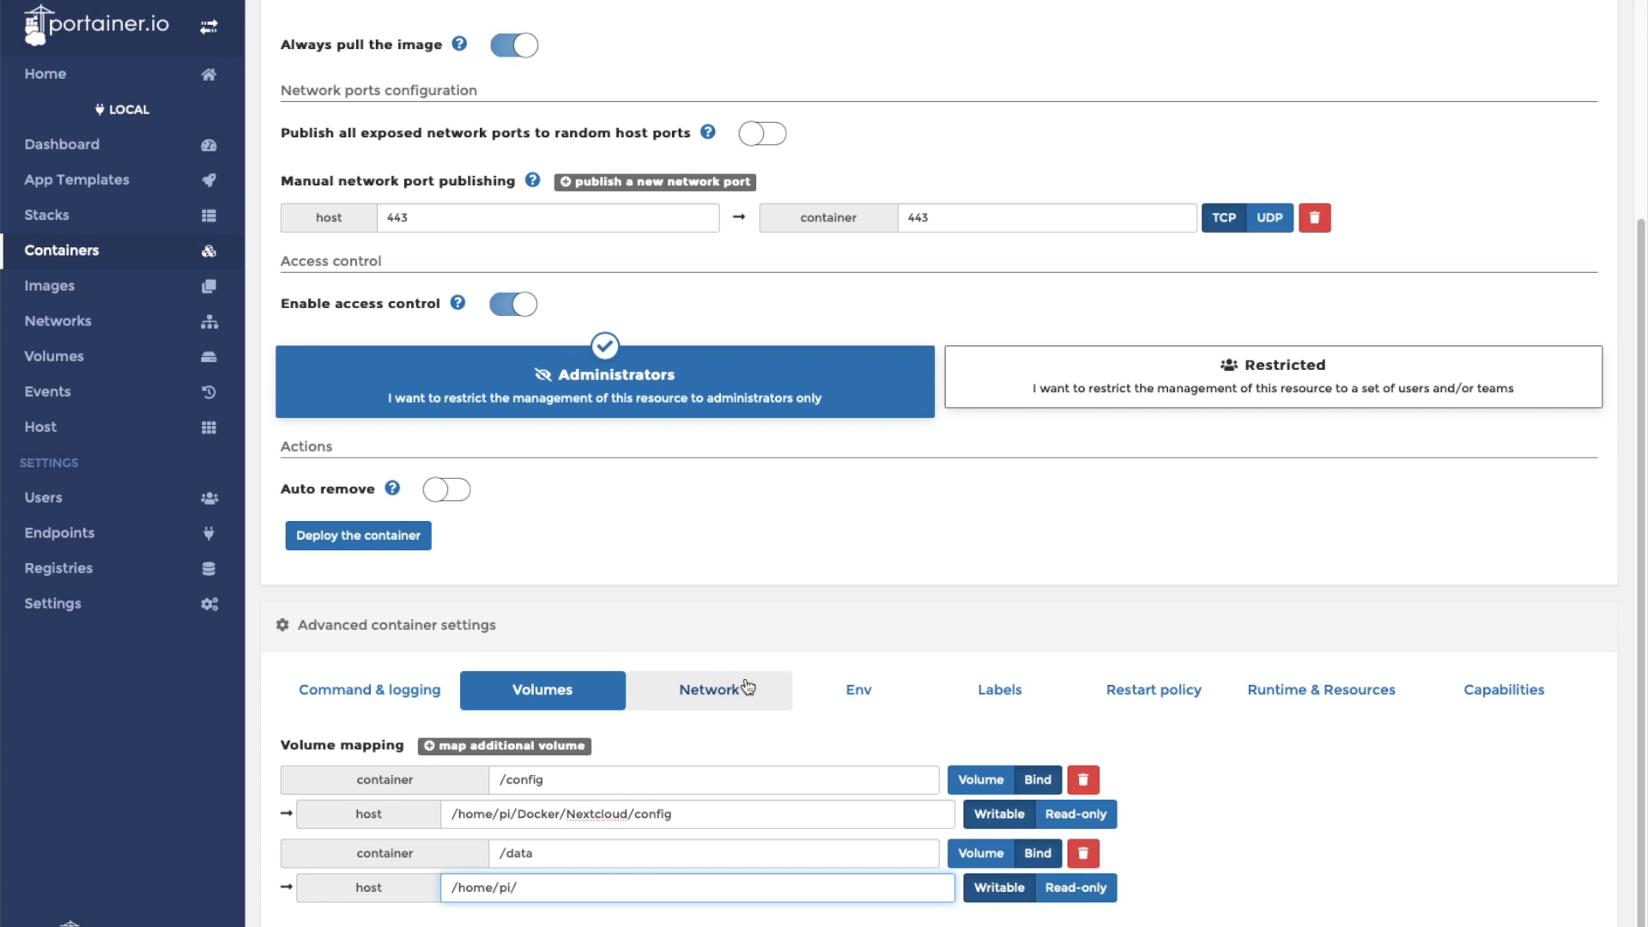
Step: Add environment variables PUID=1000, PGID=1000 and TZ=America/New_York
{"action": "left_click", "coordinate": [858, 690]}
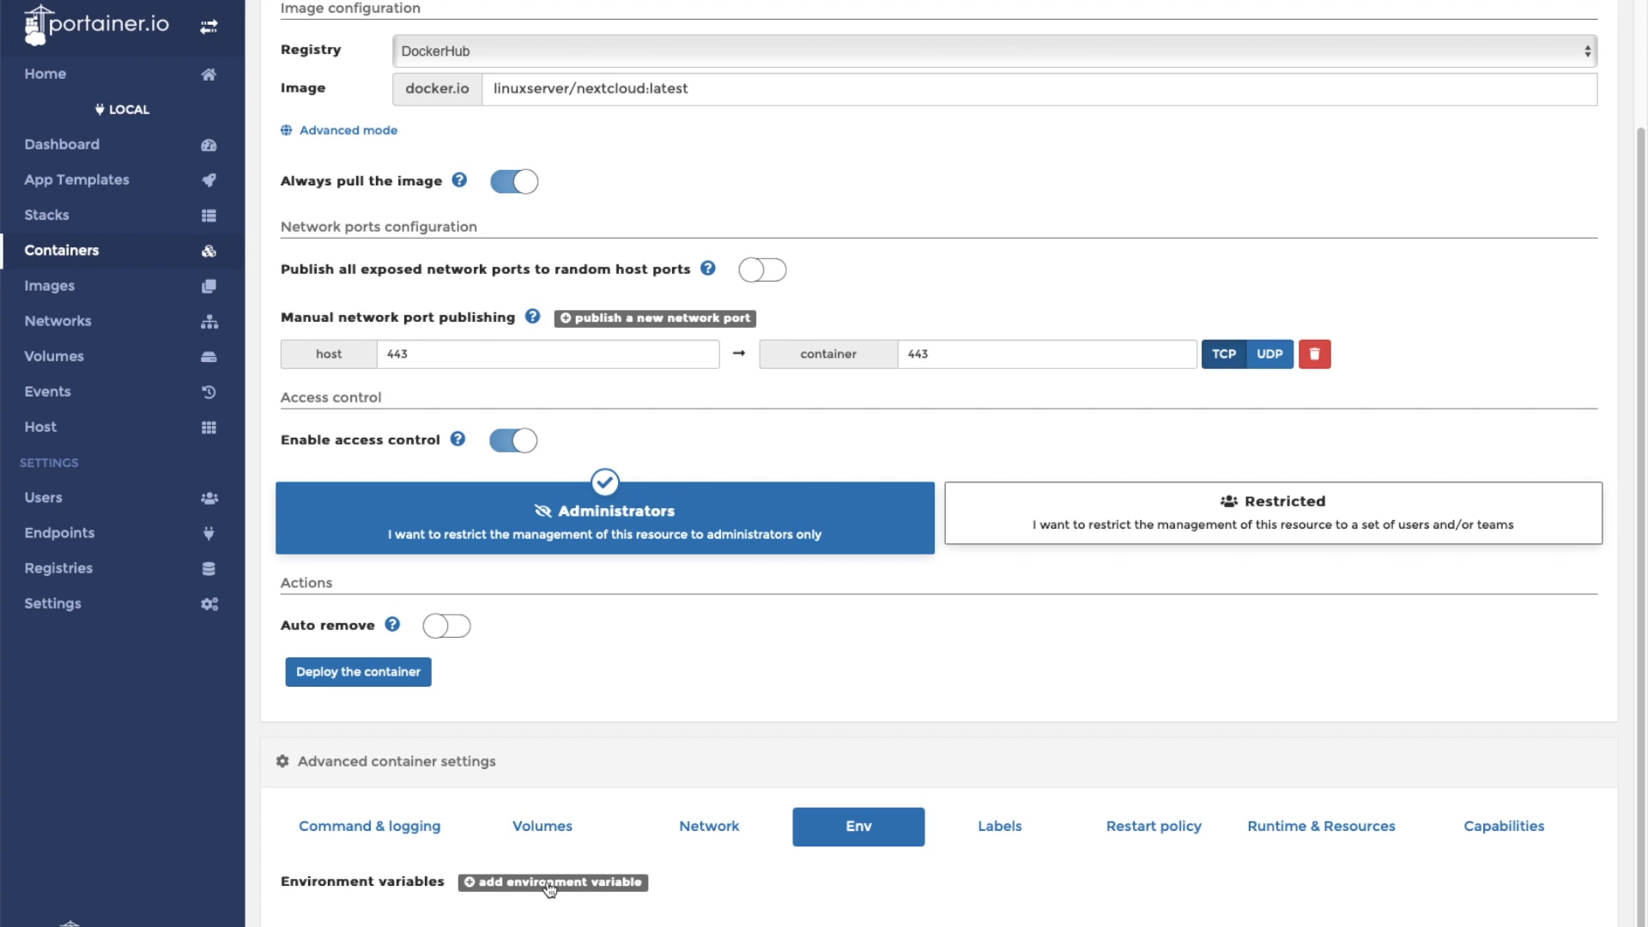
{"action": "left_click", "coordinate": [551, 882]}
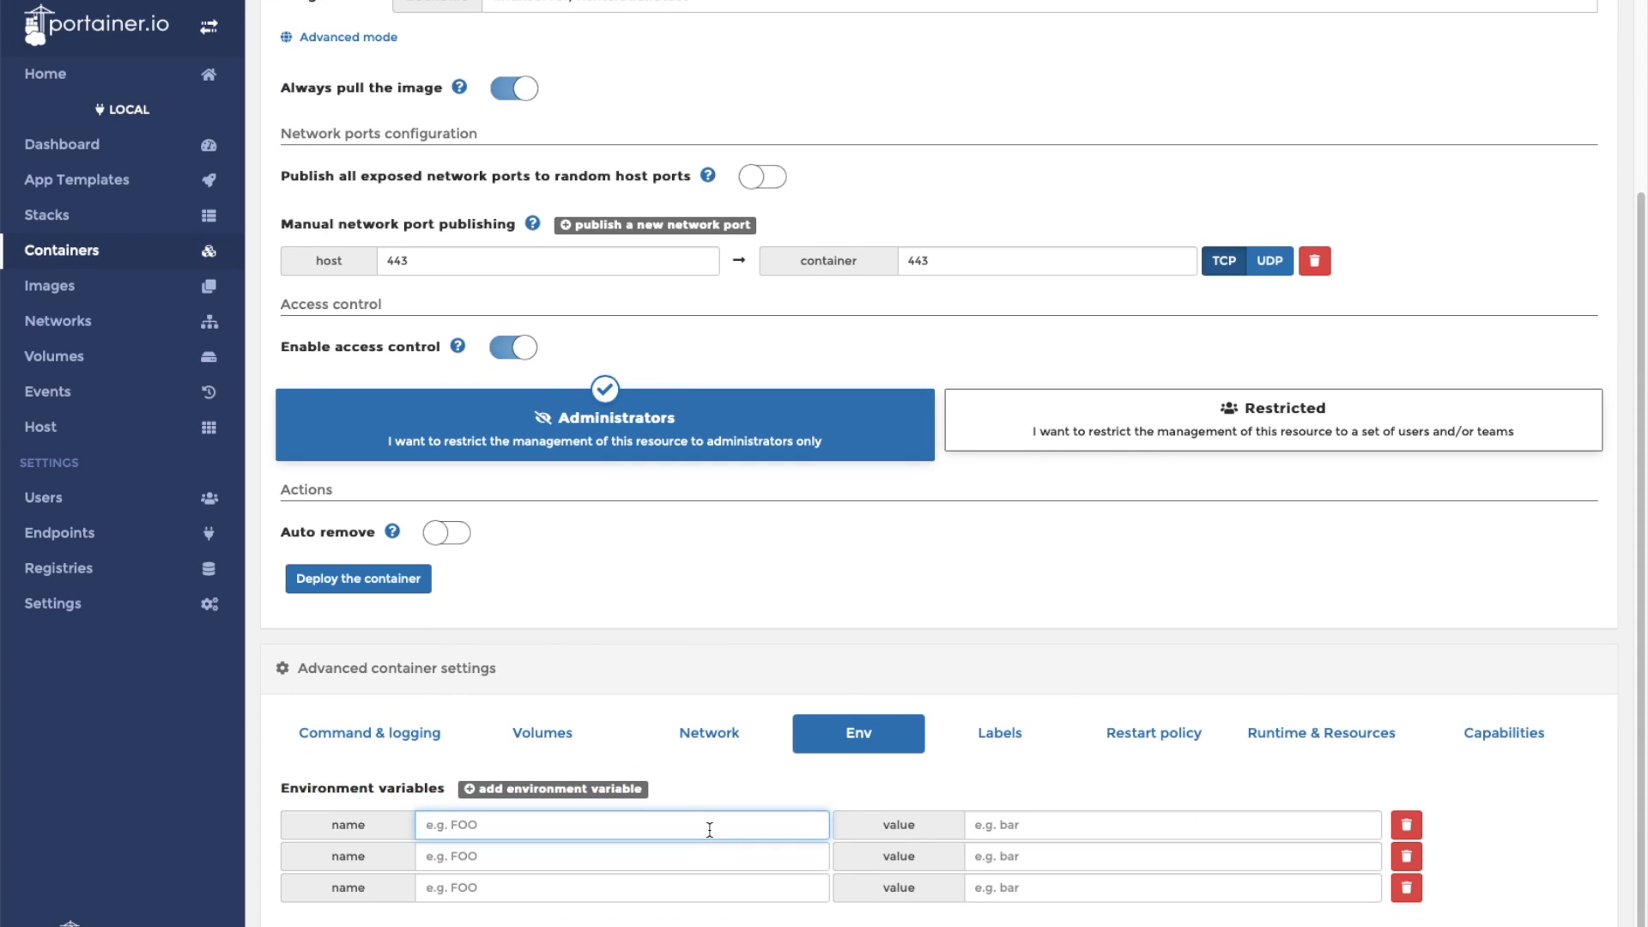
{"action": "type", "text": "puid"}
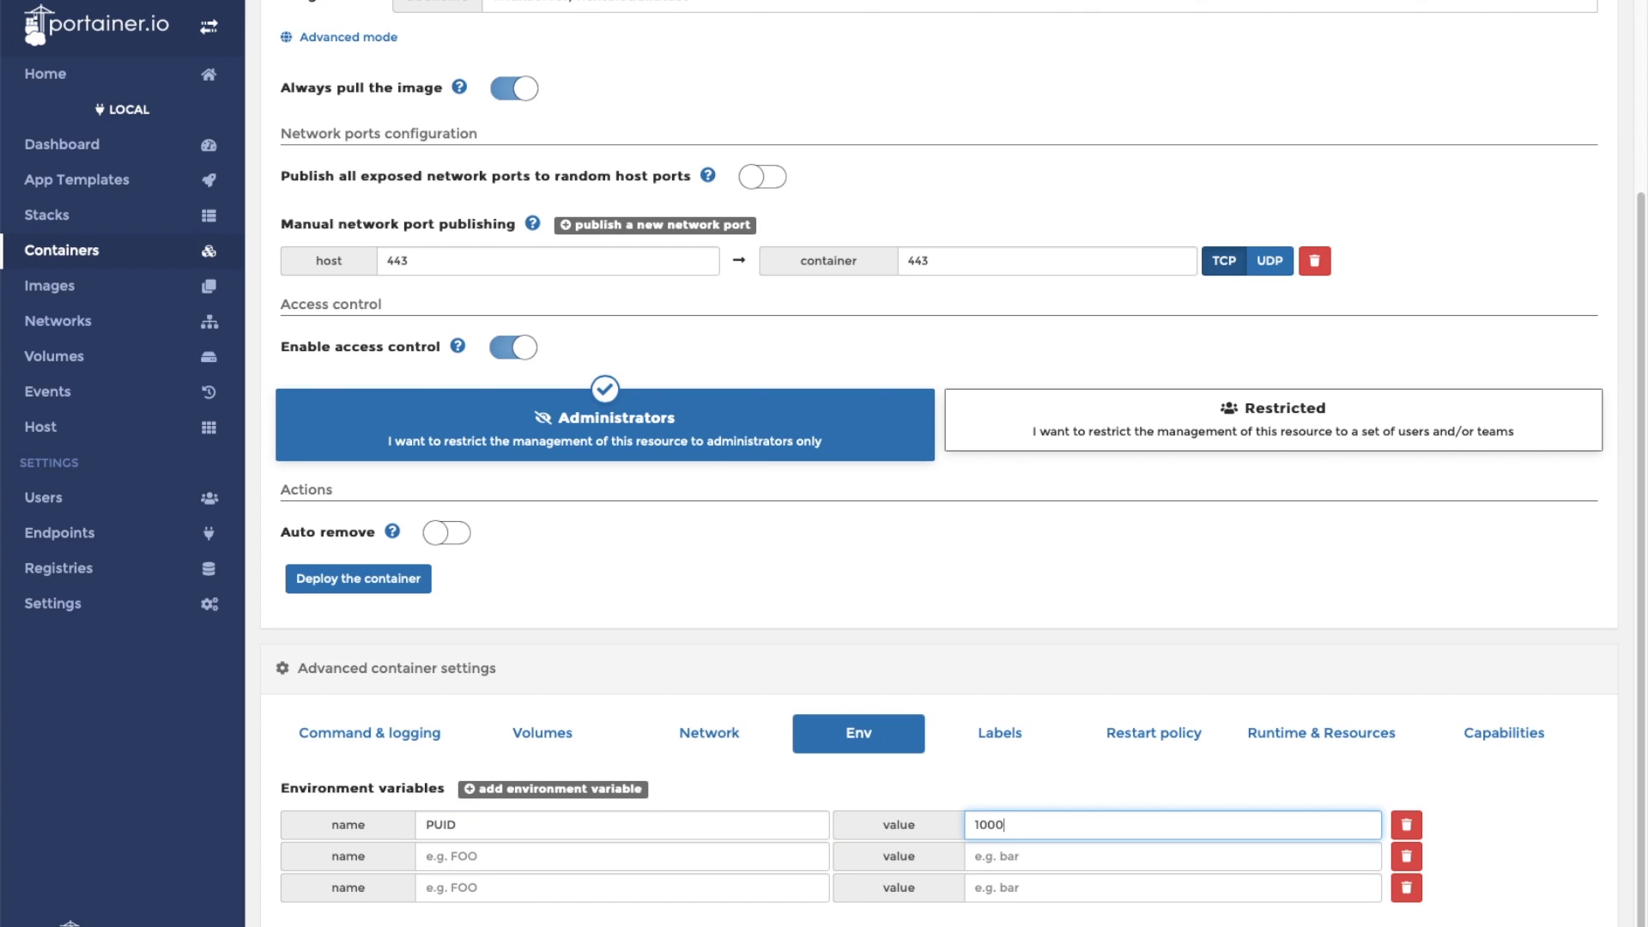
{"action": "type", "text": "1000"}
{"action": "left_click", "coordinate": [621, 857]}
{"action": "type", "text": "PGID"}
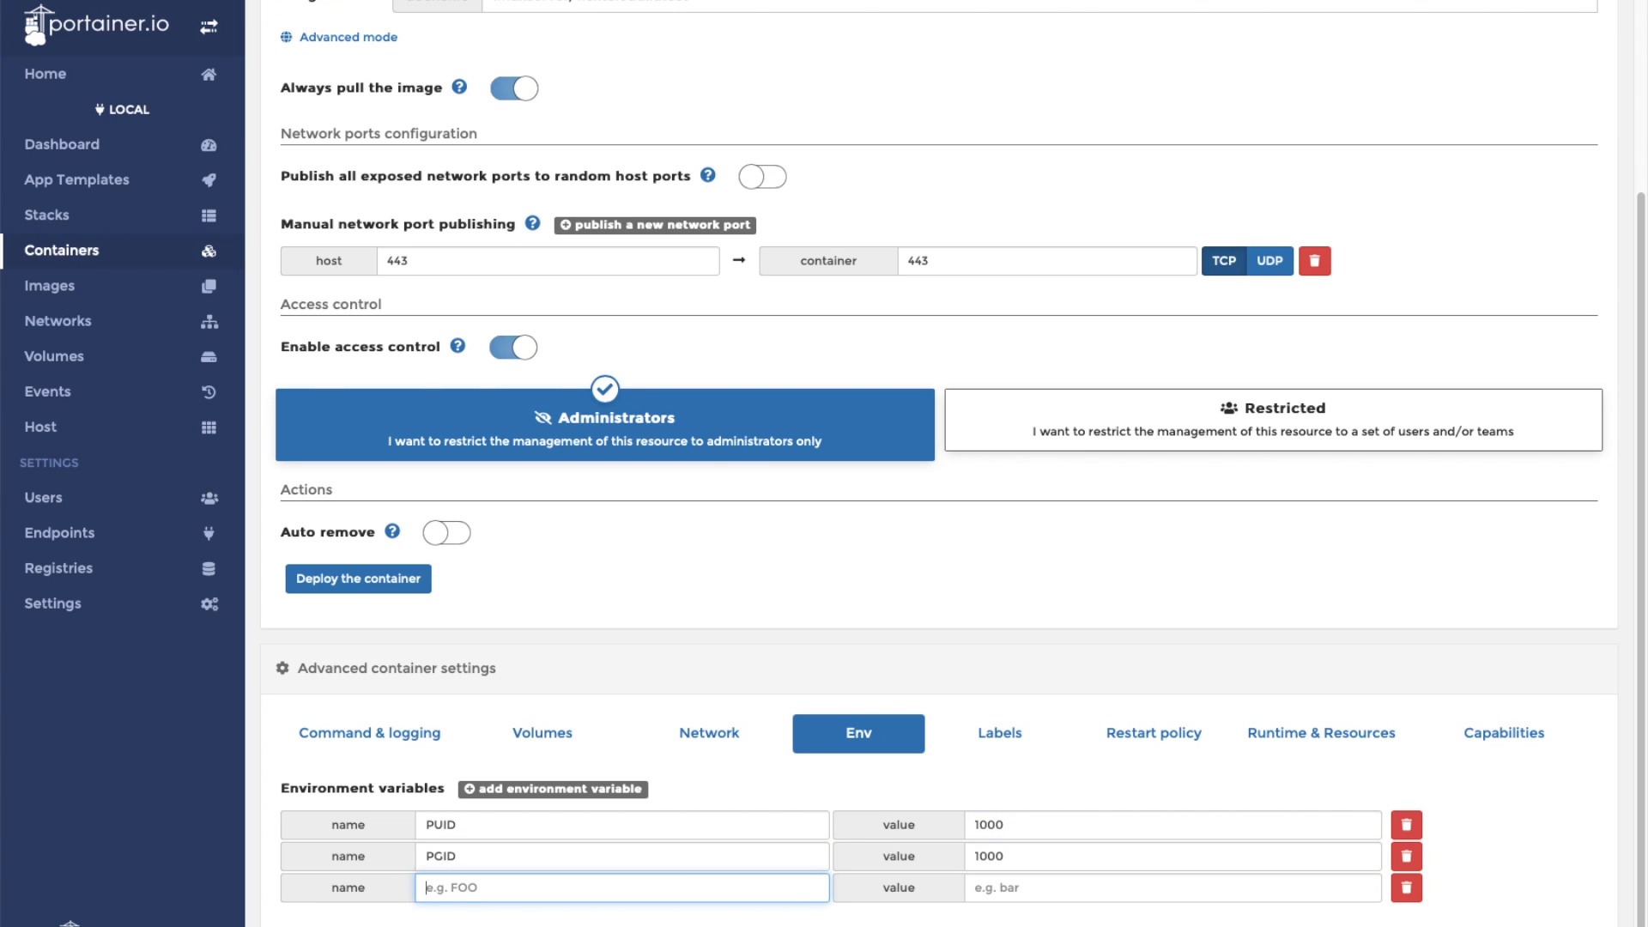
{"action": "type", "text": "TZ"}
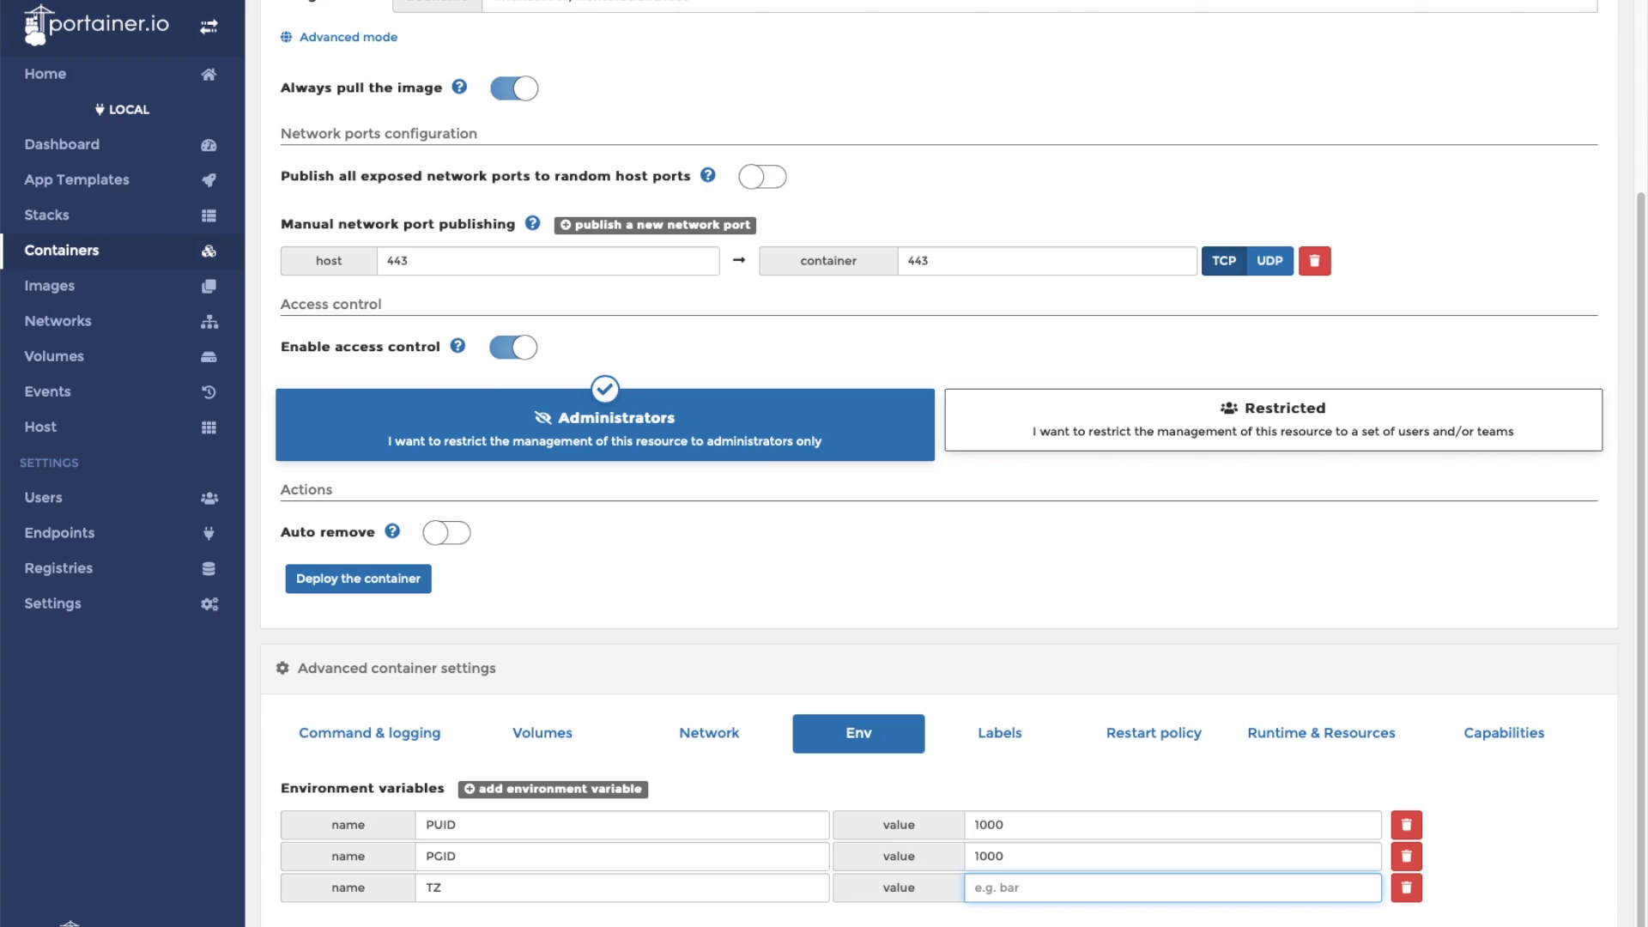
{"action": "type", "text": "America/New_Y"}
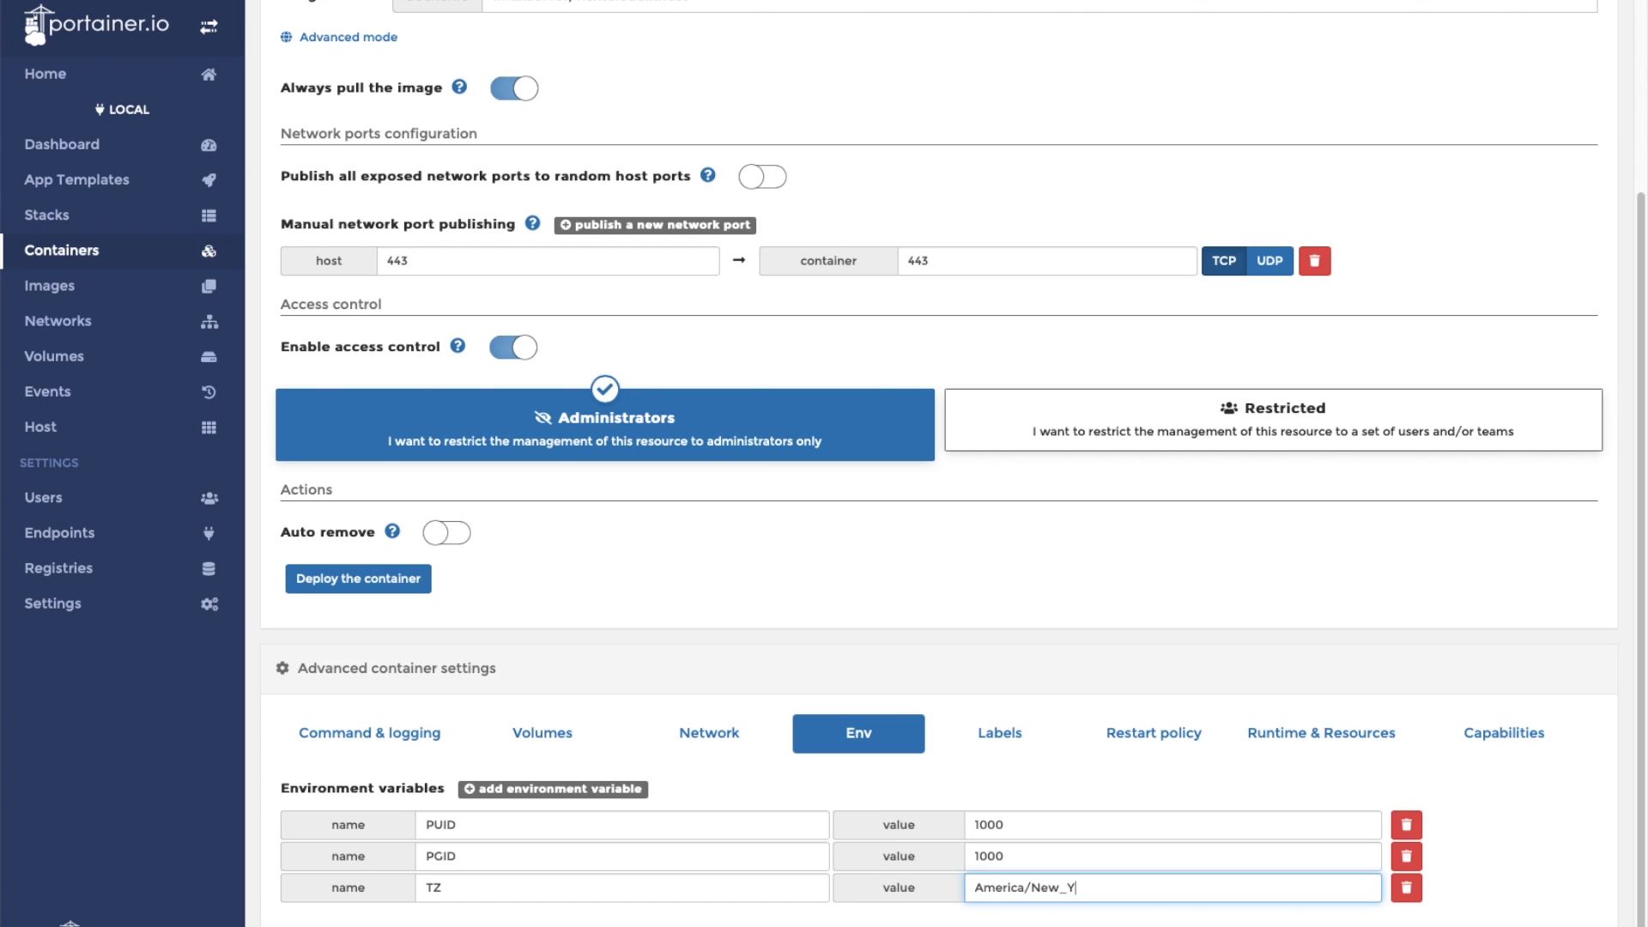
{"action": "type", "text": "ork"}
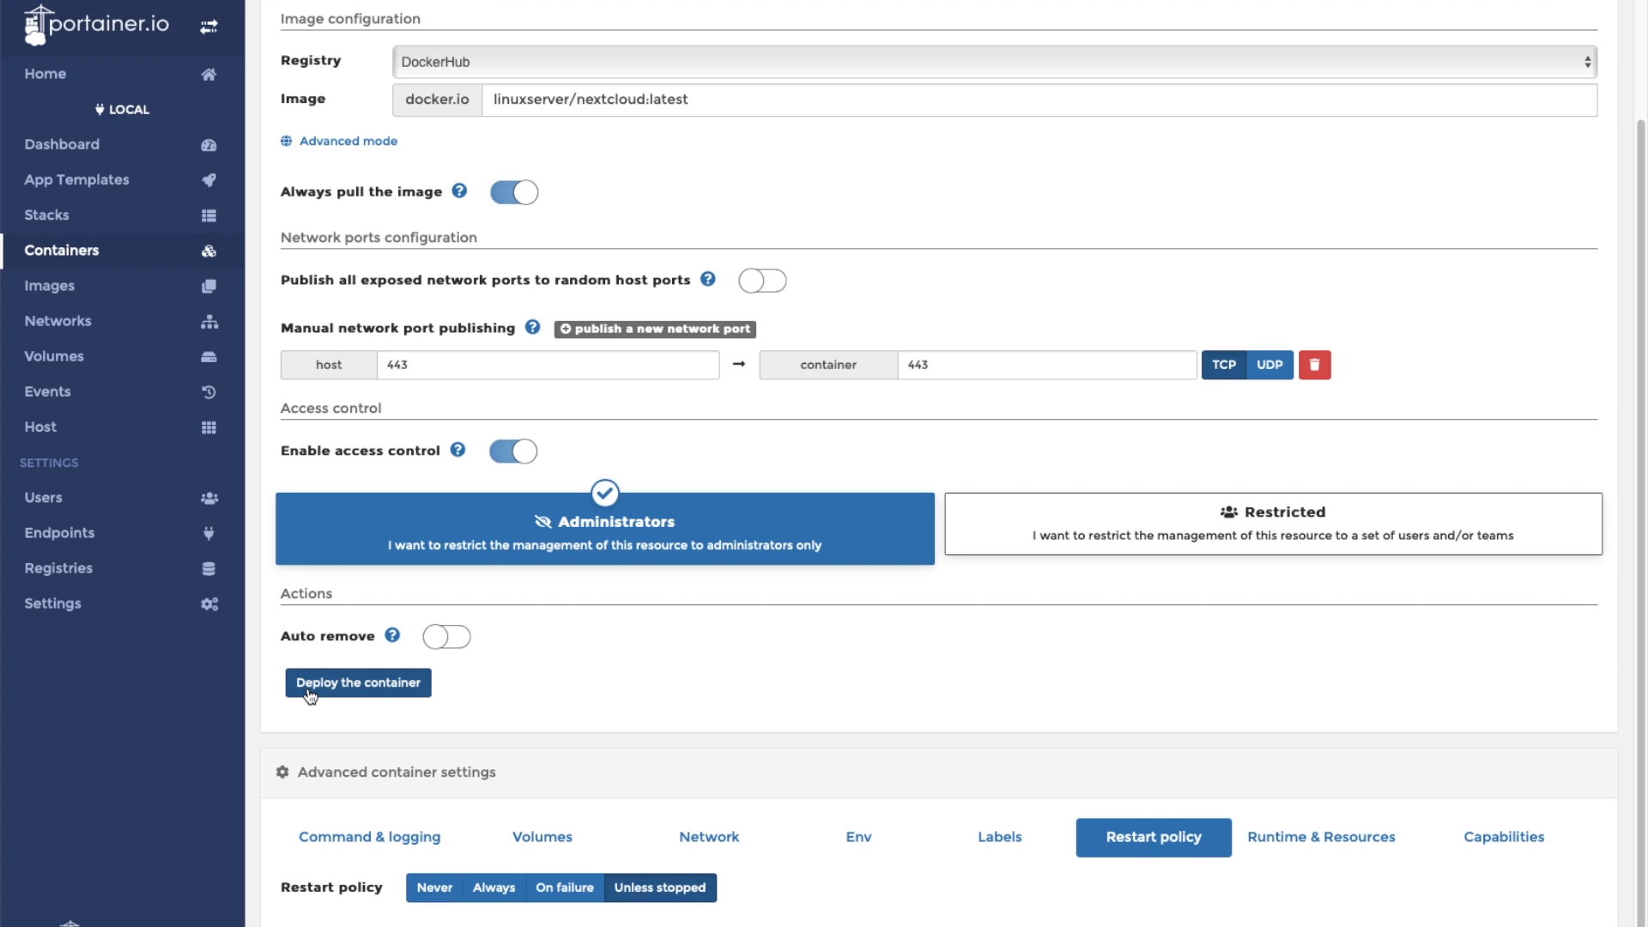
Step: Deploy the configured Nextcloud container so it shows as running
{"action": "left_click", "coordinate": [357, 681]}
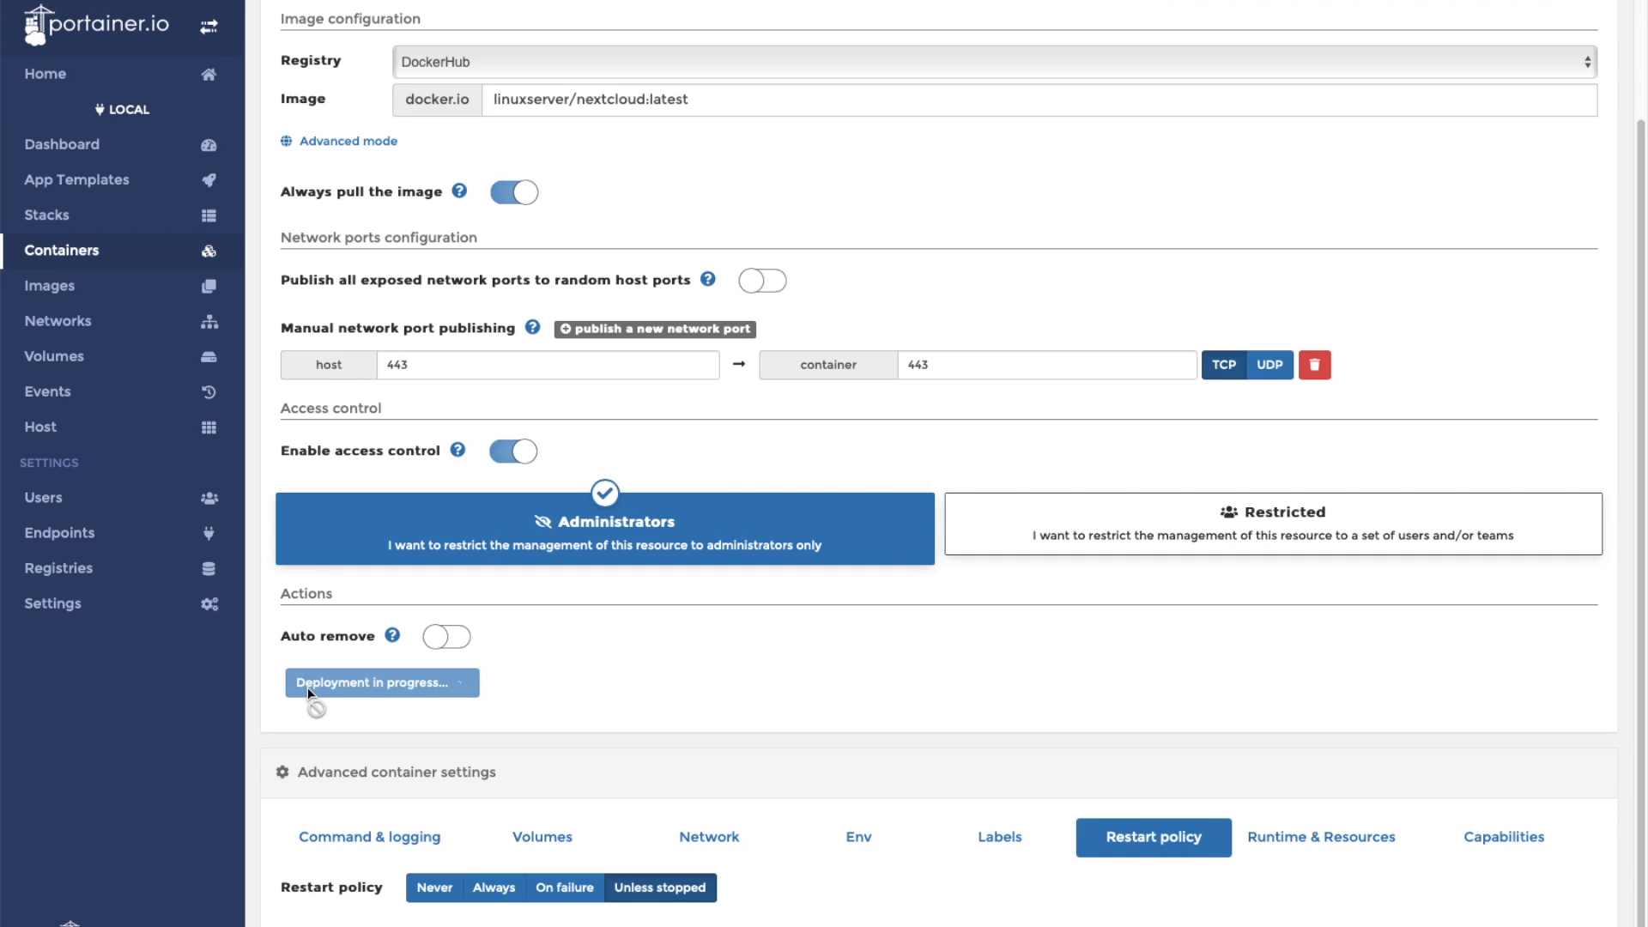
{"action": "left_click", "coordinate": [377, 682]}
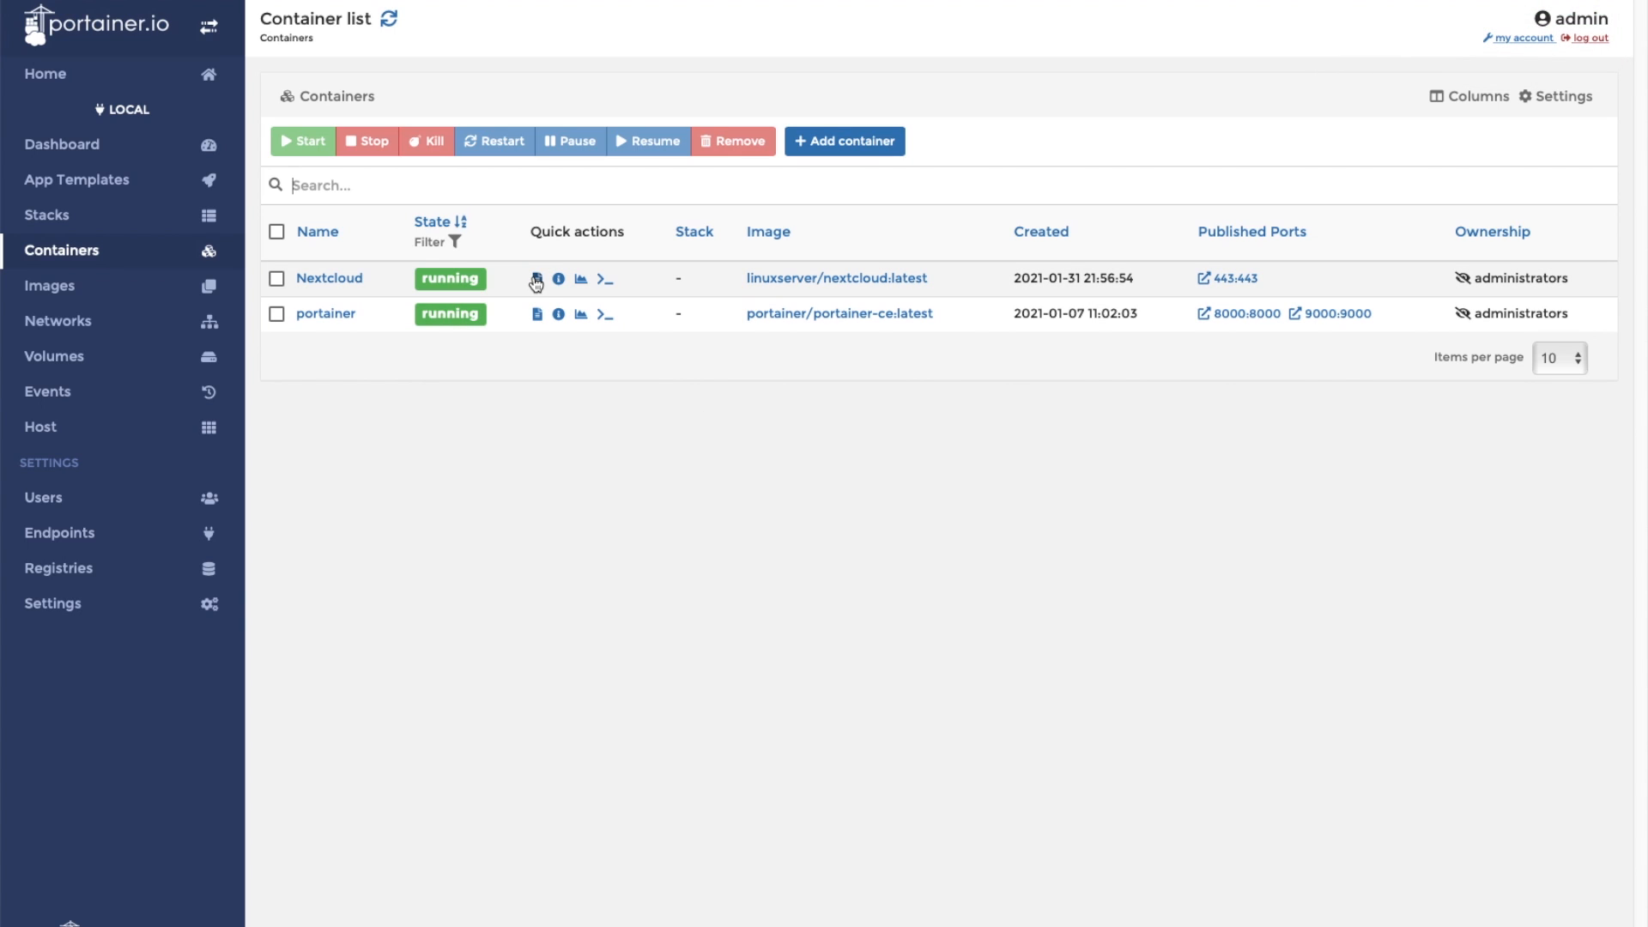
Step: View the running Nextcloud container's logs from the container list
{"action": "left_click", "coordinate": [535, 279]}
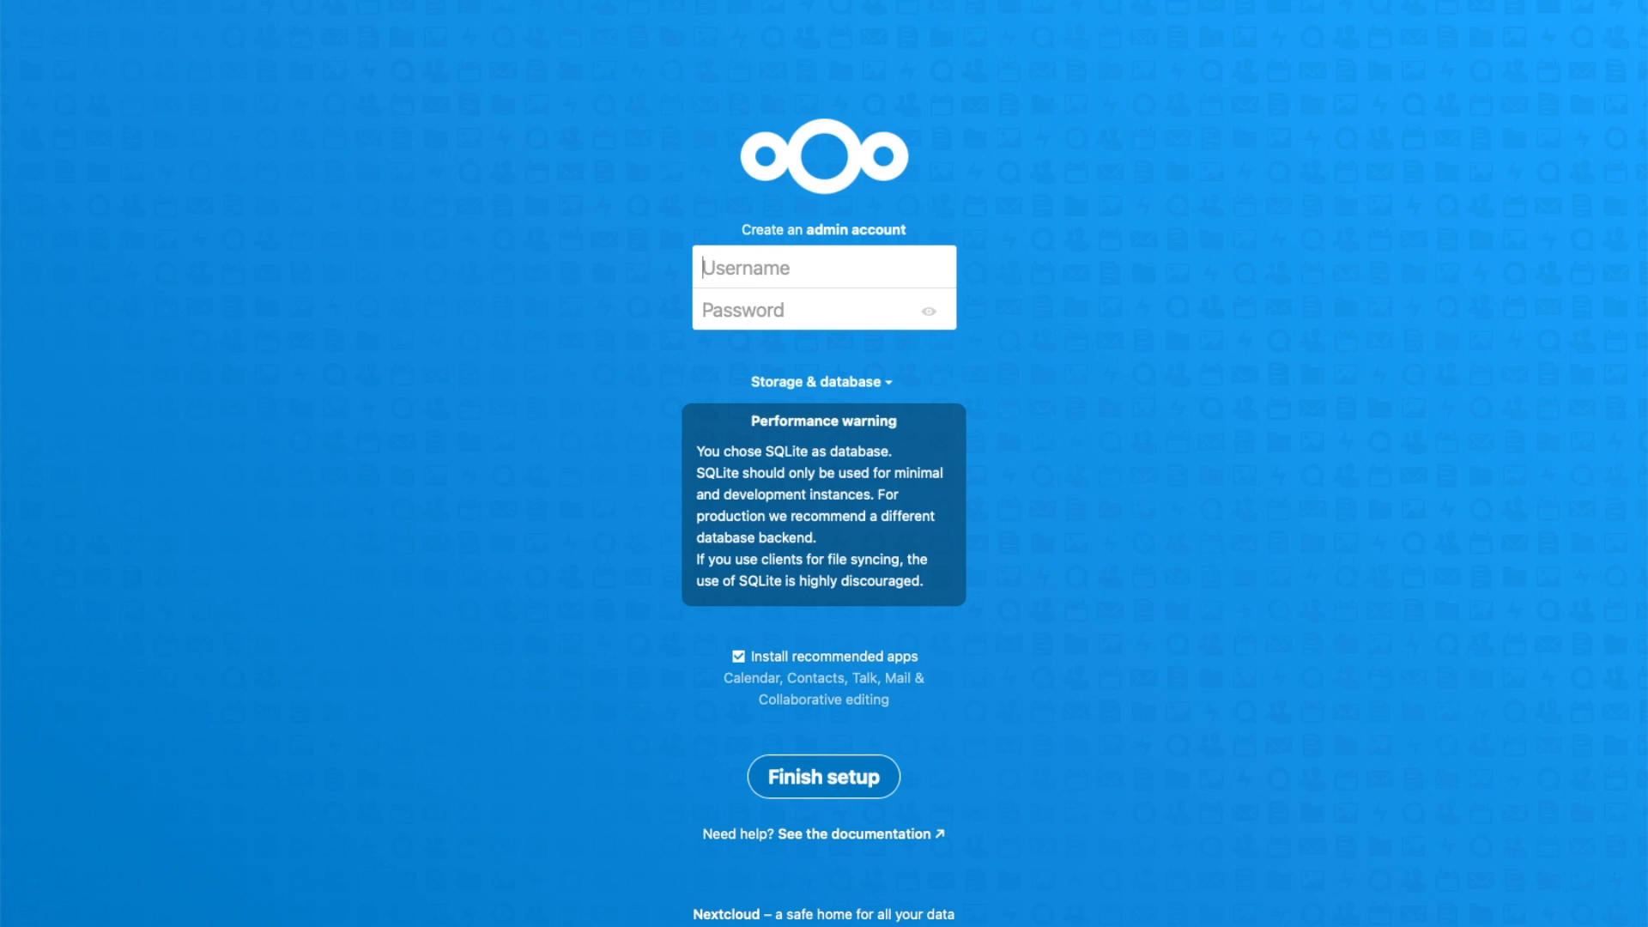
{"action": "mouse_move", "coordinate": [844, 256]}
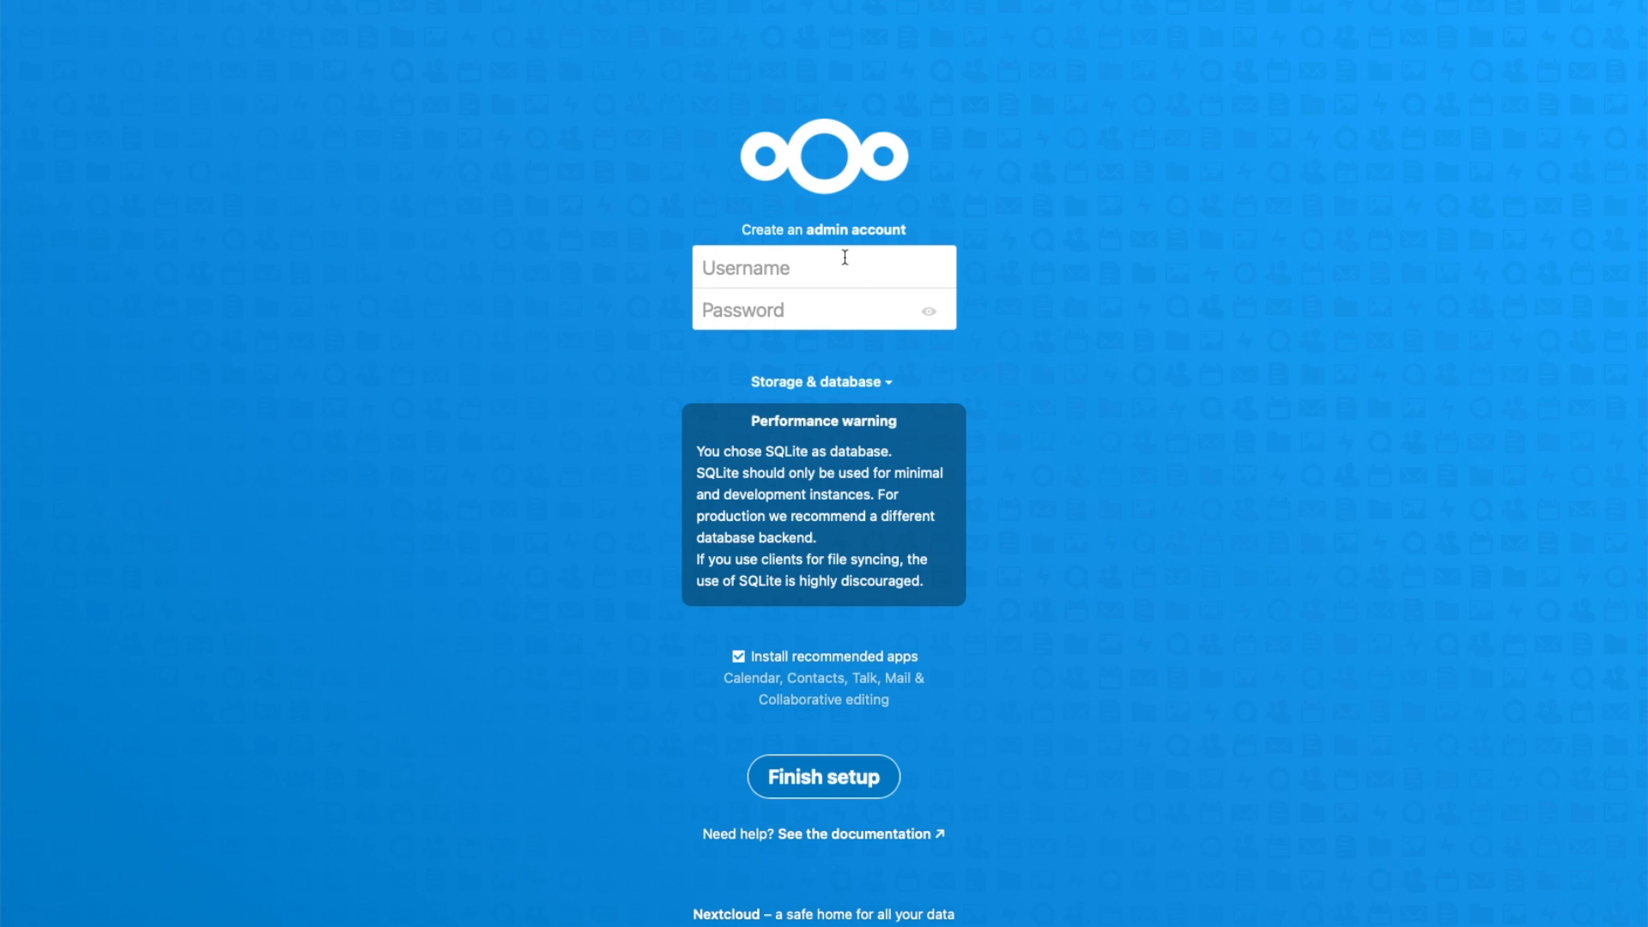
Step: Create the admin account with username admin and a password, finishing setup
{"action": "type", "text": "admin"}
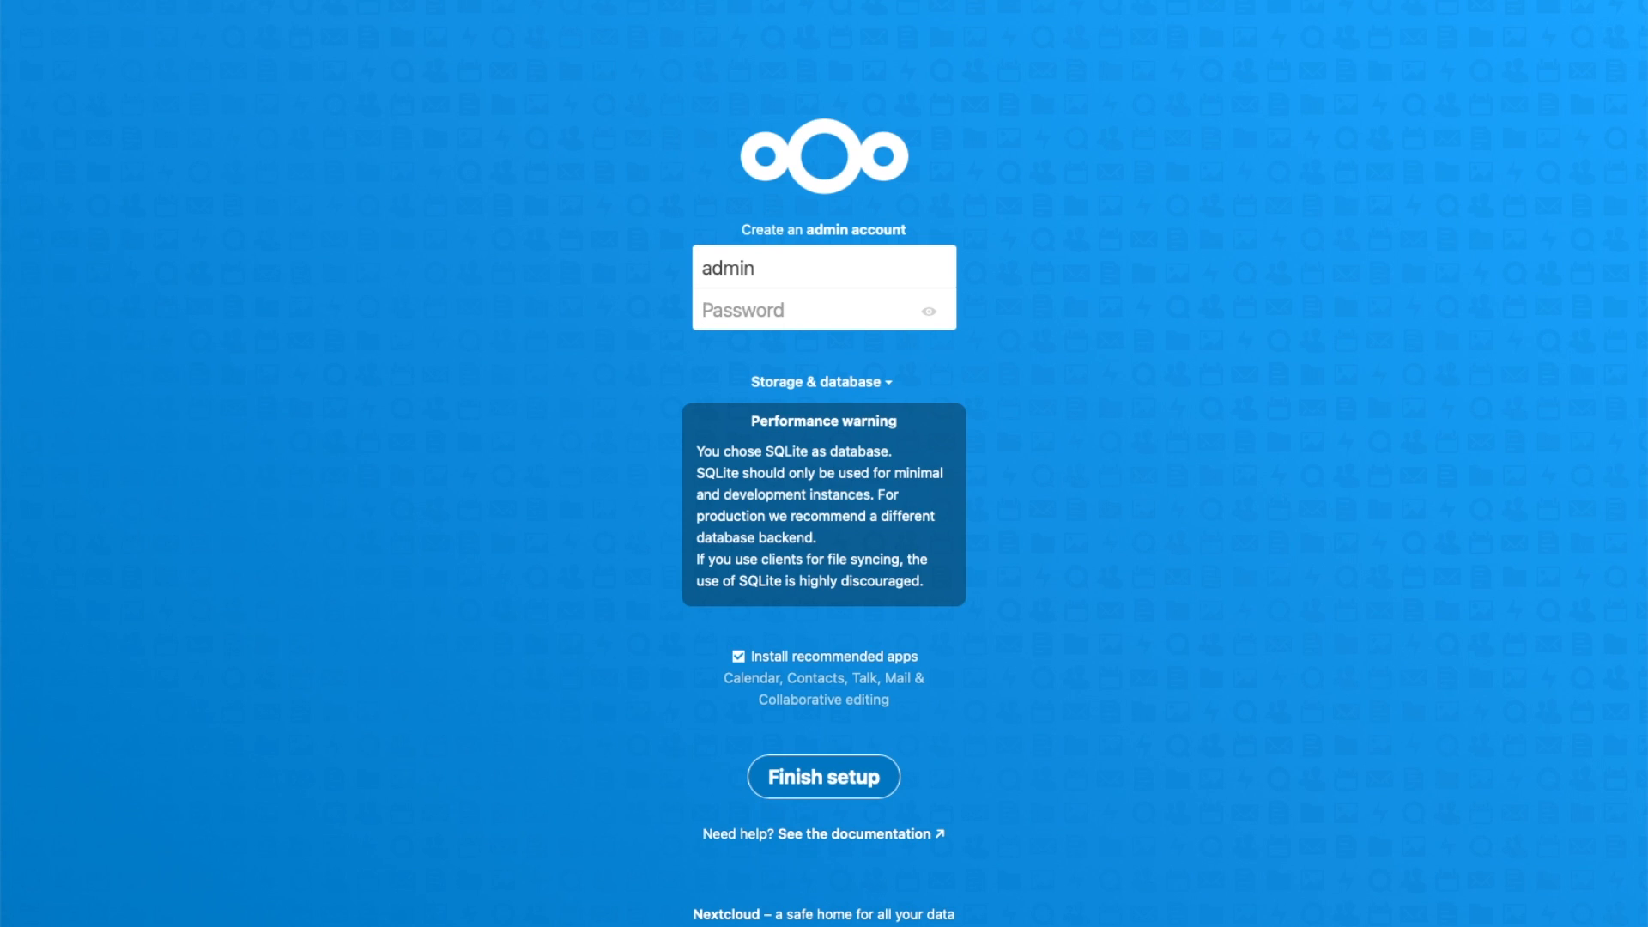
{"action": "type", "text": "••••"}
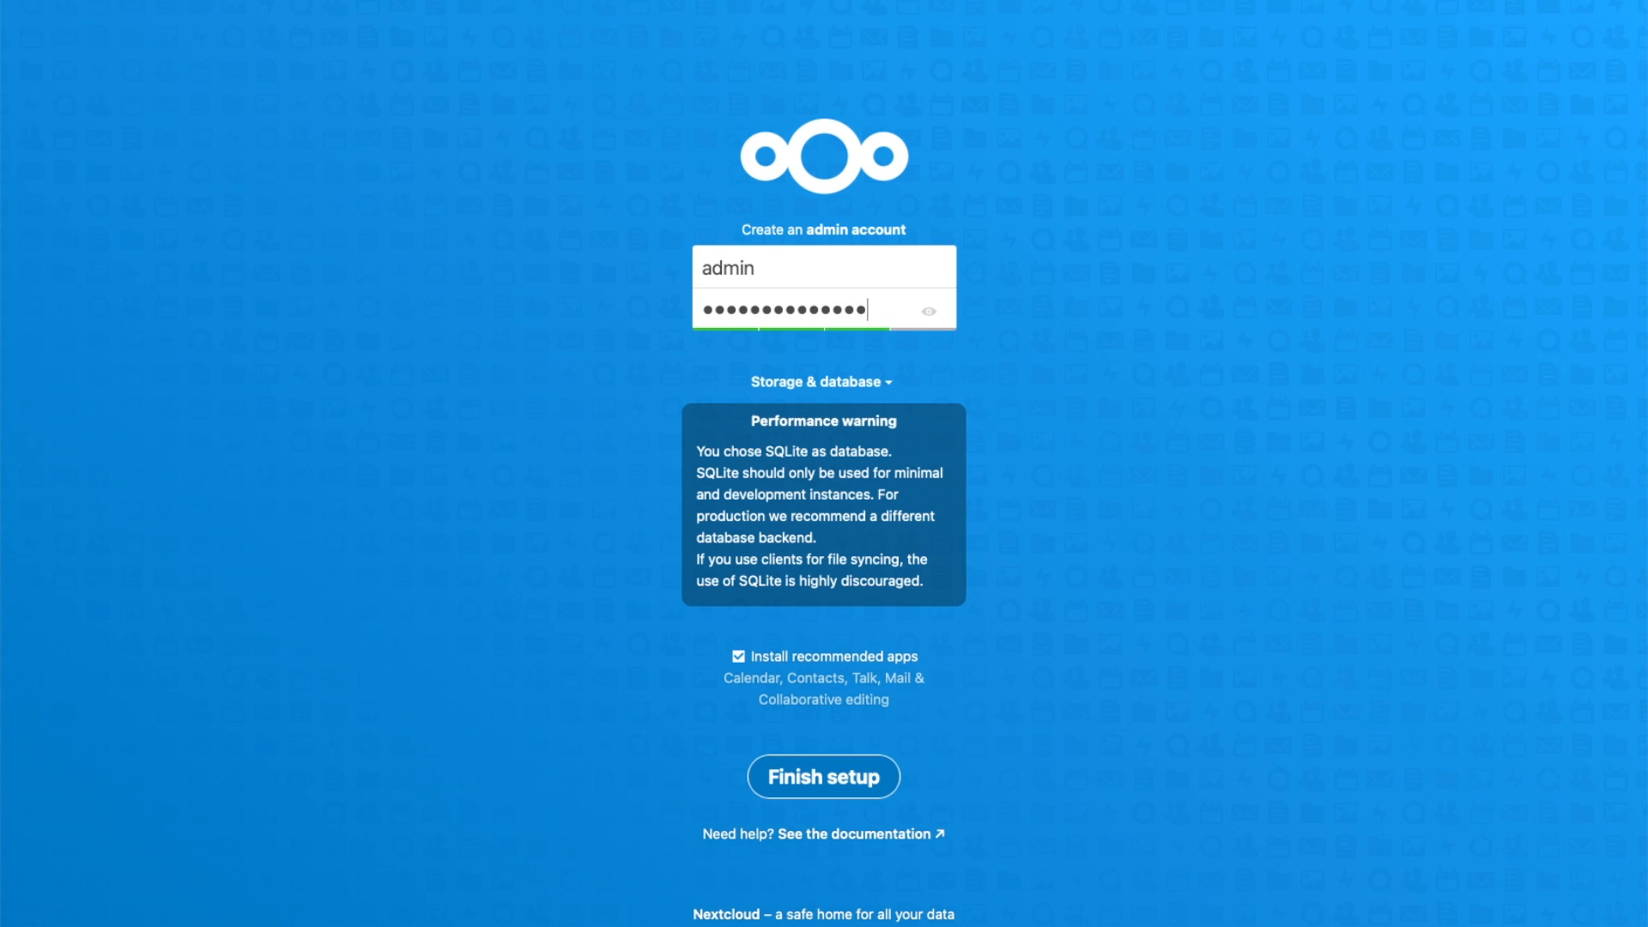
{"action": "mouse_move", "coordinate": [996, 776]}
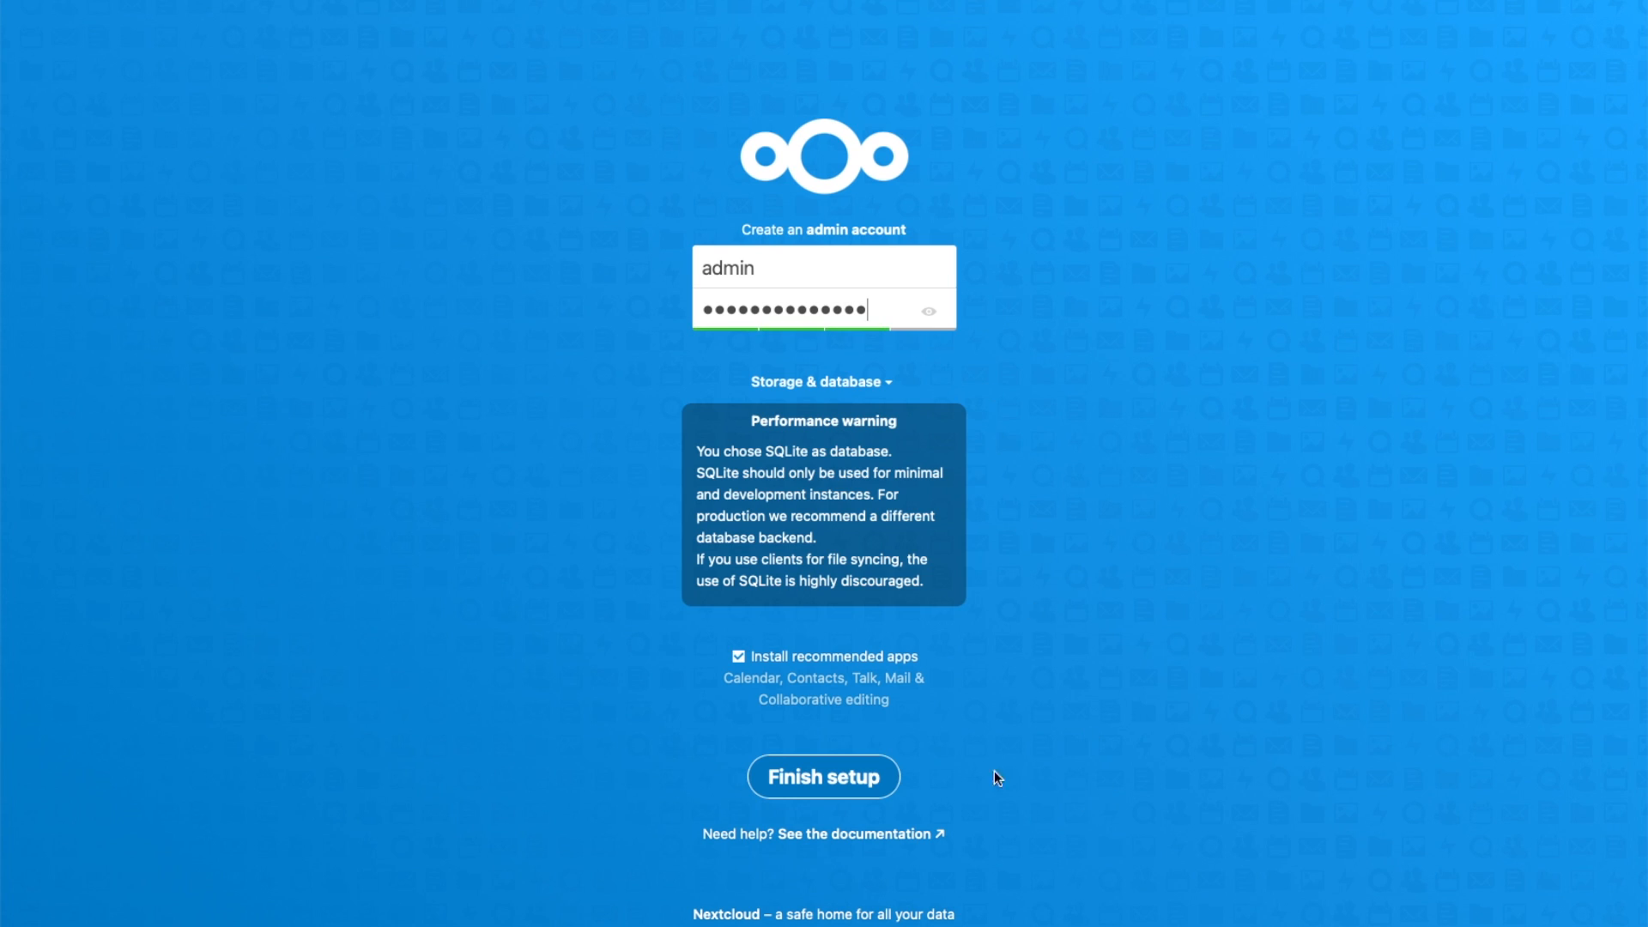
{"action": "left_click", "coordinate": [822, 776]}
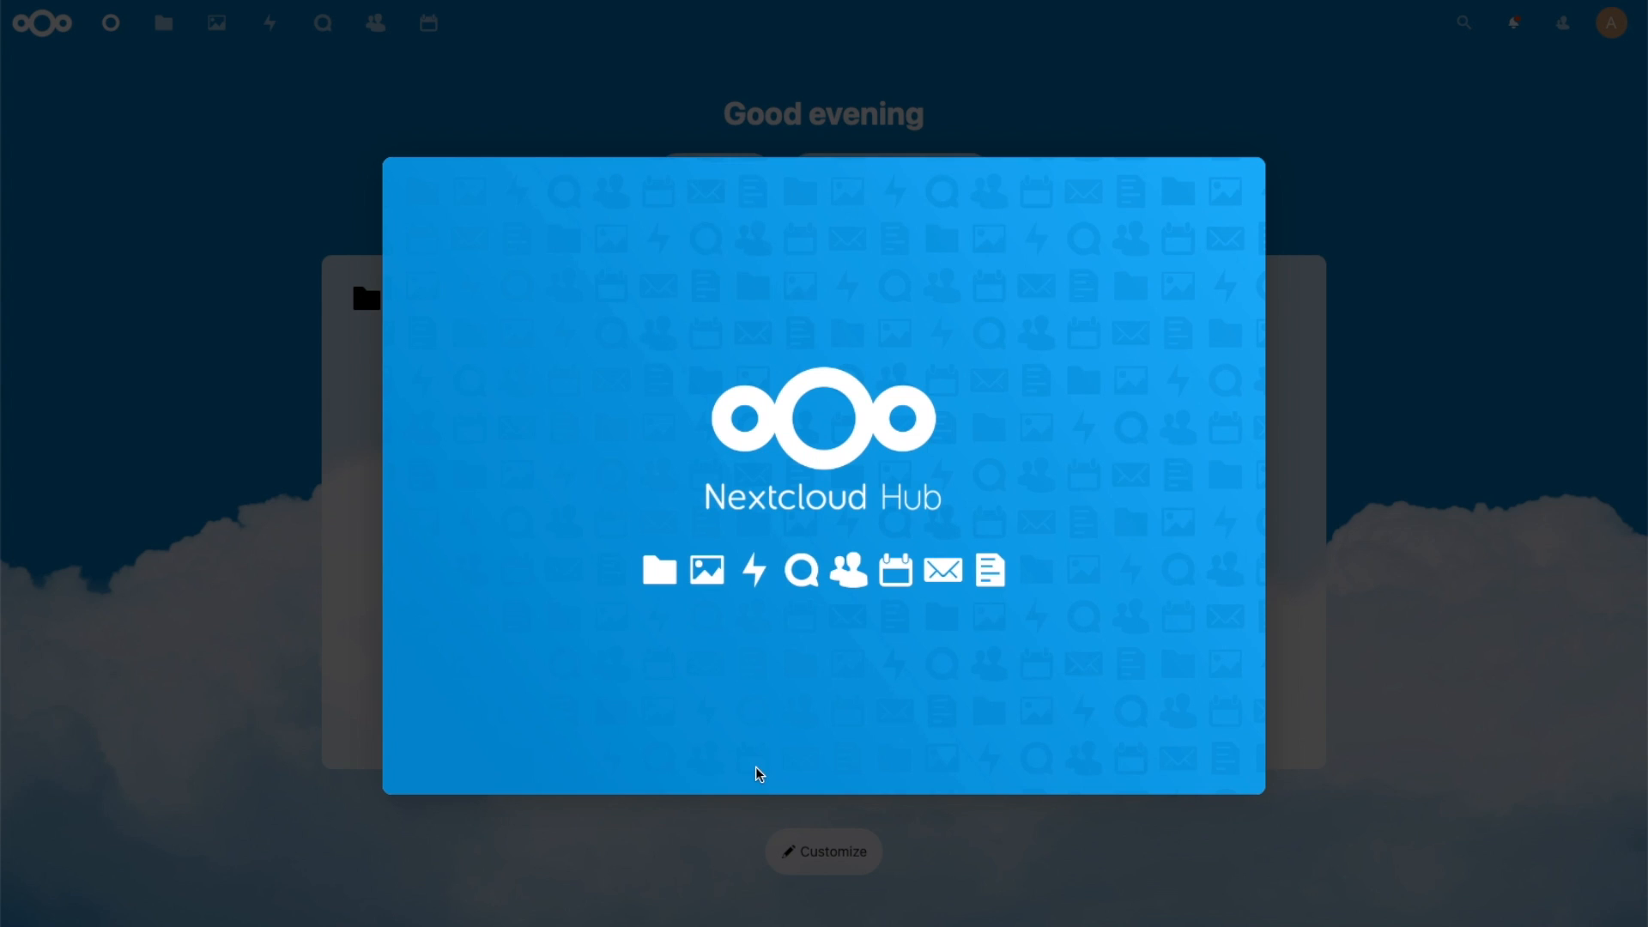
Step: Advance through the Nextcloud Hub welcome slides and start using Nextcloud
{"action": "left_click", "coordinate": [1389, 475]}
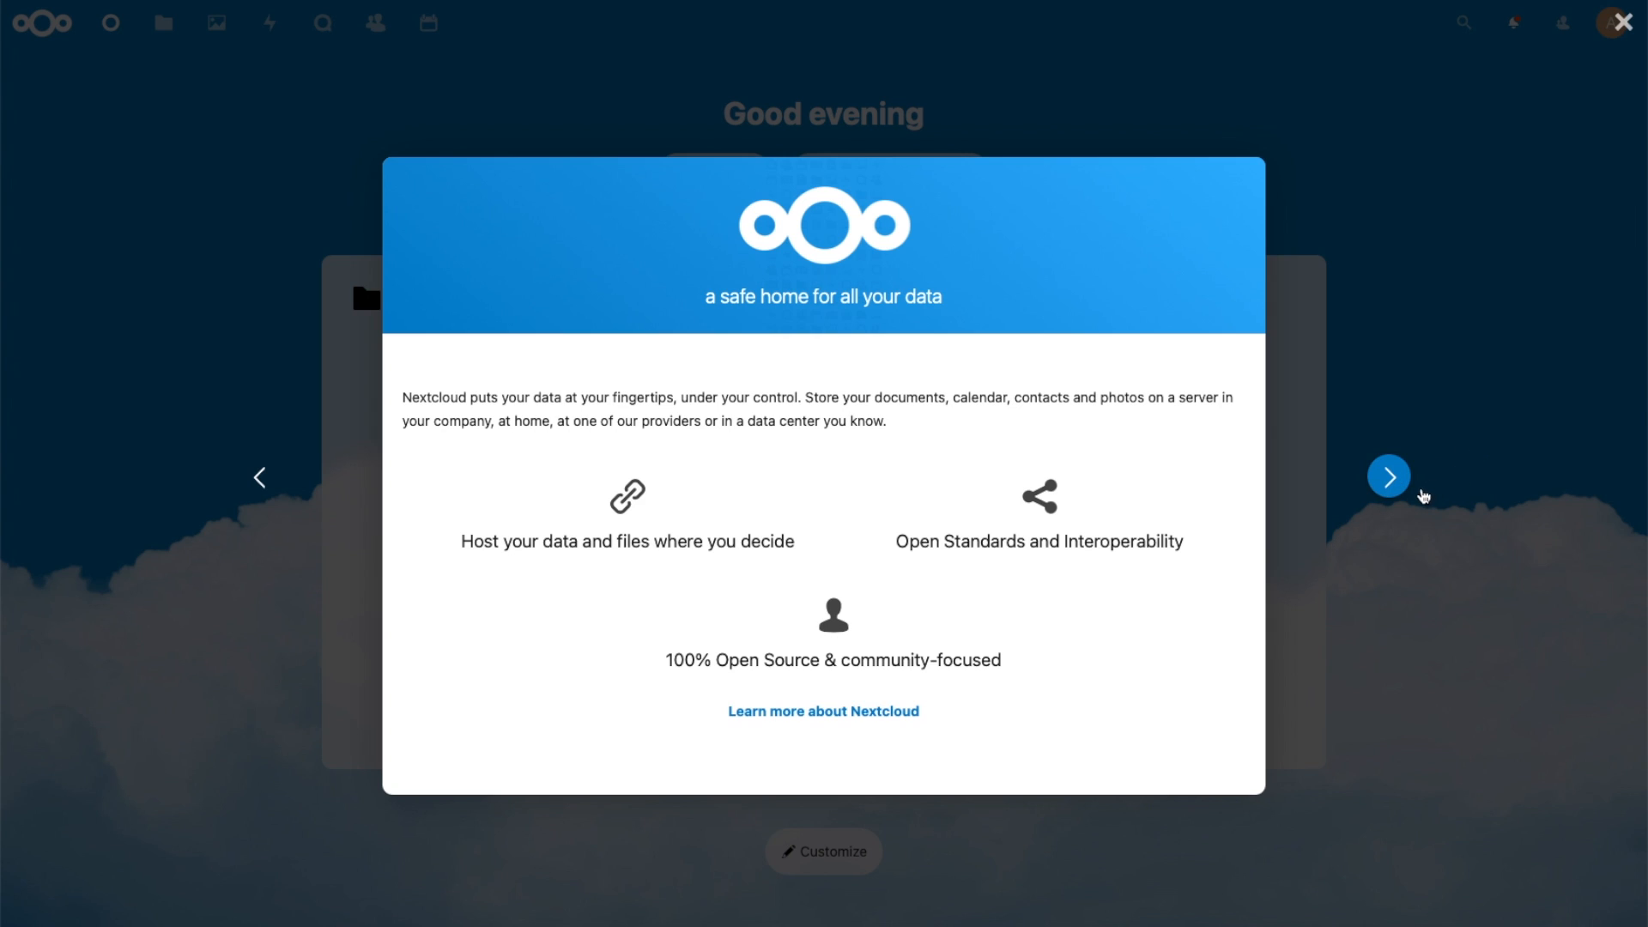
{"action": "left_click", "coordinate": [1388, 475]}
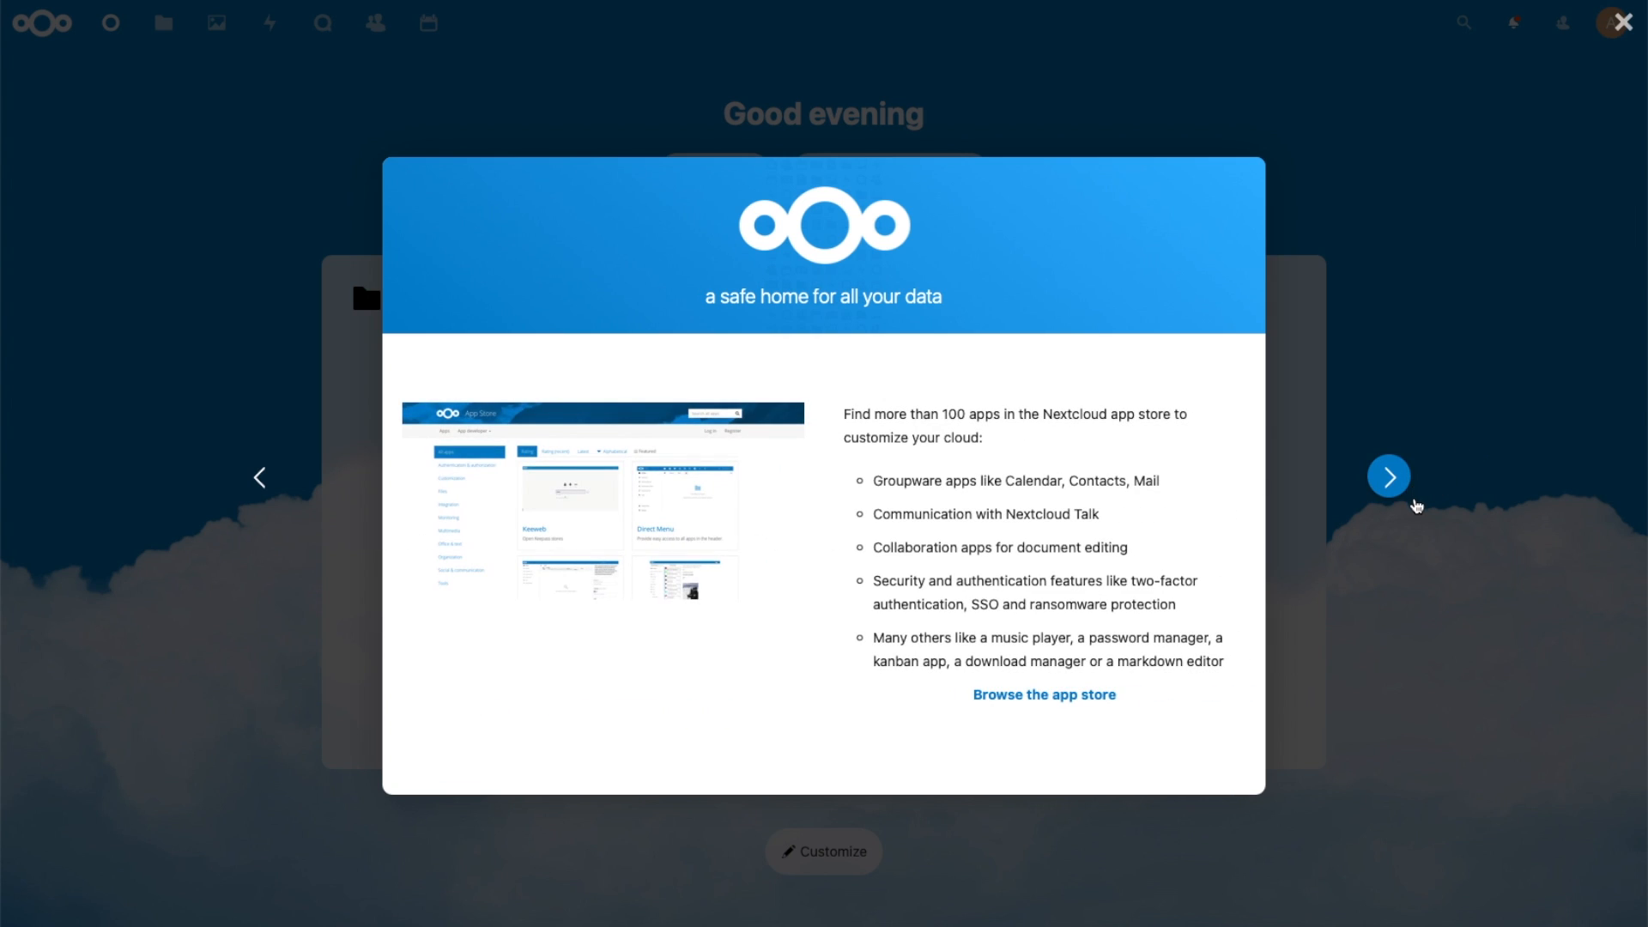
{"action": "left_click", "coordinate": [1389, 475]}
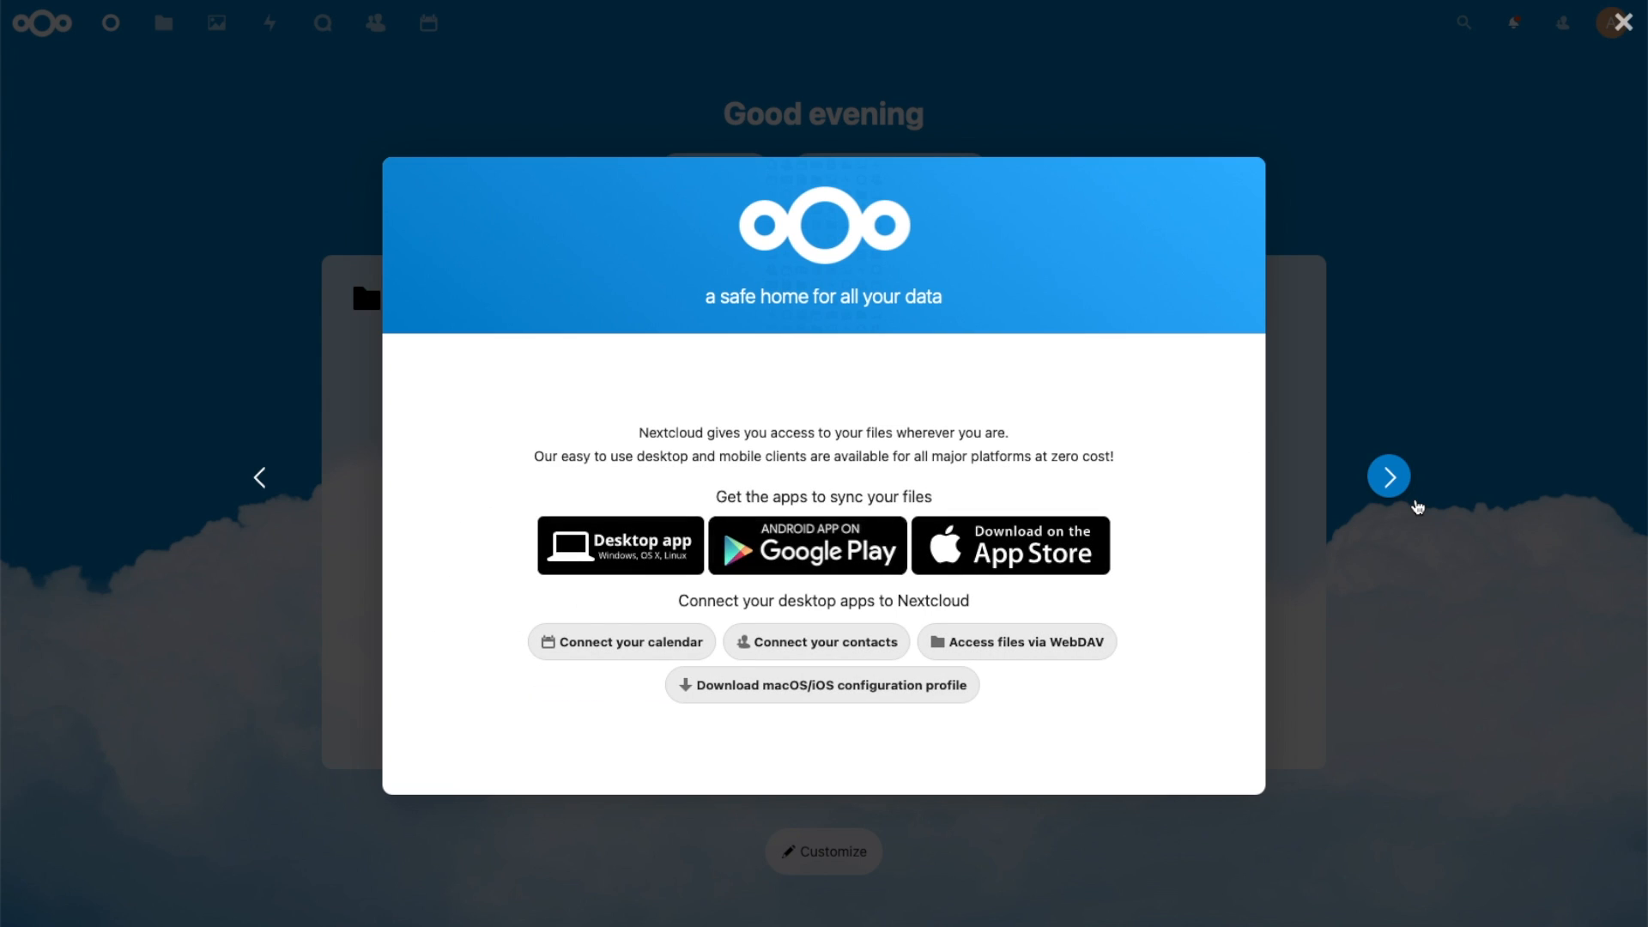
{"action": "mouse_move", "coordinate": [1388, 491]}
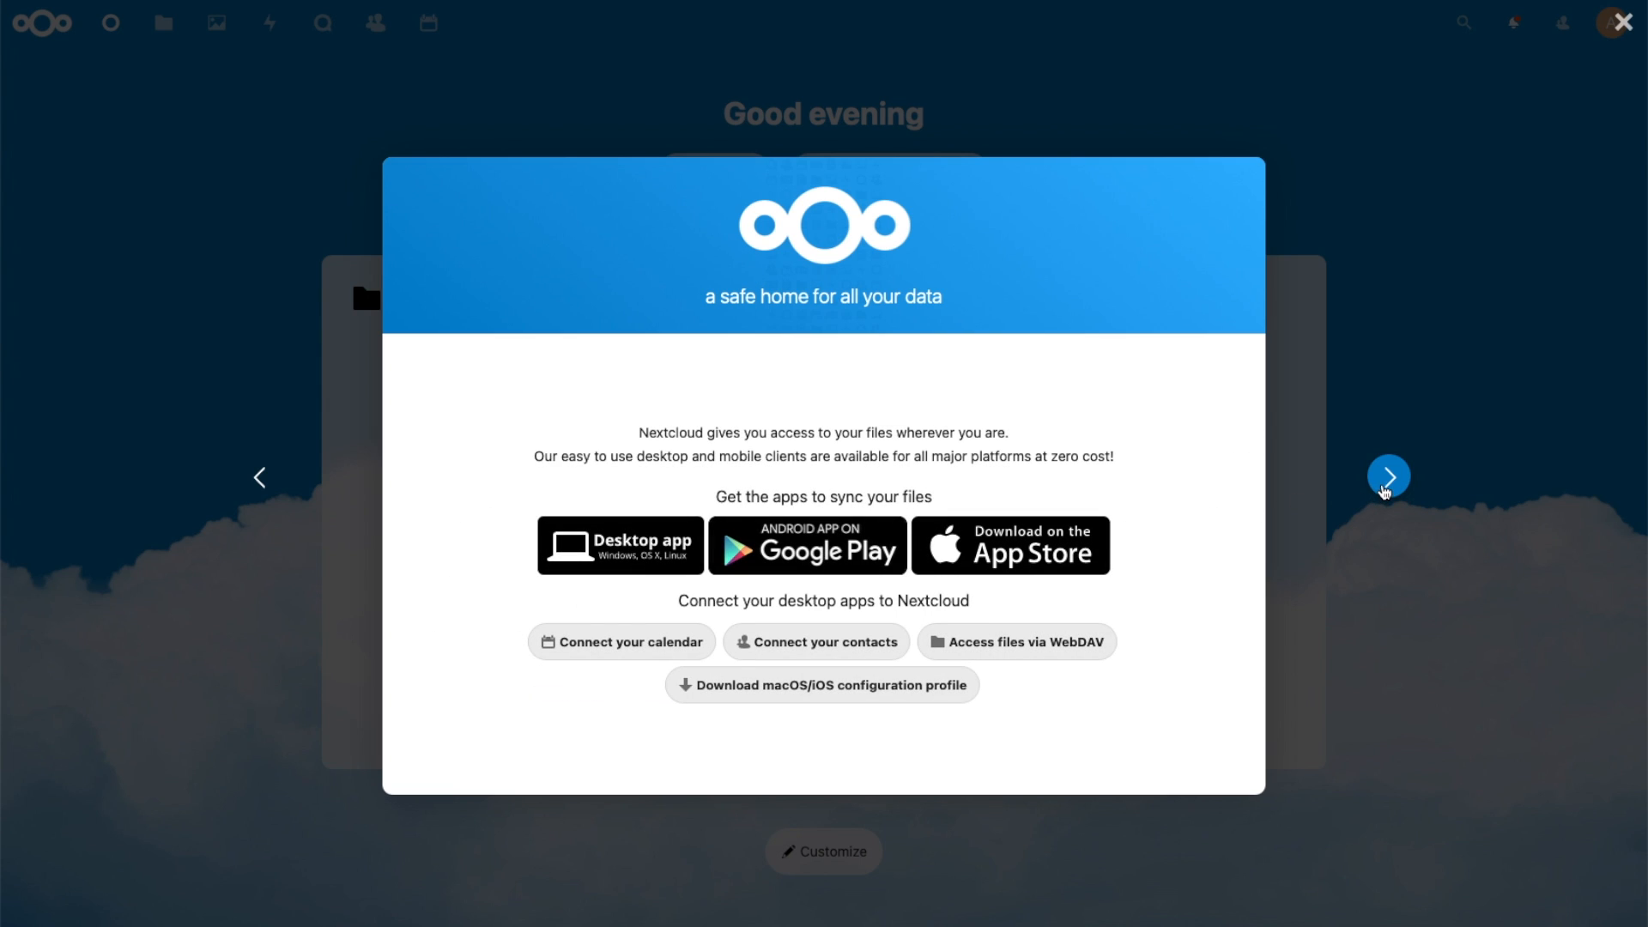
{"action": "left_click", "coordinate": [1389, 475]}
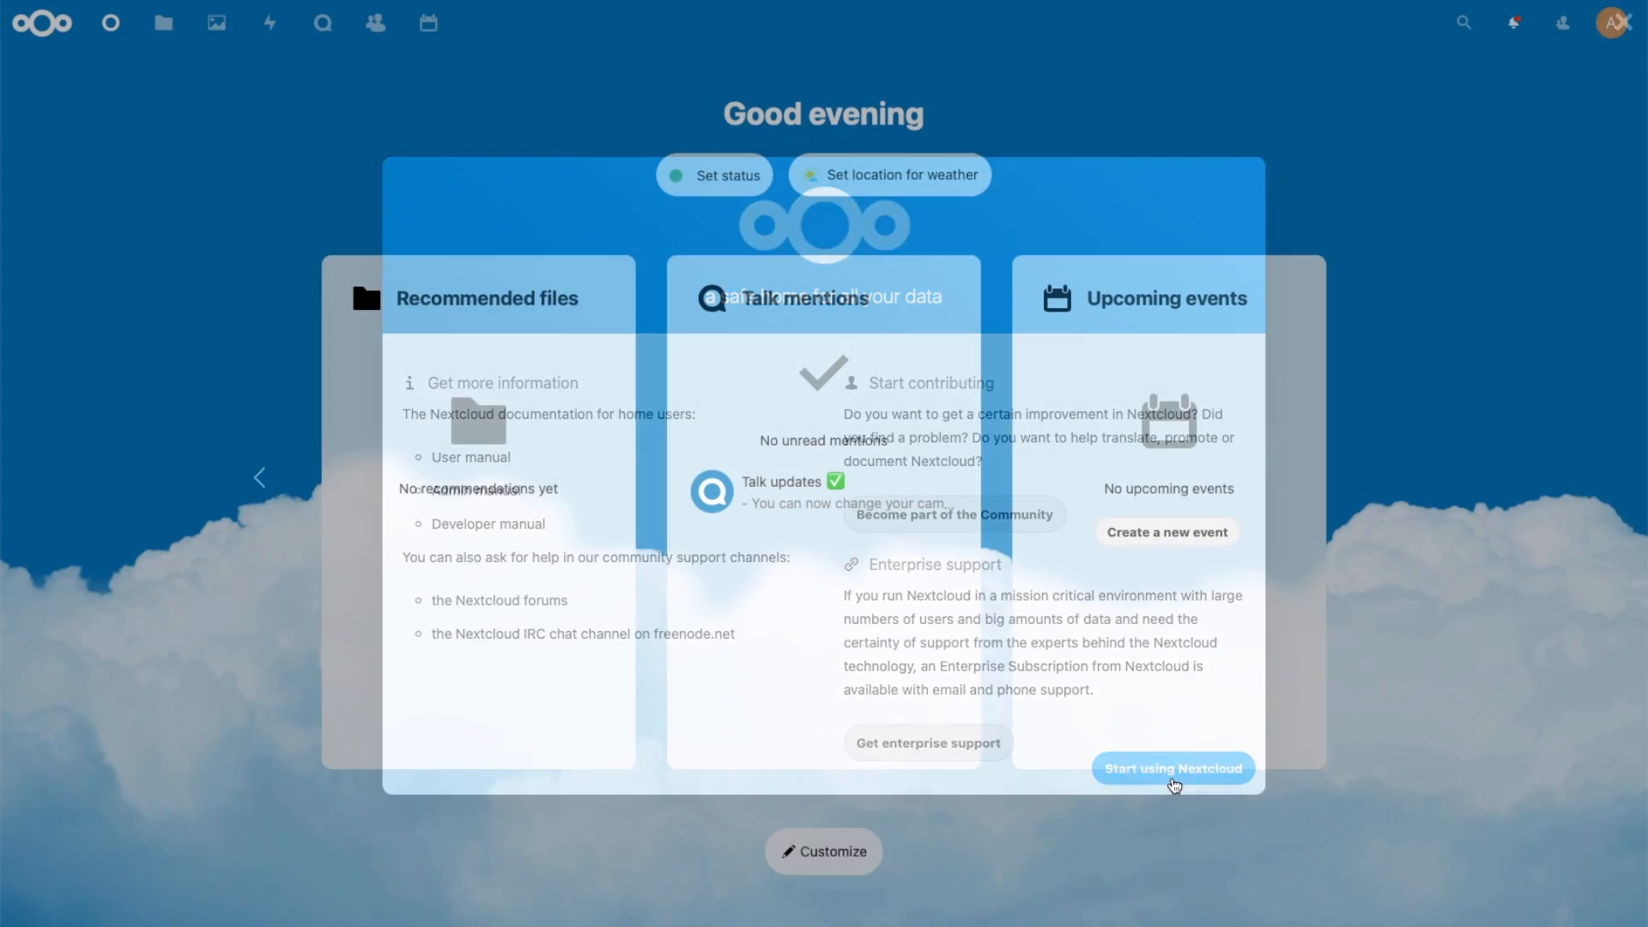
{"action": "left_click", "coordinate": [1172, 769]}
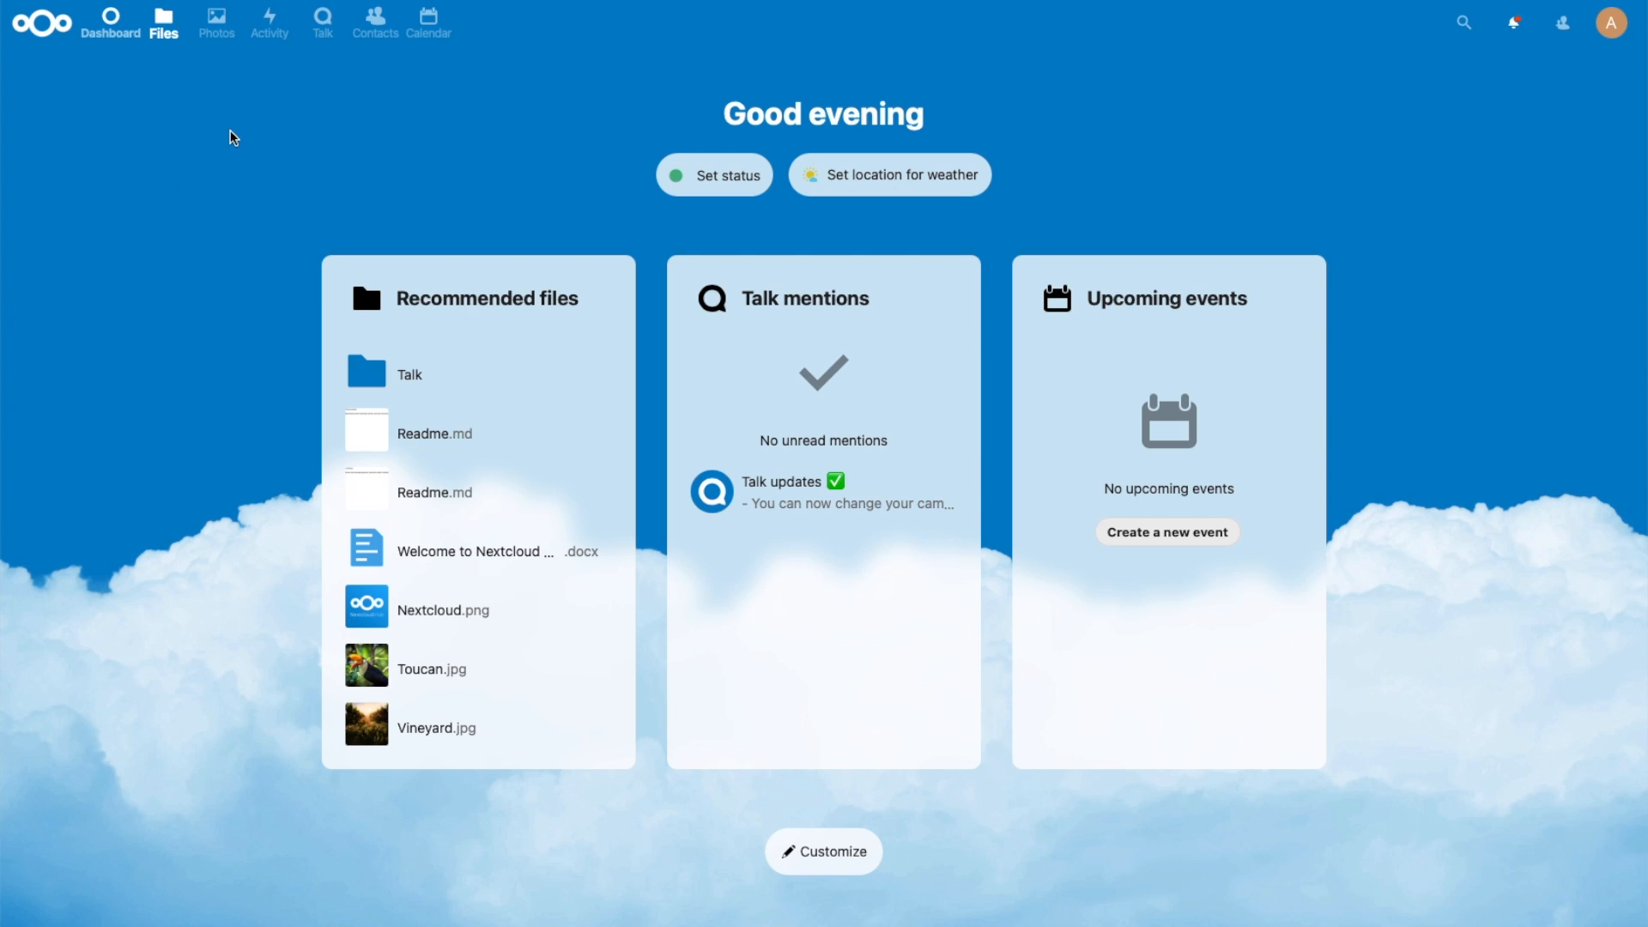
Step: Show the Files app listing Documents, Photos, Talk and the default files
{"action": "left_click", "coordinate": [163, 21]}
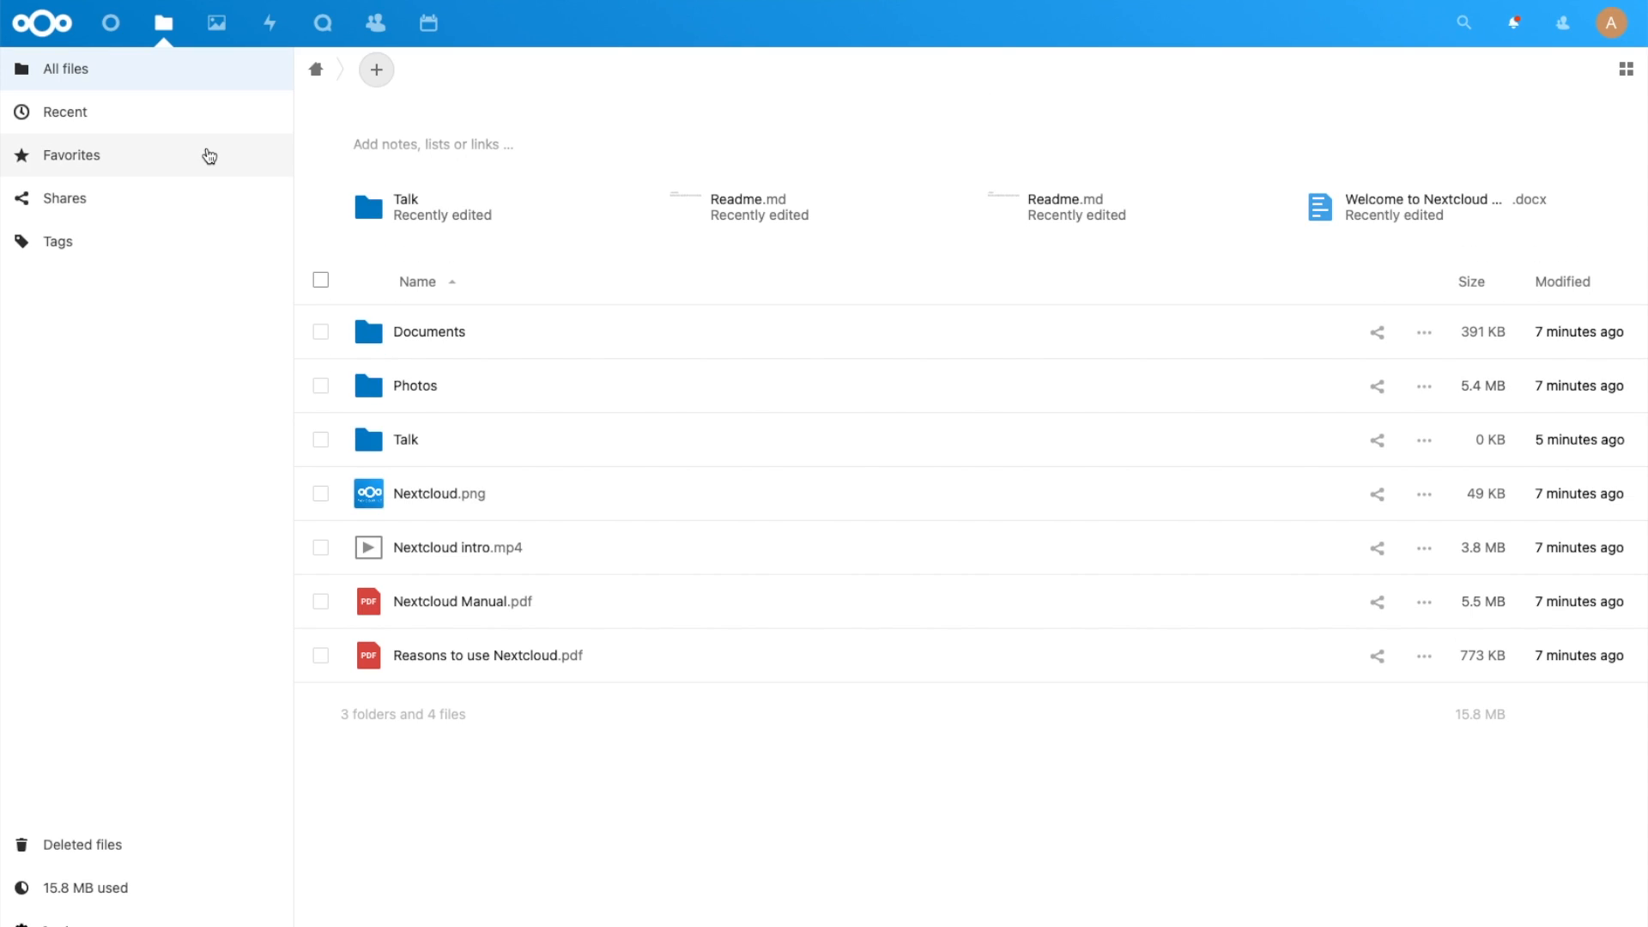
{"action": "mouse_move", "coordinate": [312, 306]}
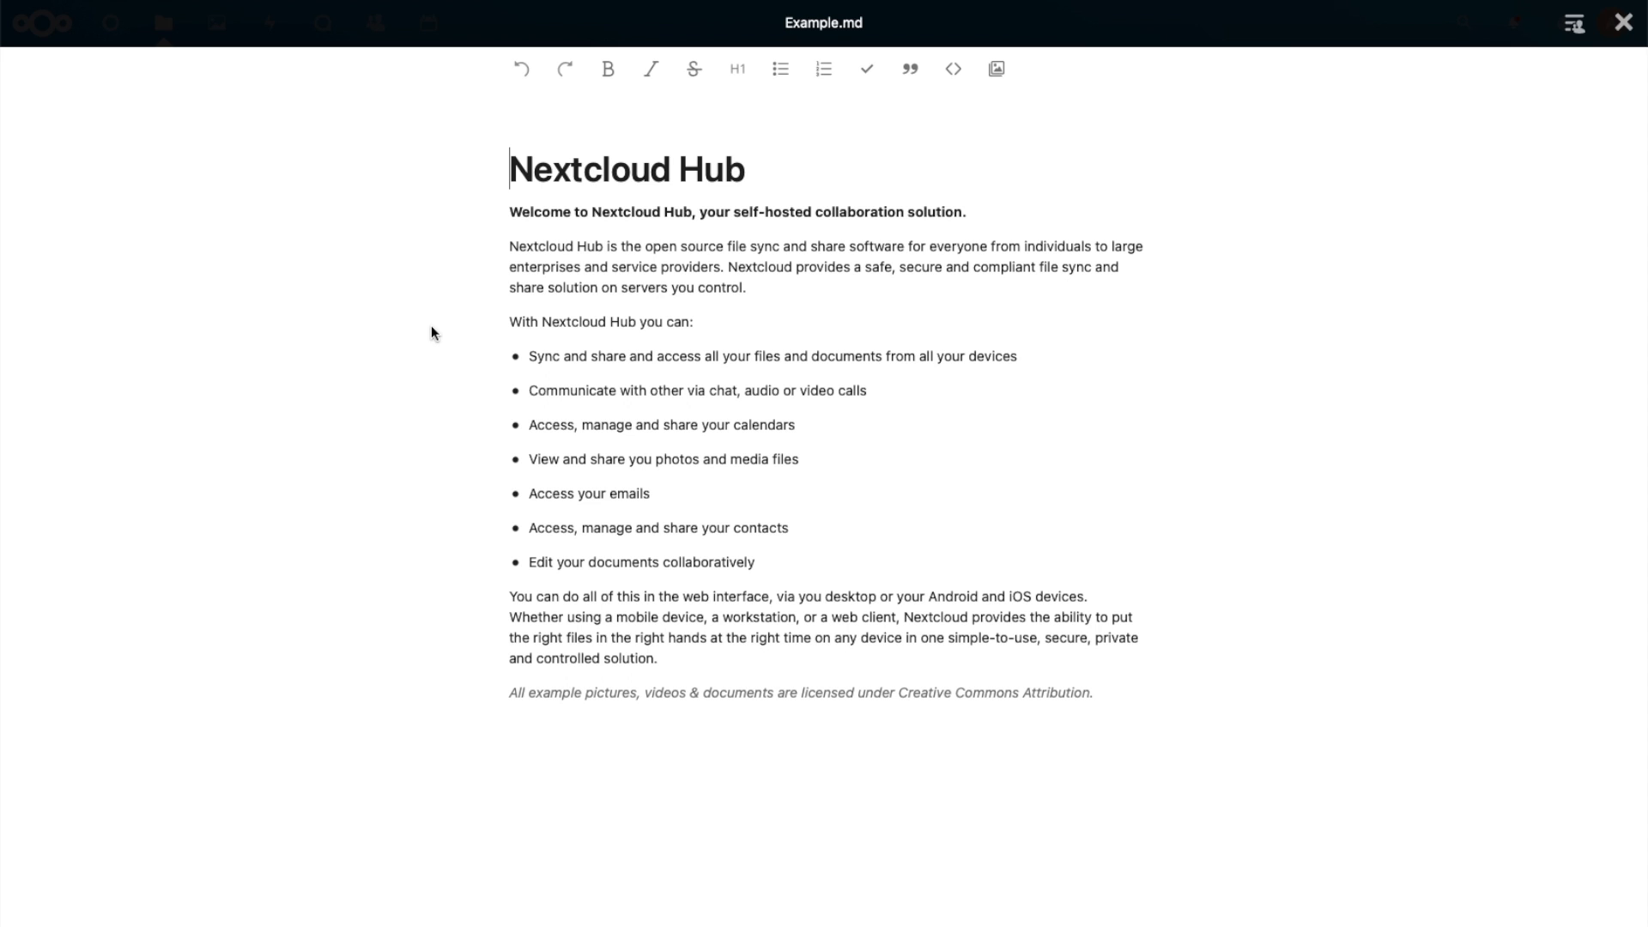
{"action": "mouse_move", "coordinate": [1452, 21]}
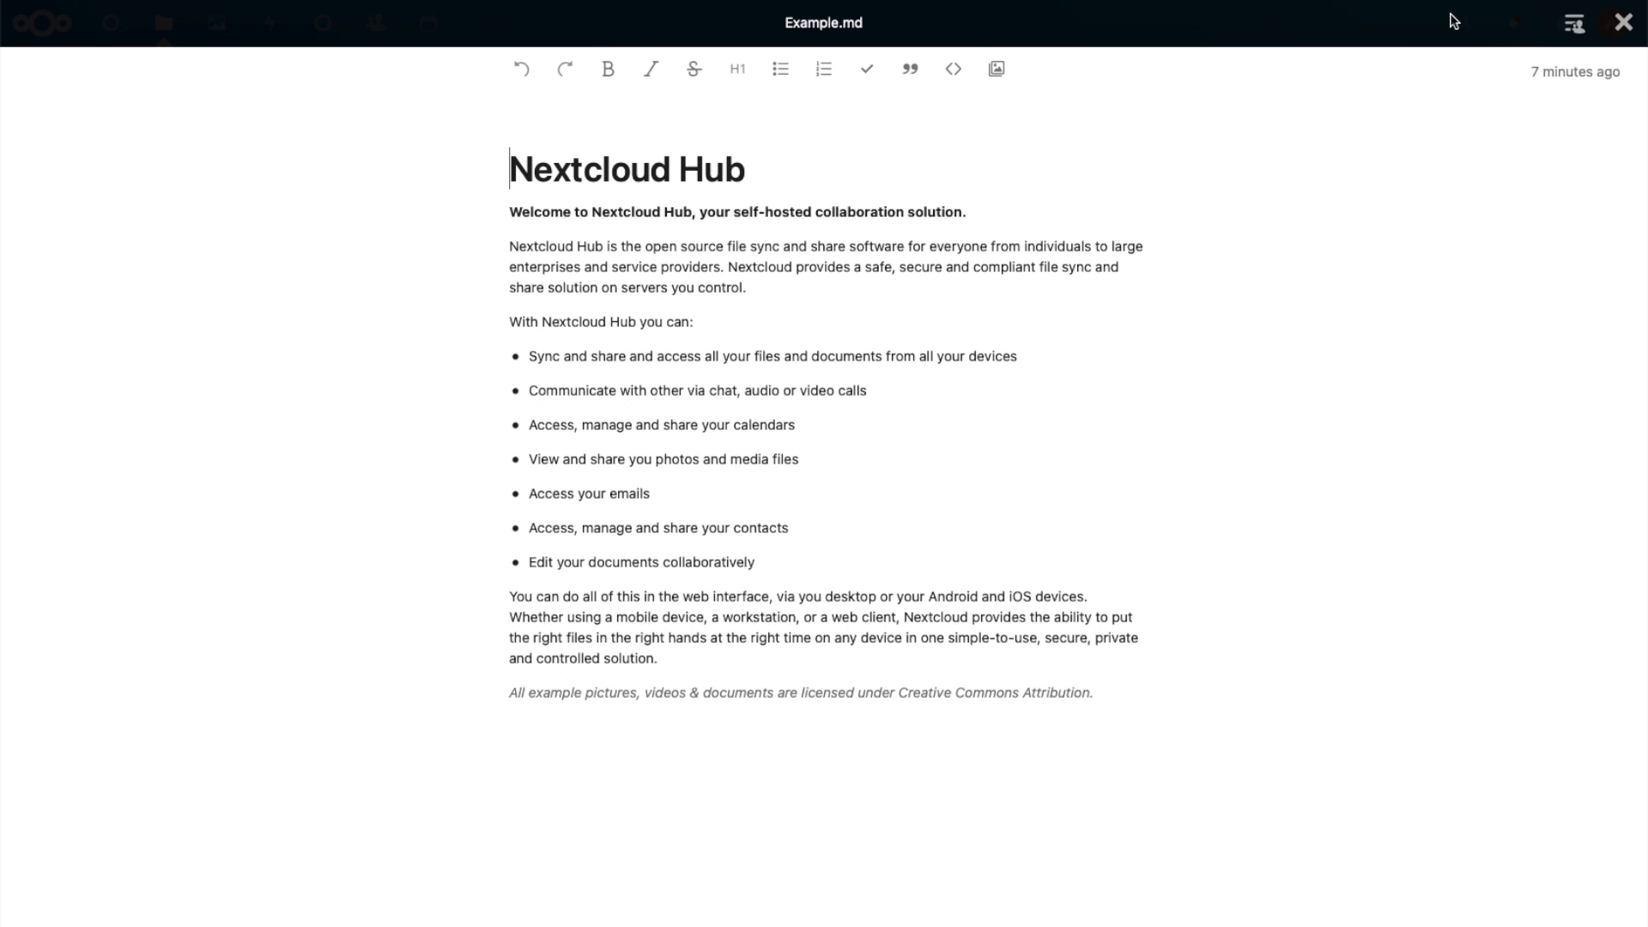
Step: Prefix the Example.md heading with 'Test Test ' and close the editor back to Documents
{"action": "type", "text": "Test Test"}
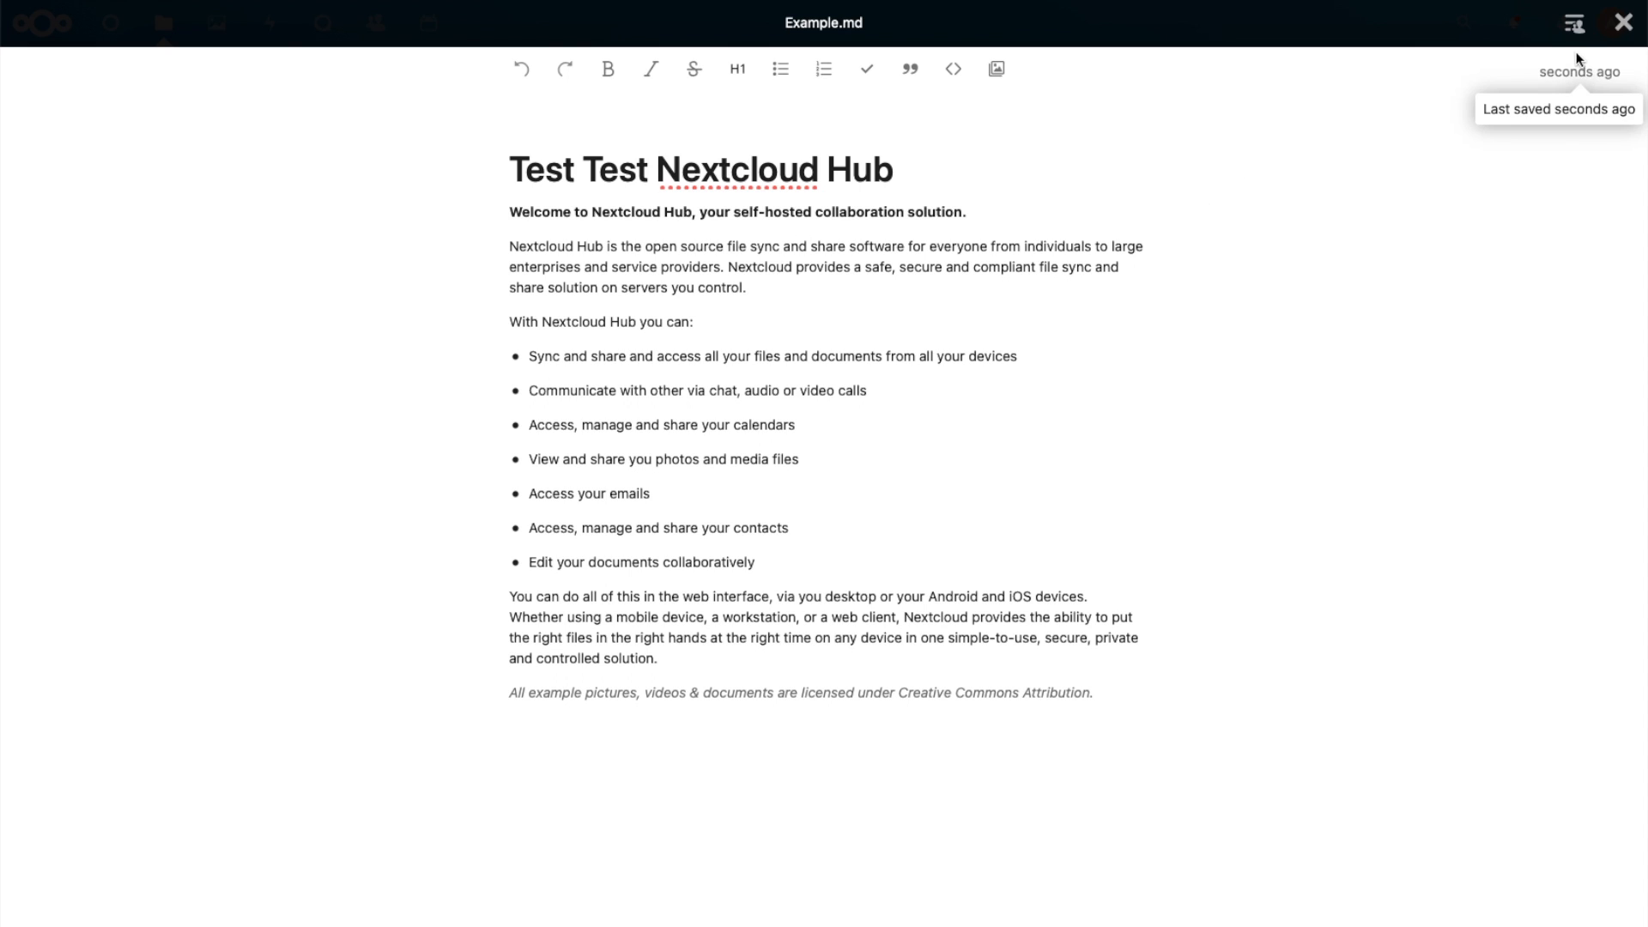
{"action": "left_click", "coordinate": [1622, 23]}
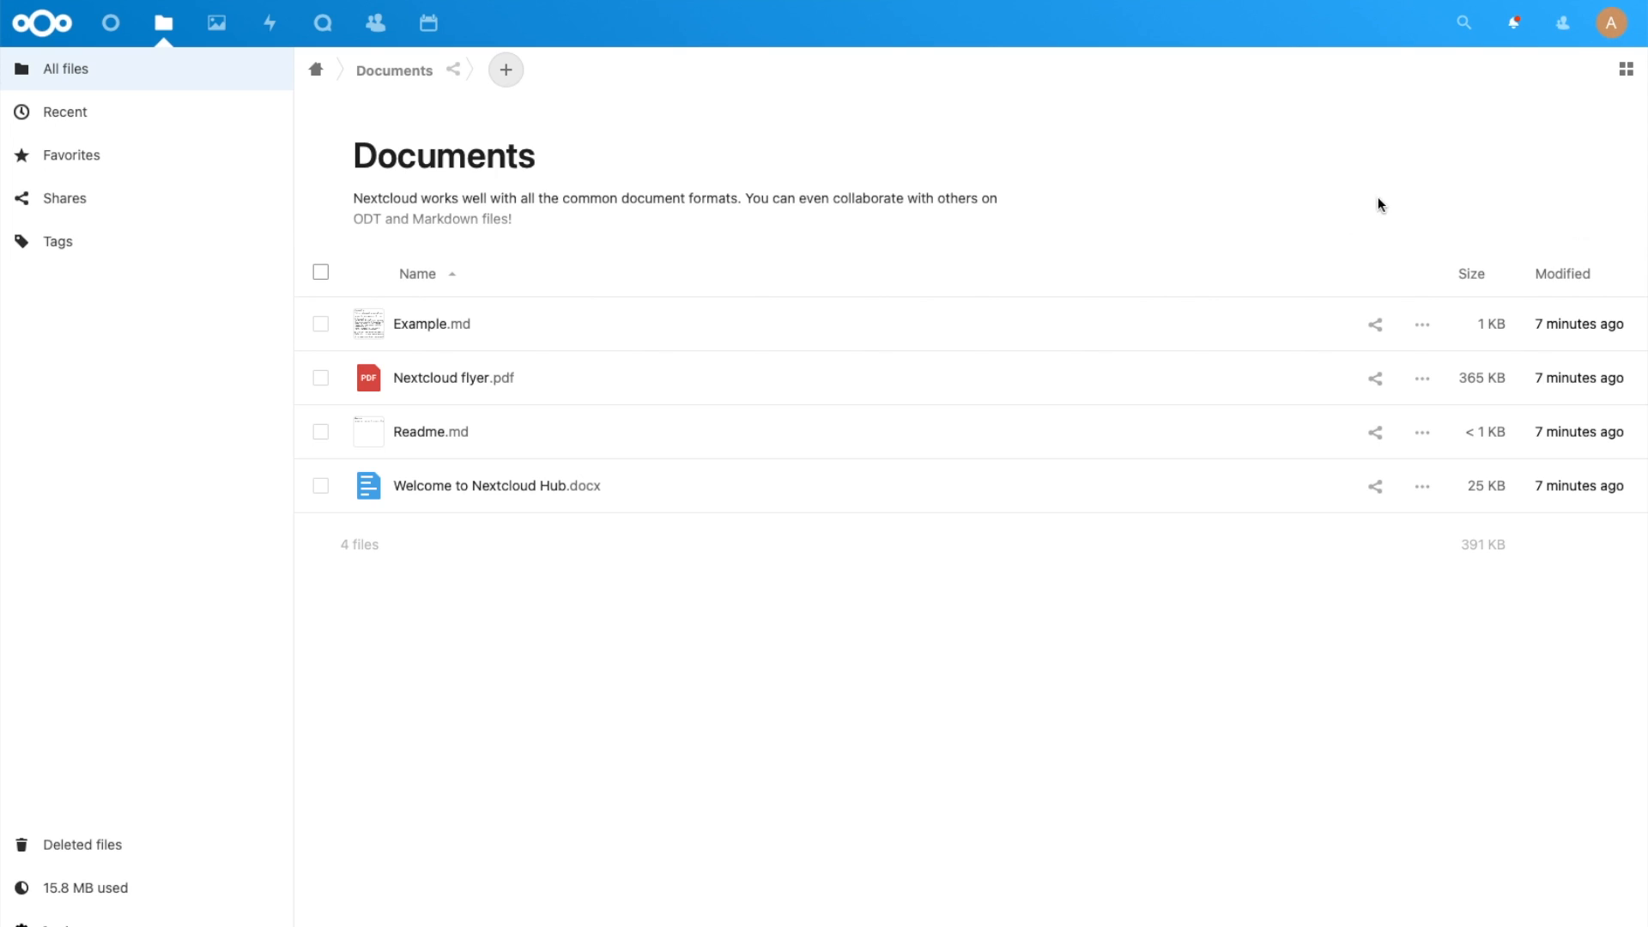